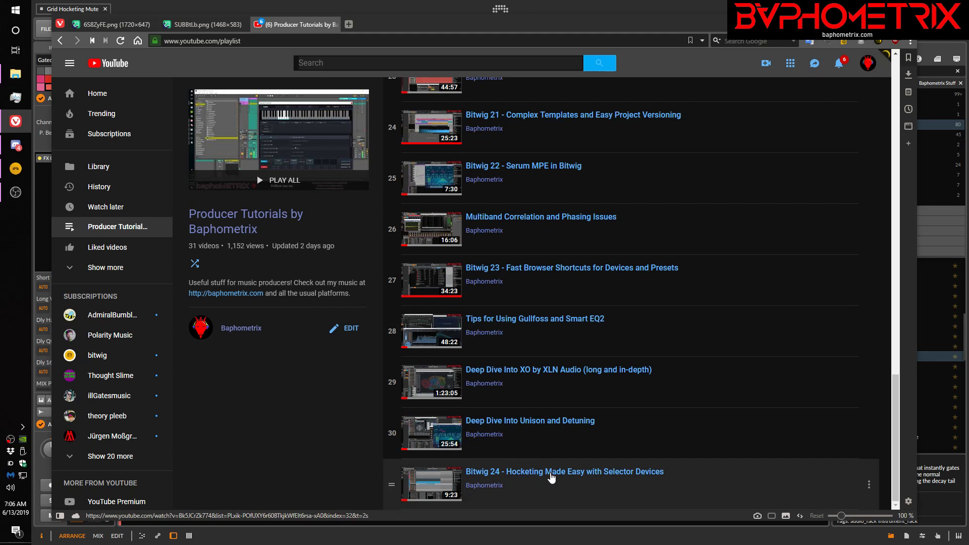
mouse_move(657, 496)
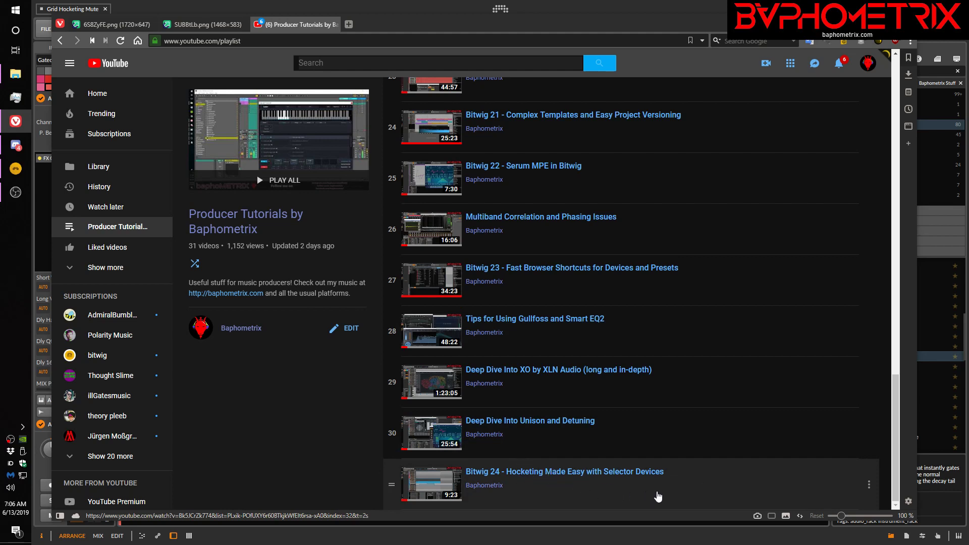
mouse_move(671, 490)
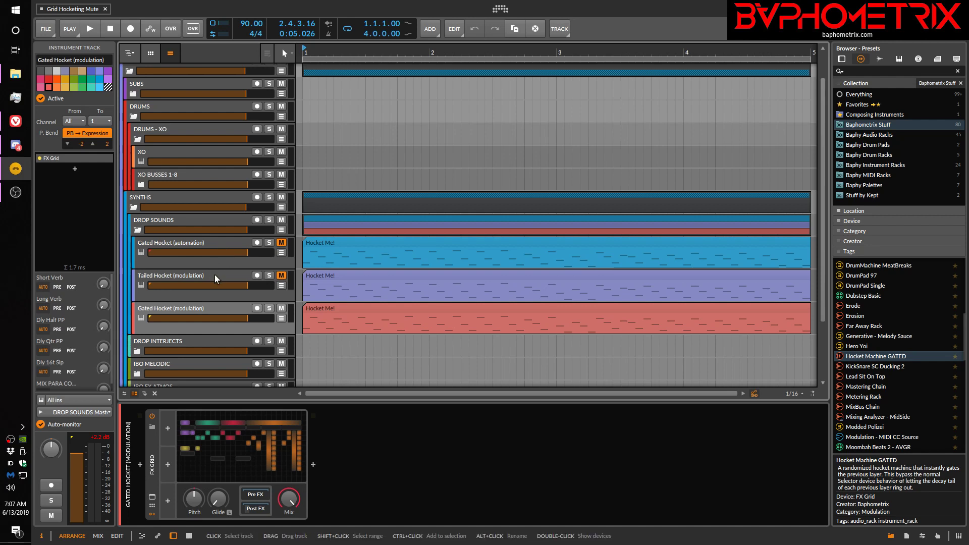
Step: Show the Tailed Hocket (modulation) Instrument Selector and inspect its Arpist layer
left_click(179, 275)
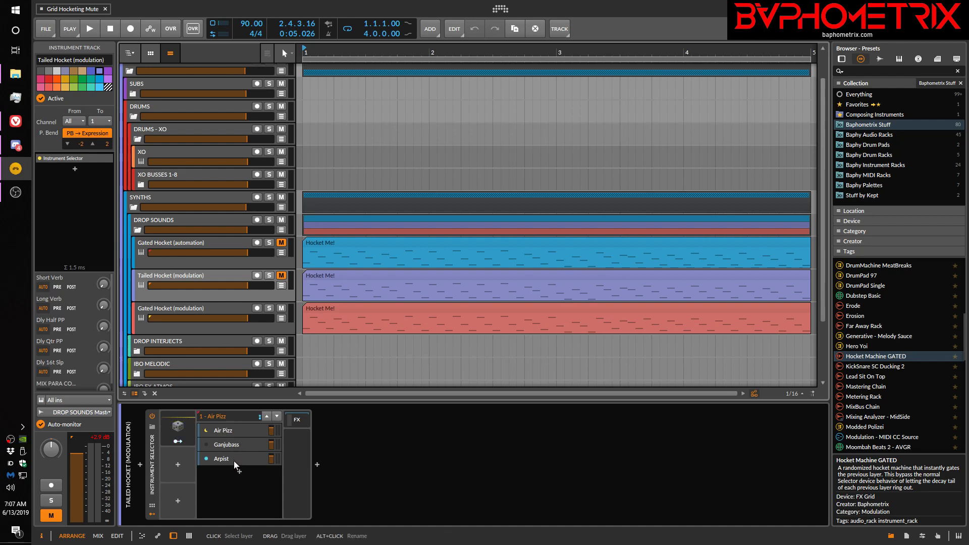
left_click(223, 429)
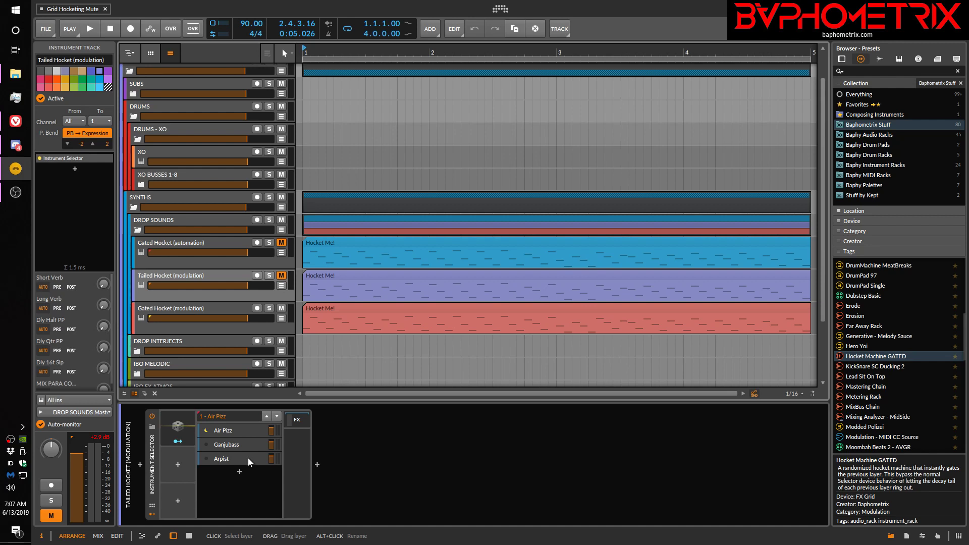
left_click(214, 459)
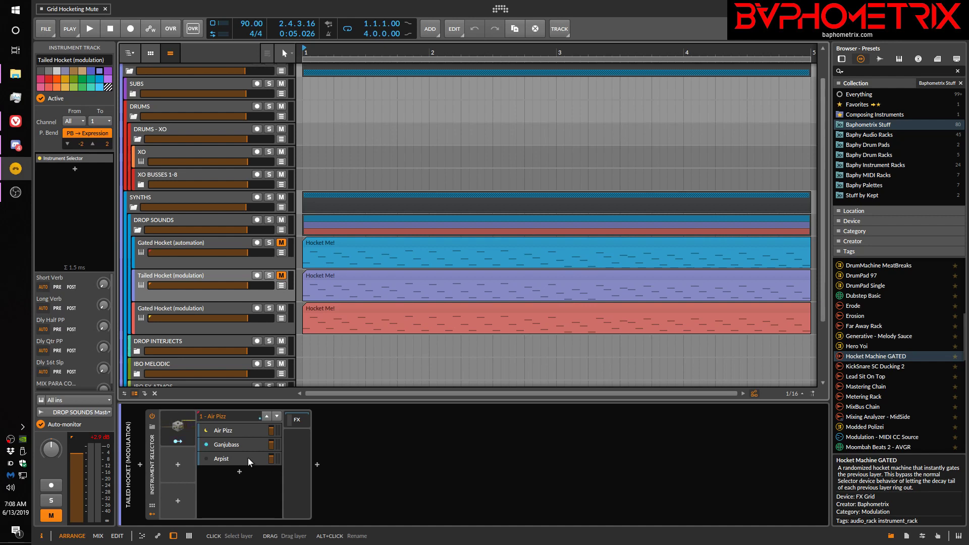
left_click(215, 459)
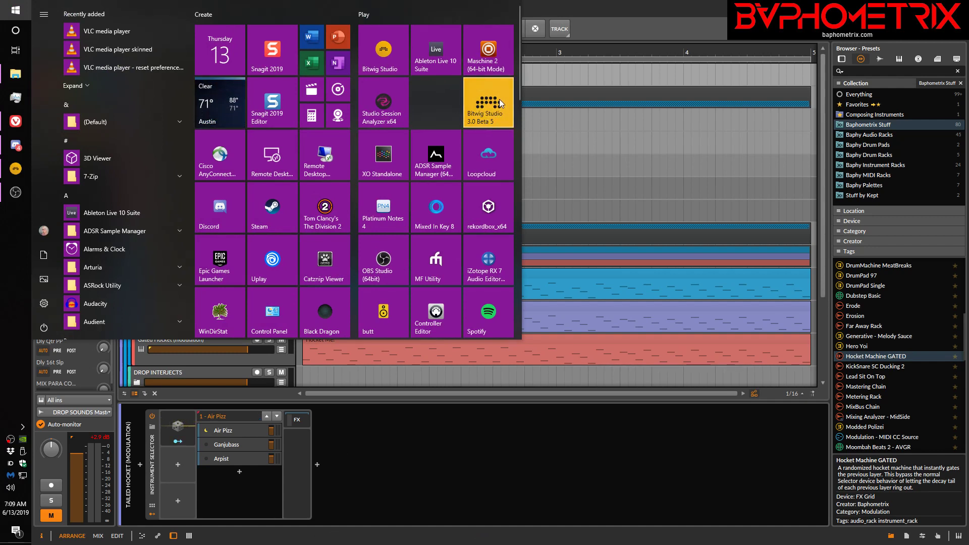
mouse_move(593, 11)
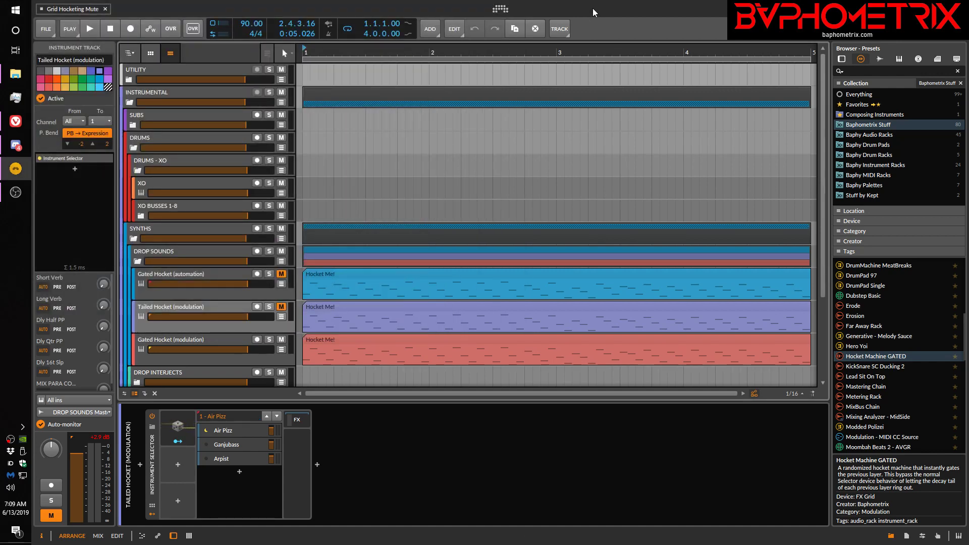
Step: Refocus Bitwig and unmute Tailed Hocket (modulation), leaving Gated Hocket (modulation) muted
left_click(213, 458)
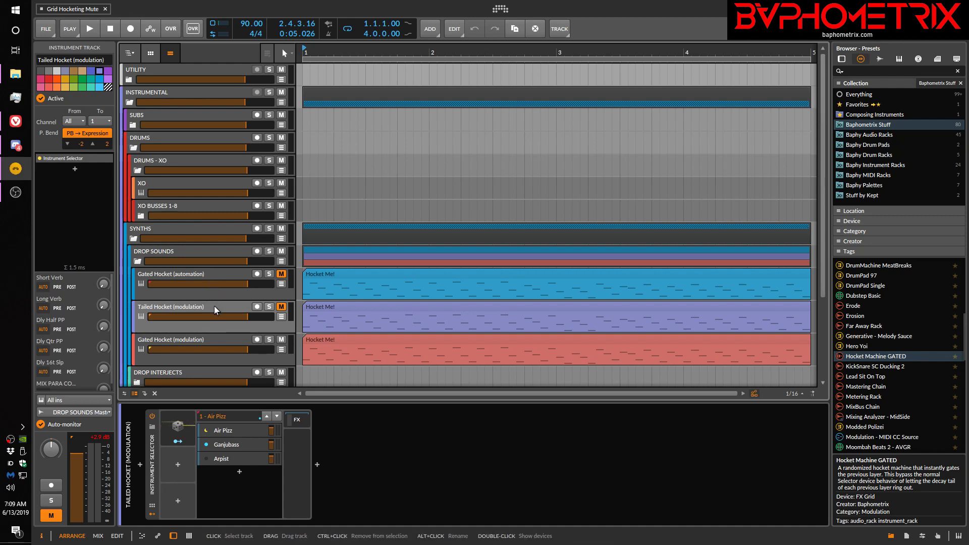
mouse_move(206, 332)
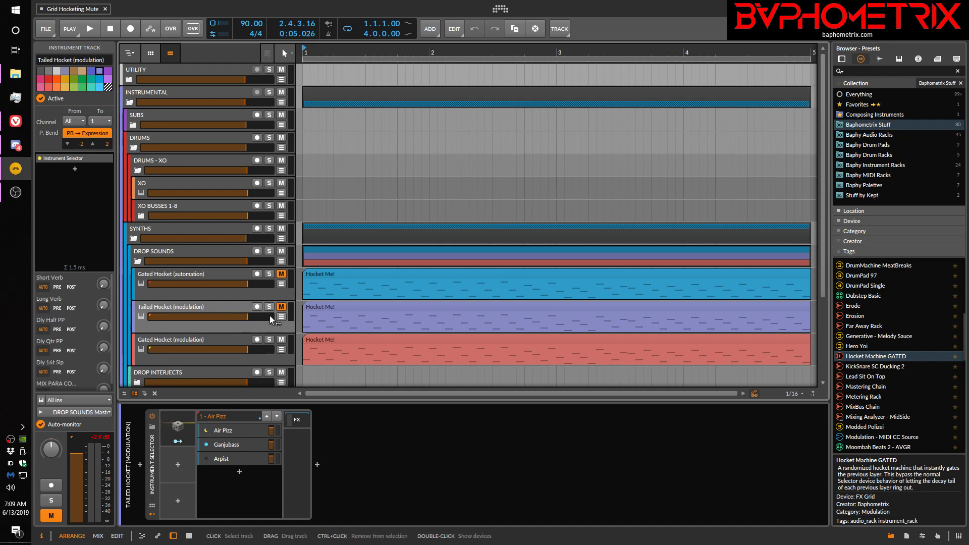
left_click(281, 306)
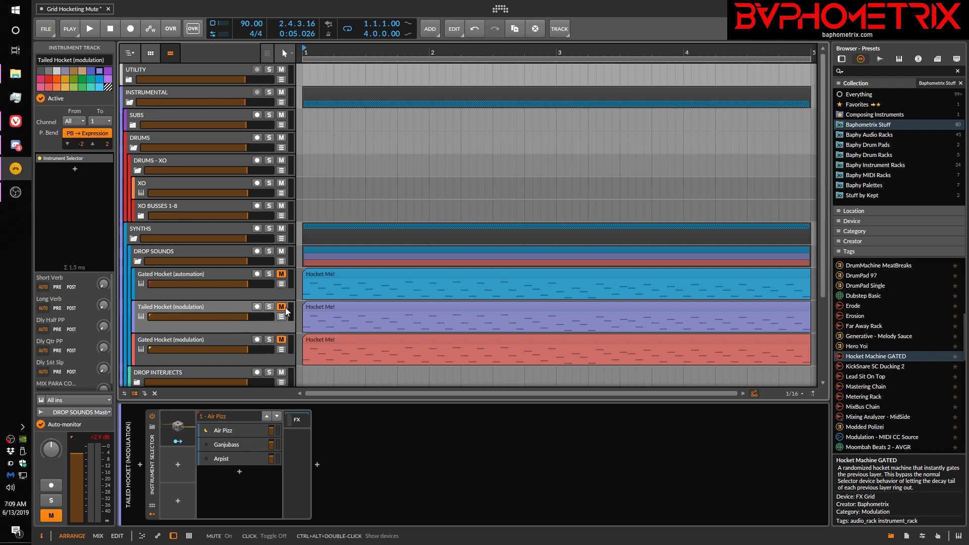
left_click(282, 308)
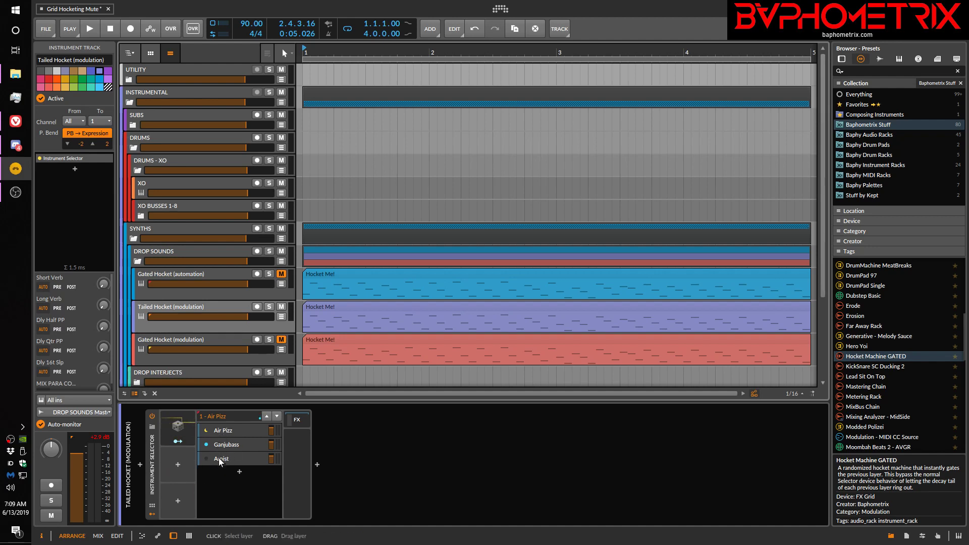
Step: Expand the Instrument Selector's Random modulator settings
left_click(177, 426)
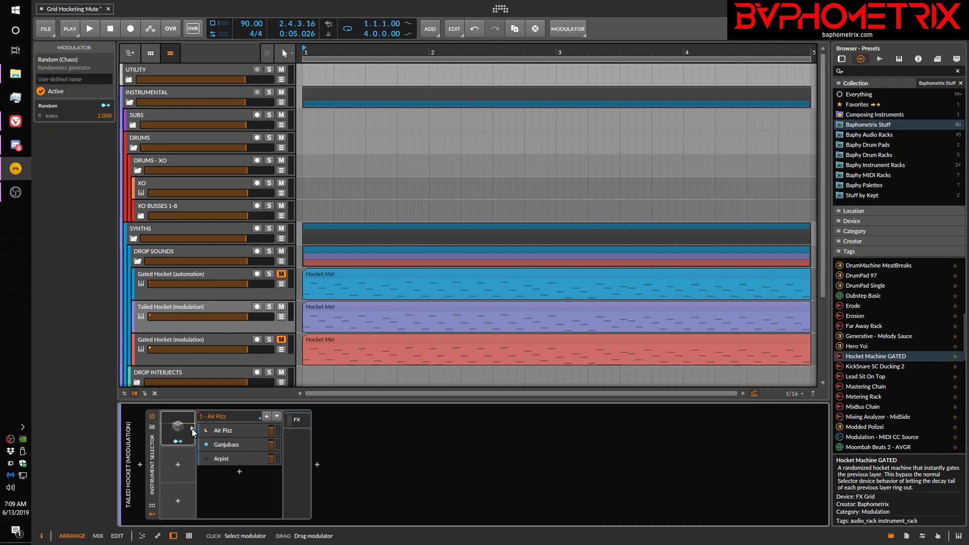
left_click(178, 428)
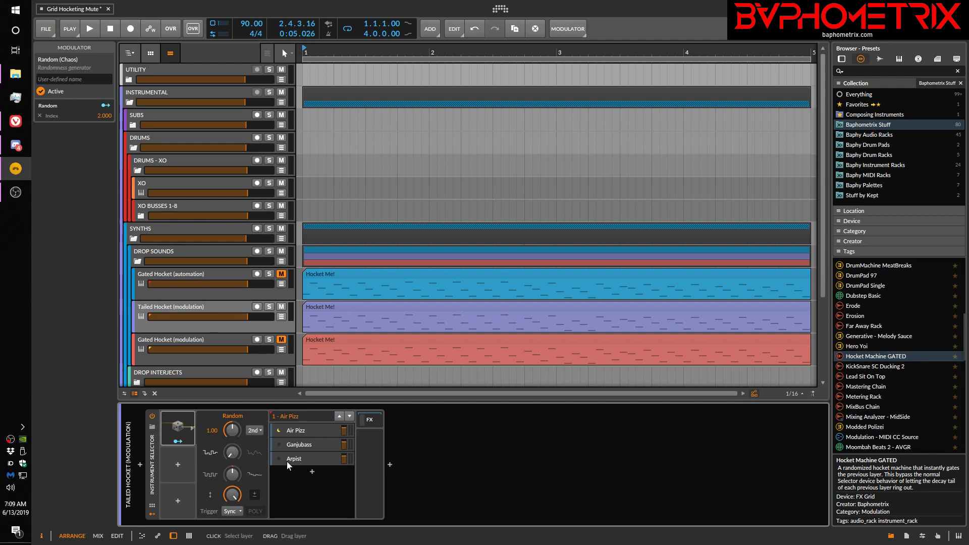
left_click(279, 459)
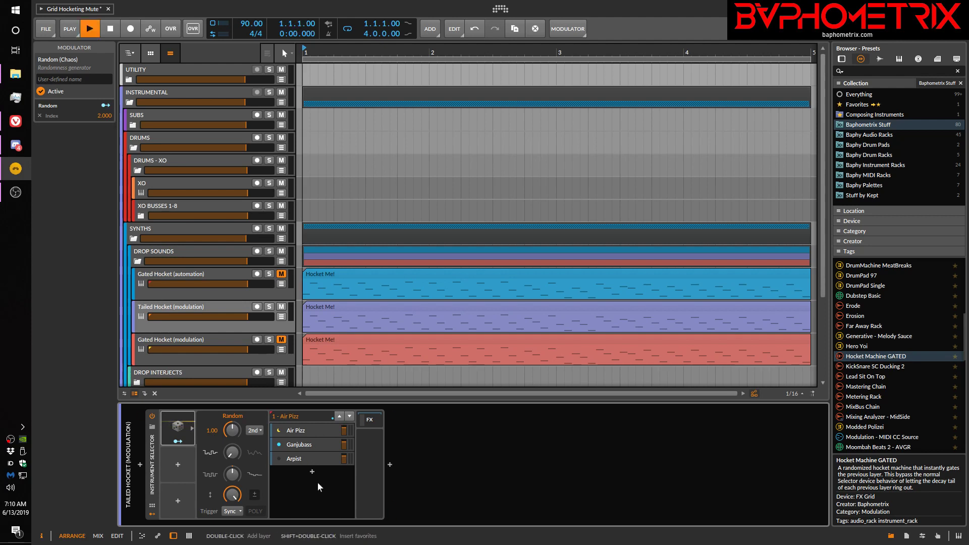
Step: Play the project to audition the alternating layers, then stop
left_click(90, 29)
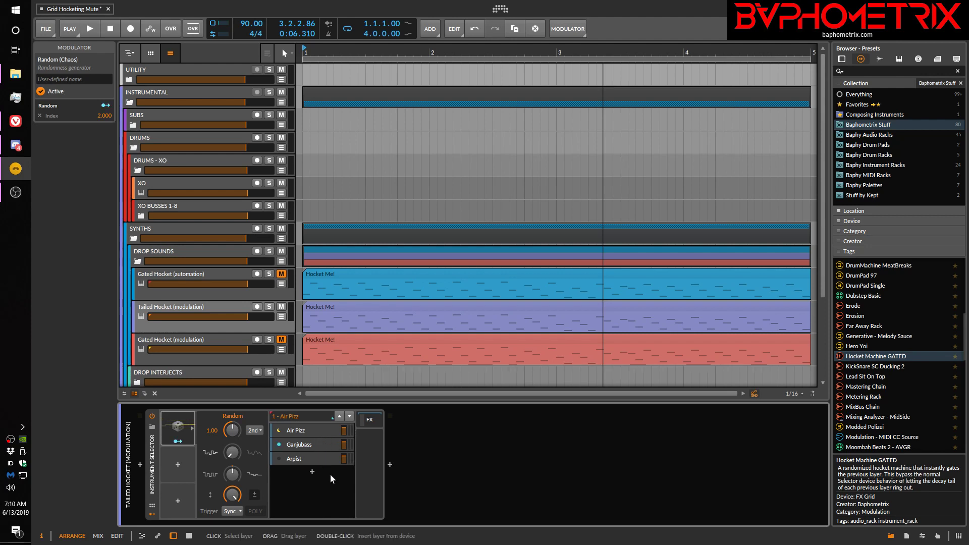
left_click(90, 29)
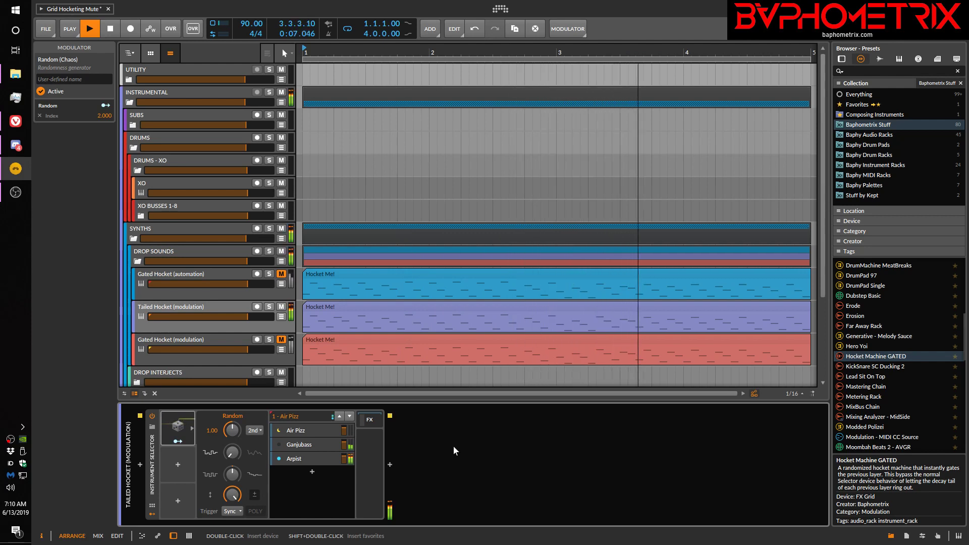
left_click(110, 28)
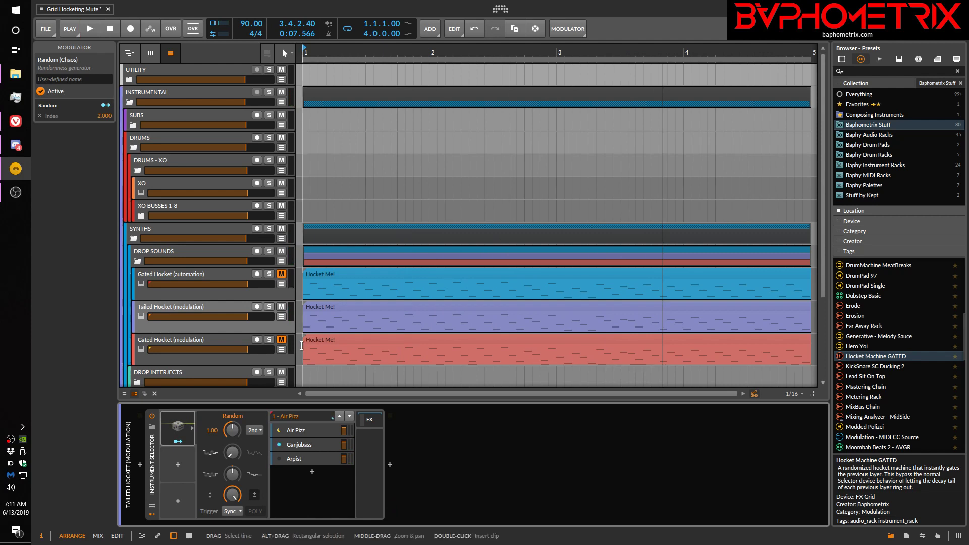
Step: Mute Tailed Hocket (modulation) and bring up Gated Hocket (automation) with a modulator list open
left_click(179, 274)
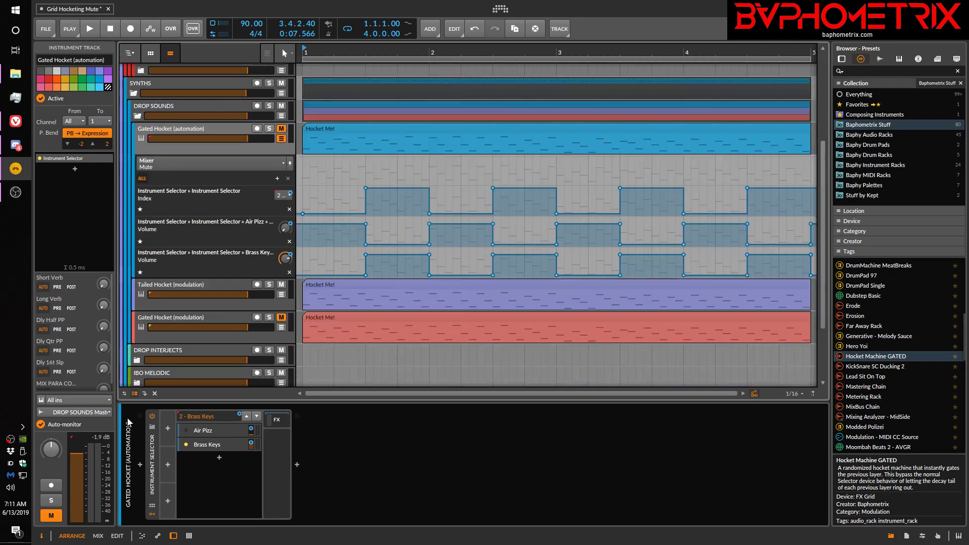
mouse_move(199, 438)
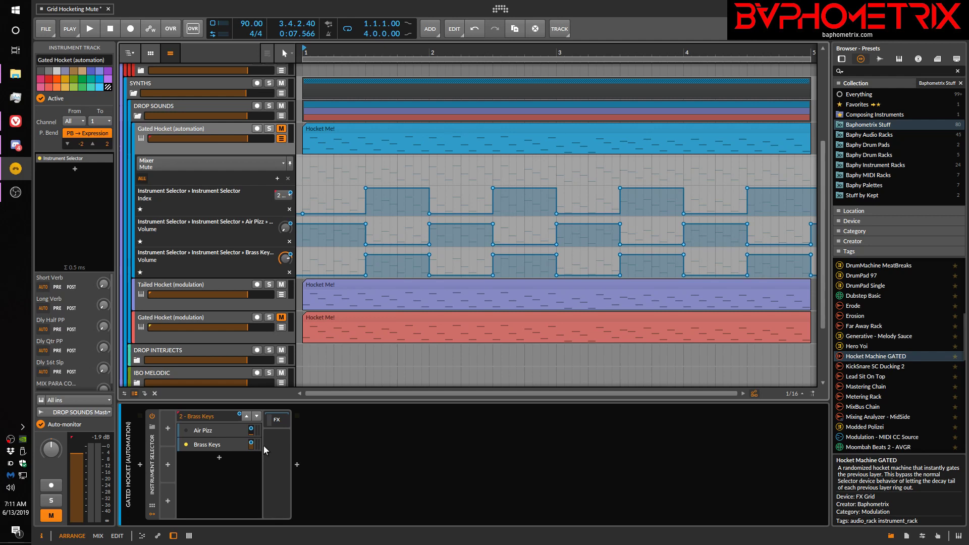
mouse_move(283, 391)
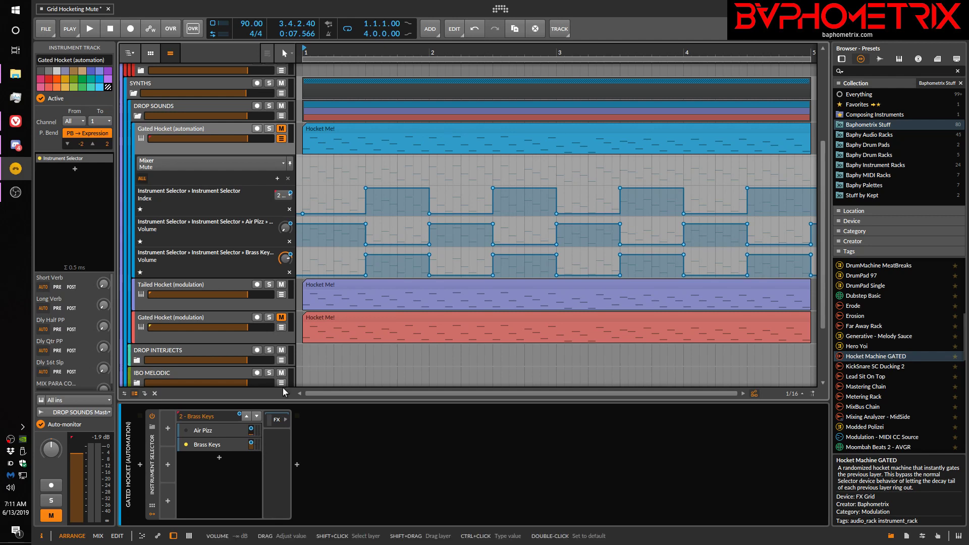
mouse_move(329, 265)
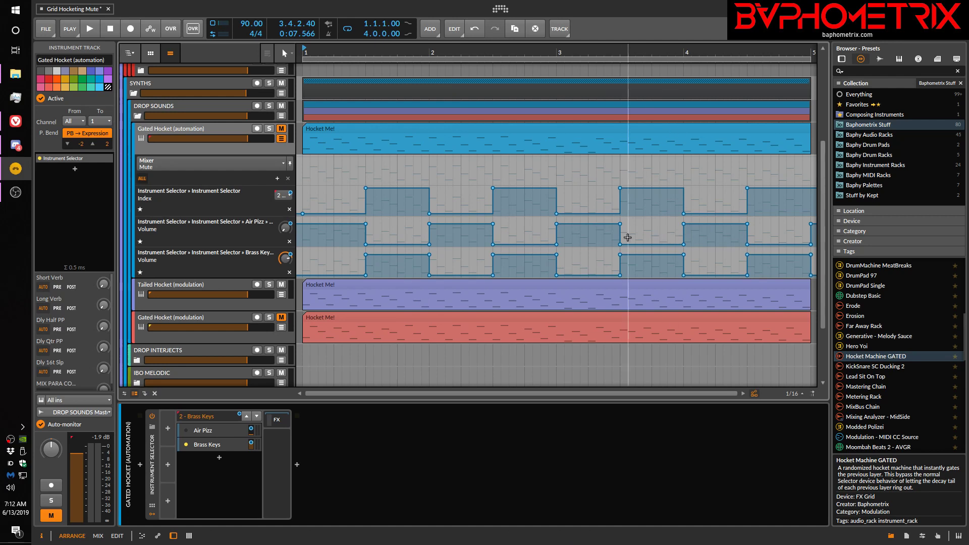
mouse_move(500, 247)
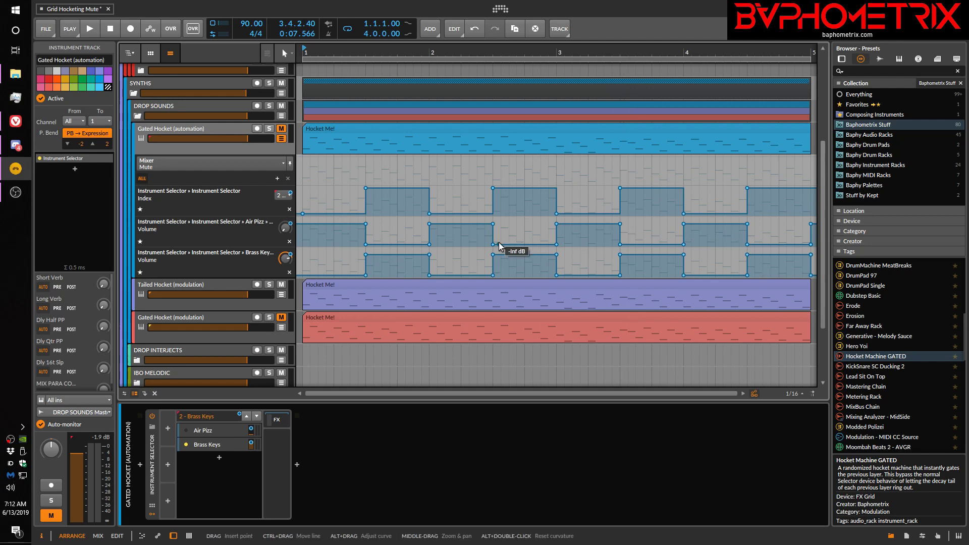
mouse_move(213, 441)
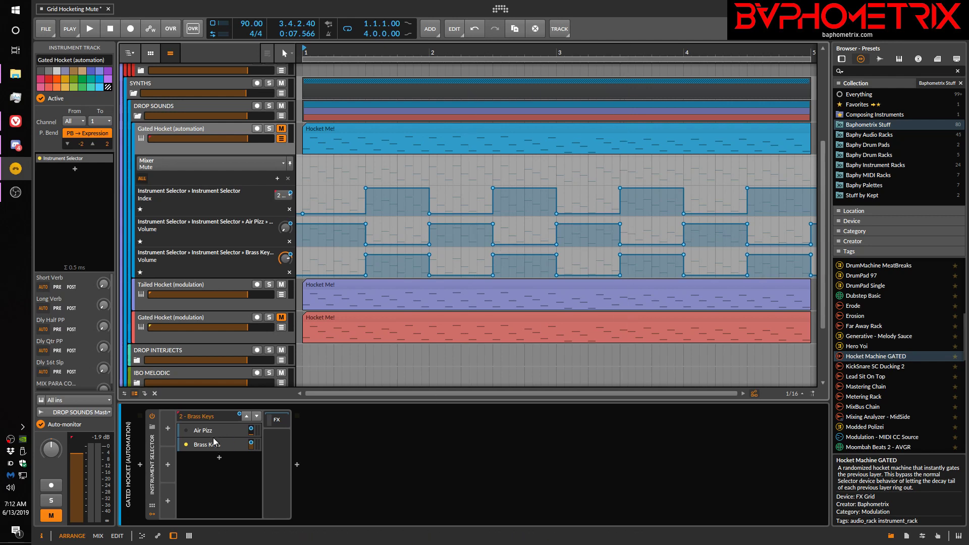
left_click(89, 29)
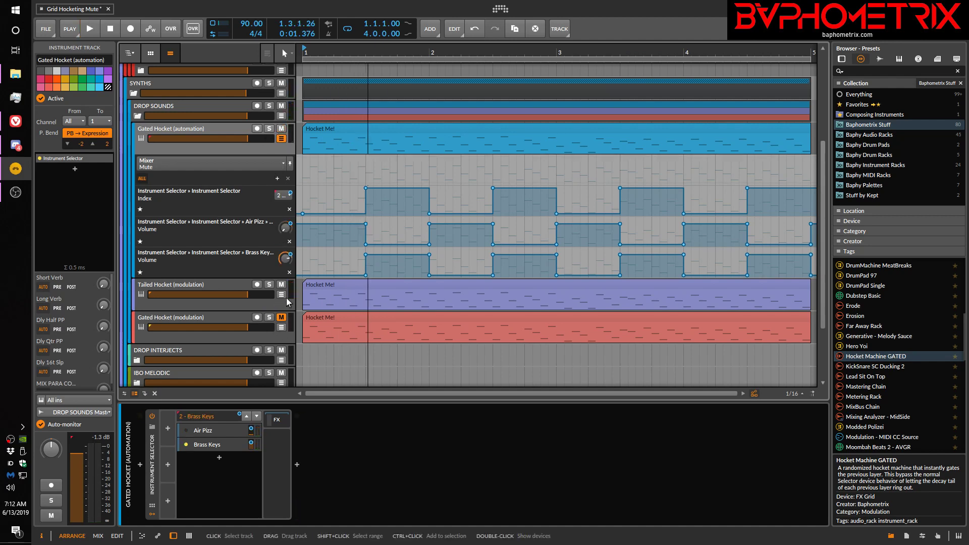
left_click(88, 28)
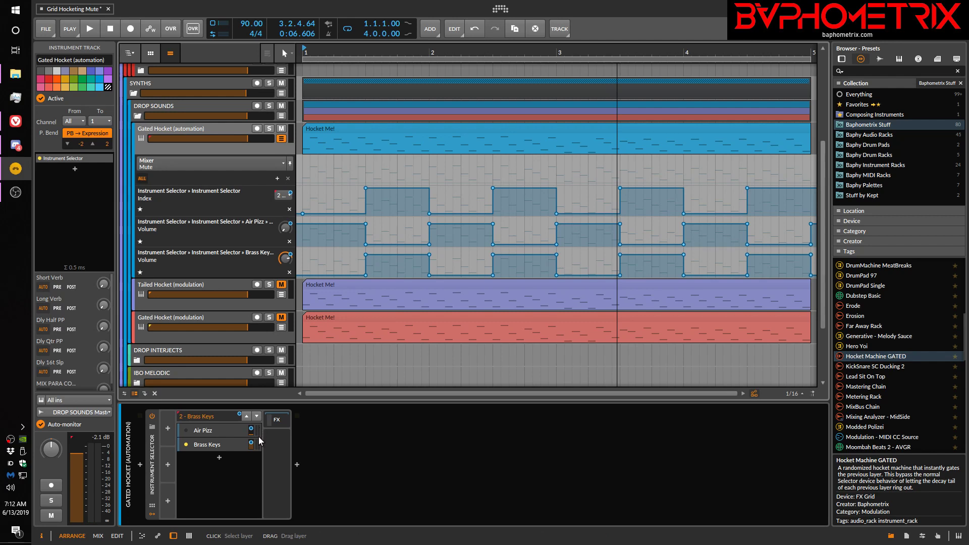
left_click(88, 28)
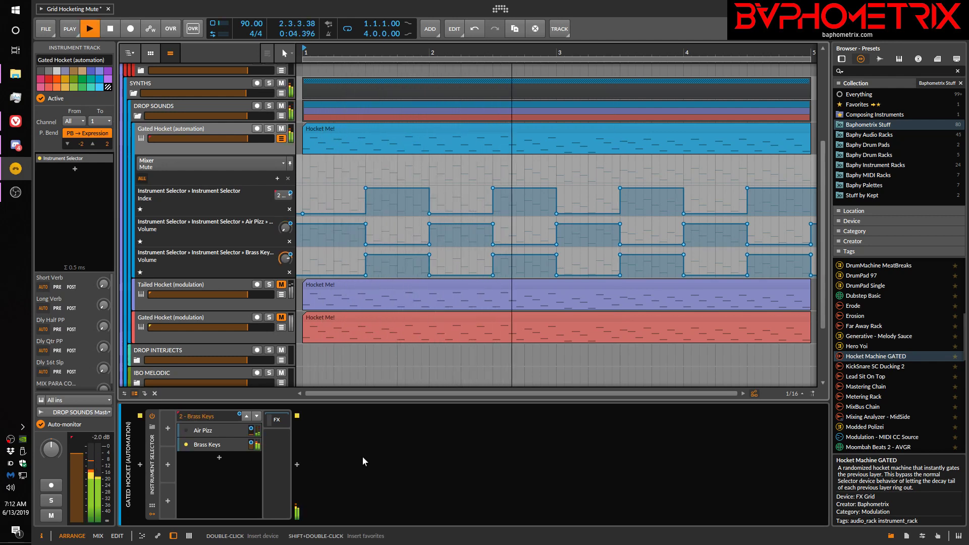
left_click(89, 28)
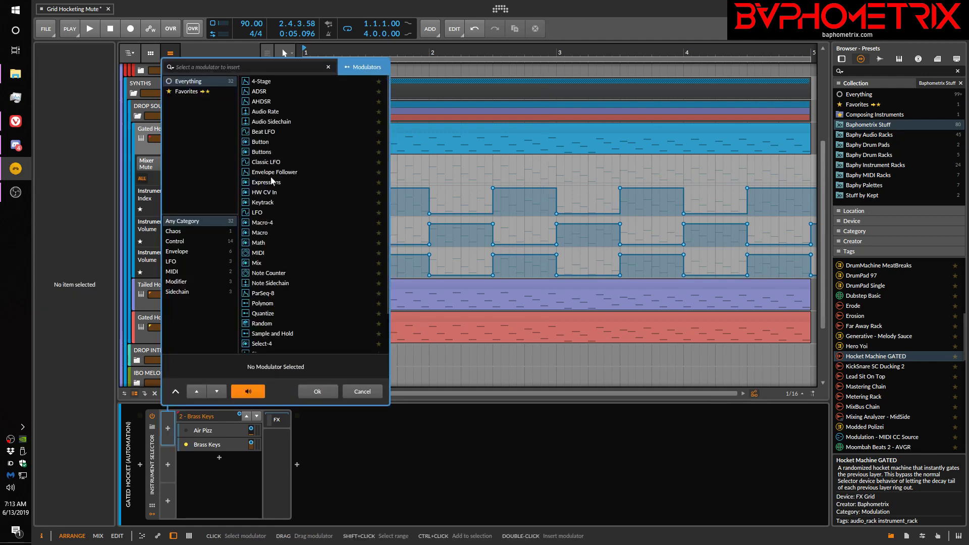
scroll("down", 3)
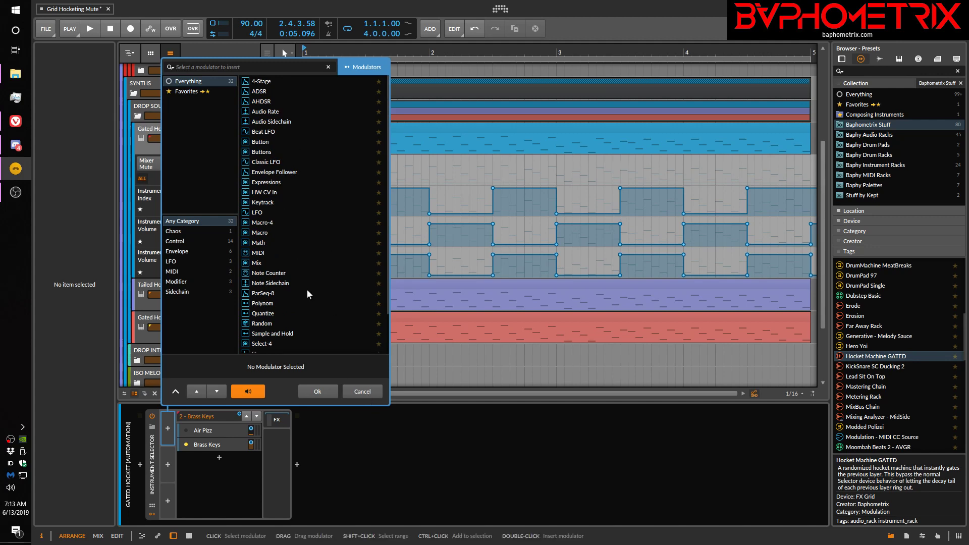
Step: Dismiss the modulator chooser without adding a modulator
left_click(361, 391)
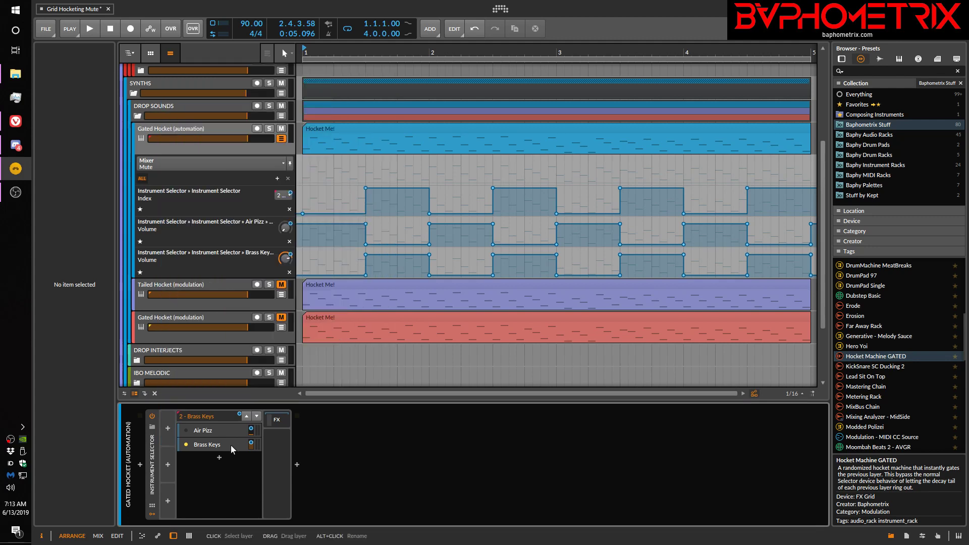
mouse_move(204, 416)
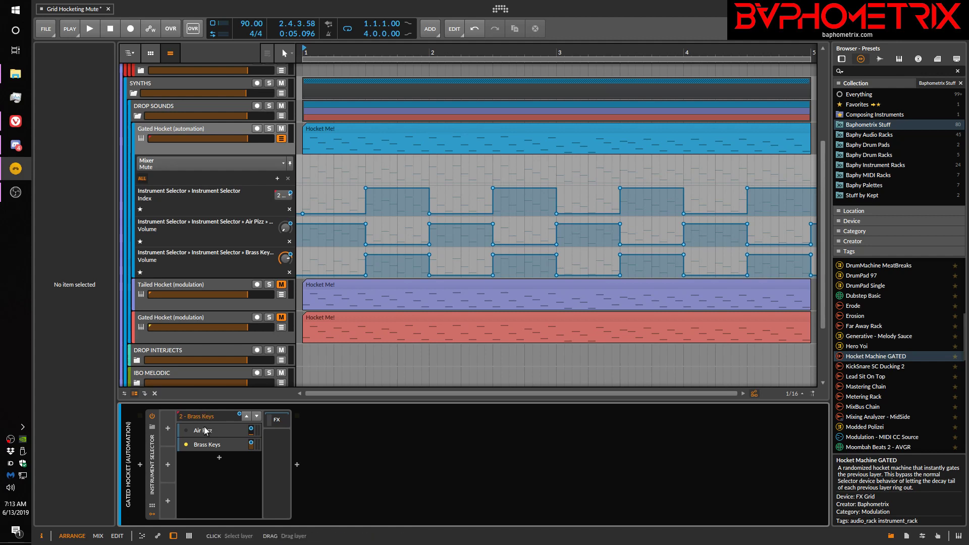
mouse_move(258, 436)
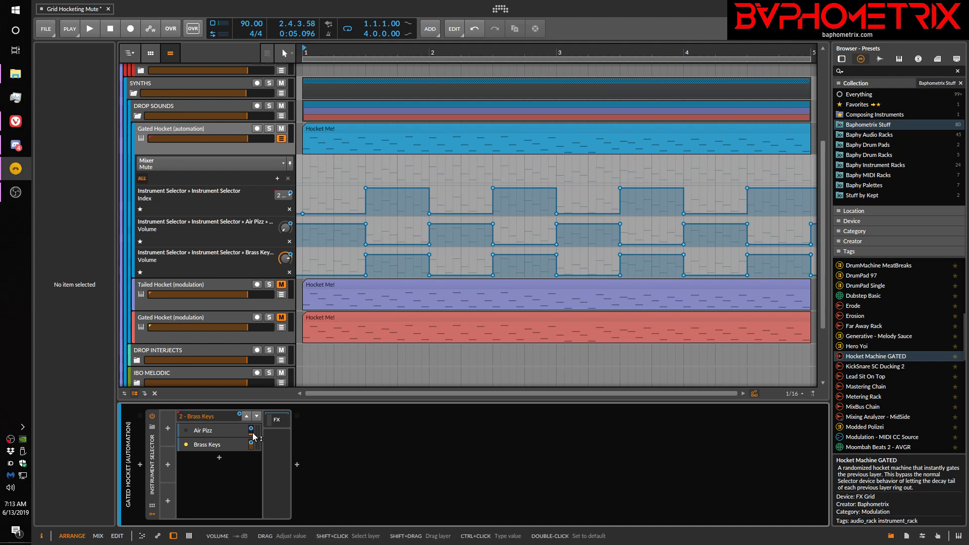
mouse_move(338, 453)
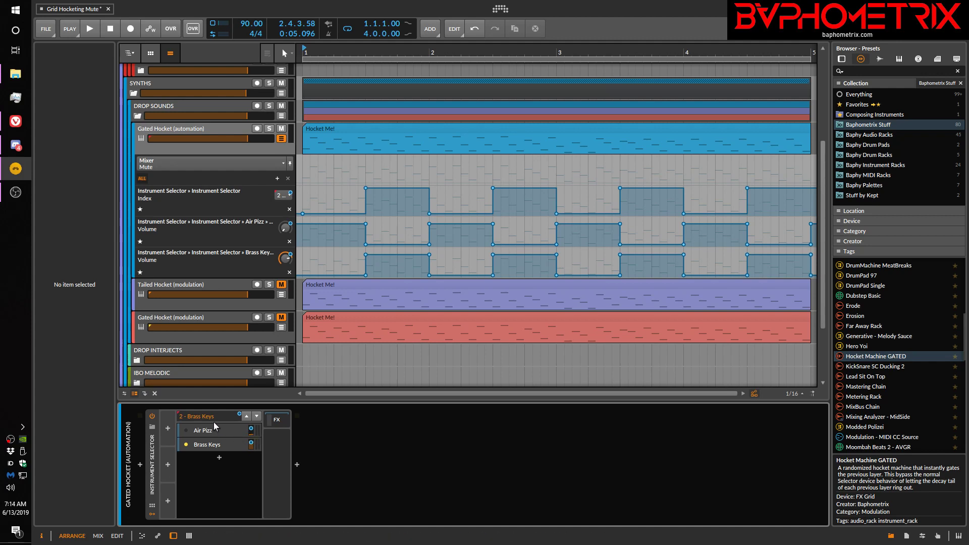
mouse_move(199, 423)
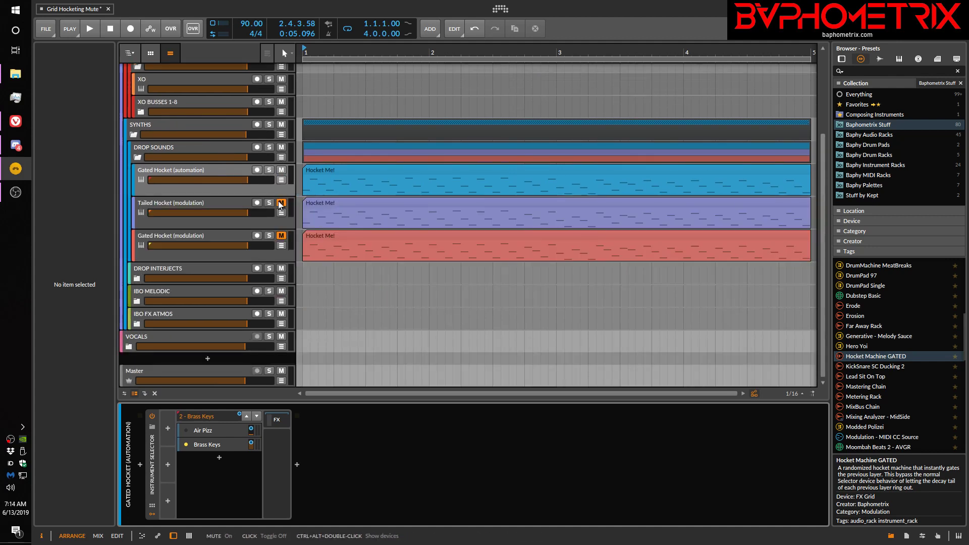
Step: Mute Tailed Hocket (modulation) and unmute Gated Hocket (modulation) to show its FX Grid
left_click(281, 171)
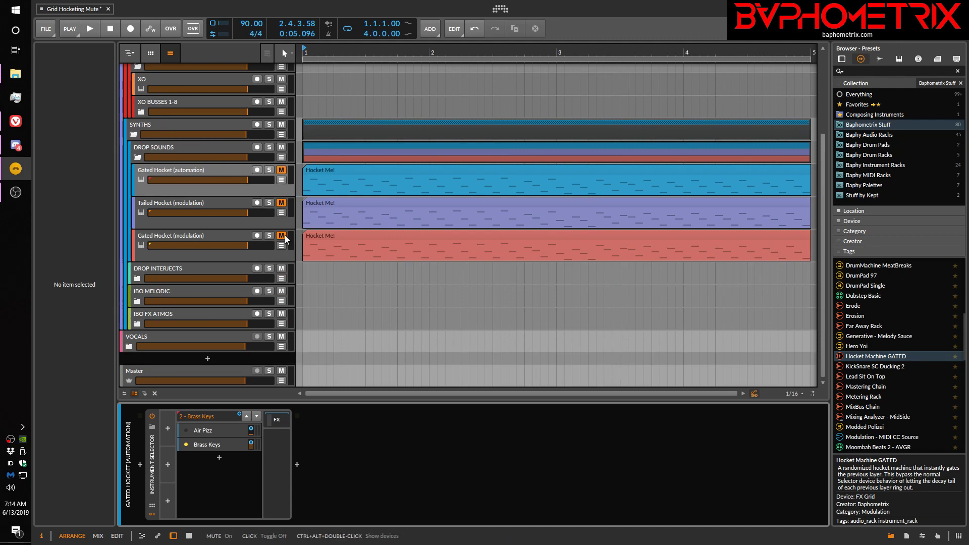
left_click(179, 236)
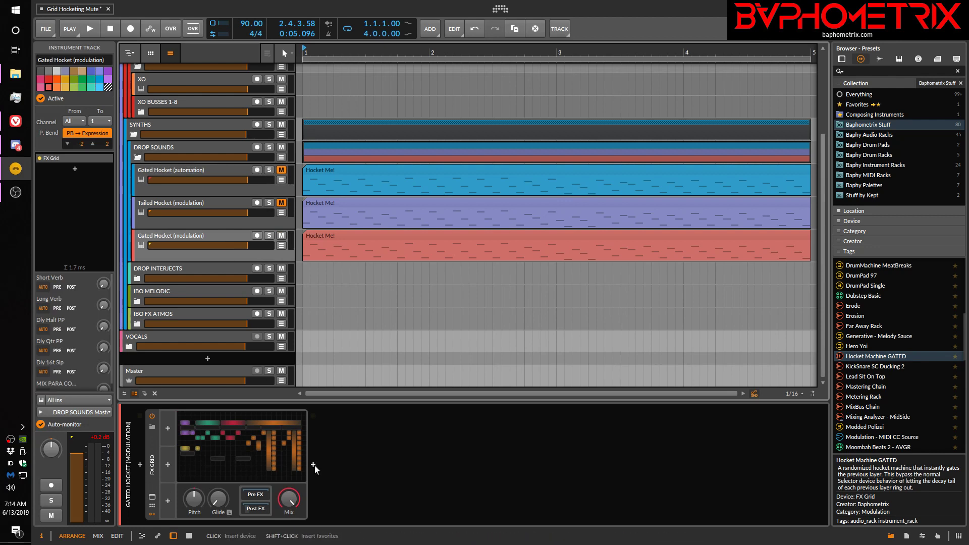
mouse_move(240, 479)
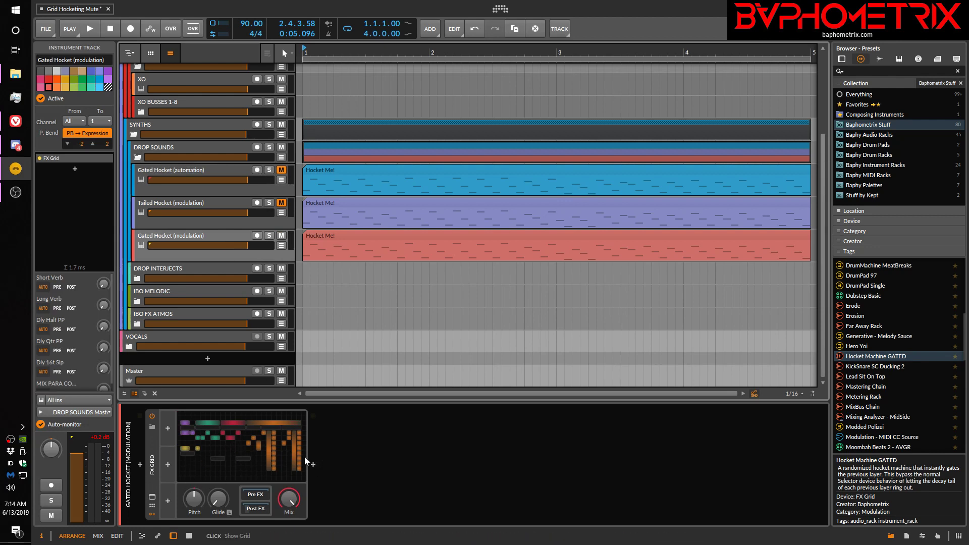
Step: Open the FX Grid's Hocket Machine GATED patch in the Grid editor
double_click(241, 445)
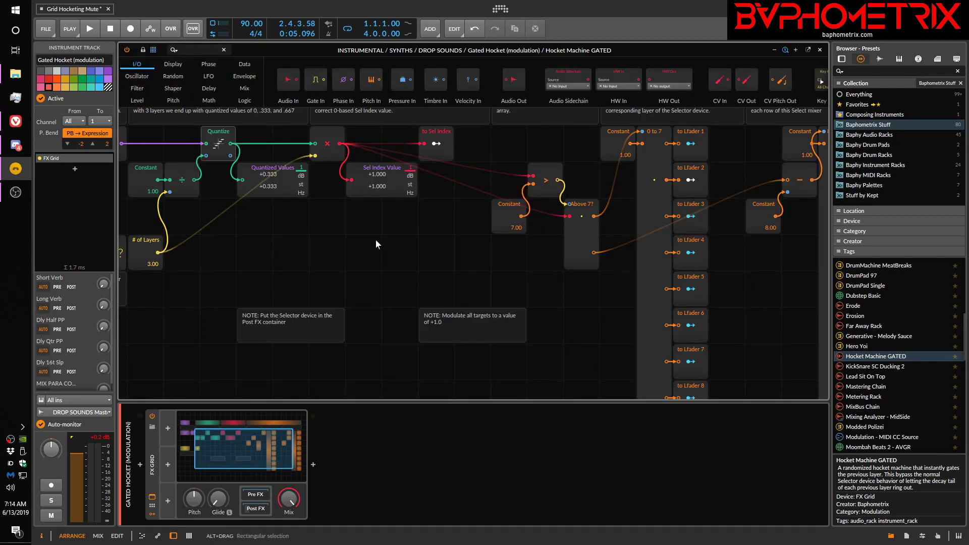
mouse_move(327, 225)
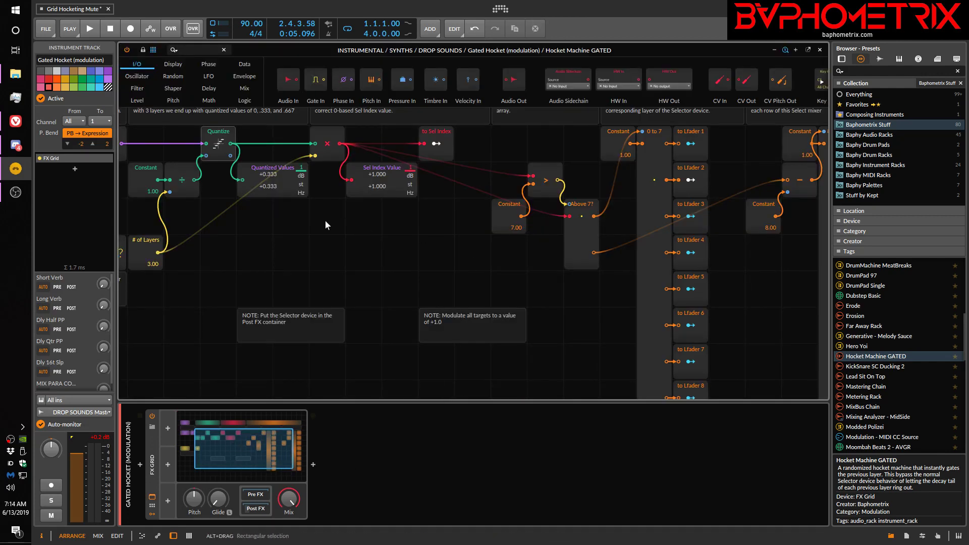
mouse_move(335, 219)
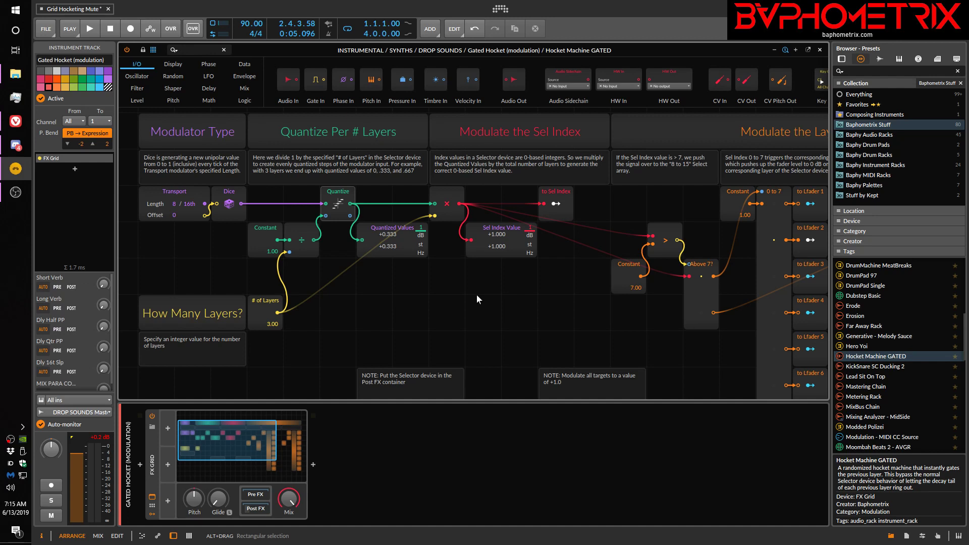
mouse_move(388, 287)
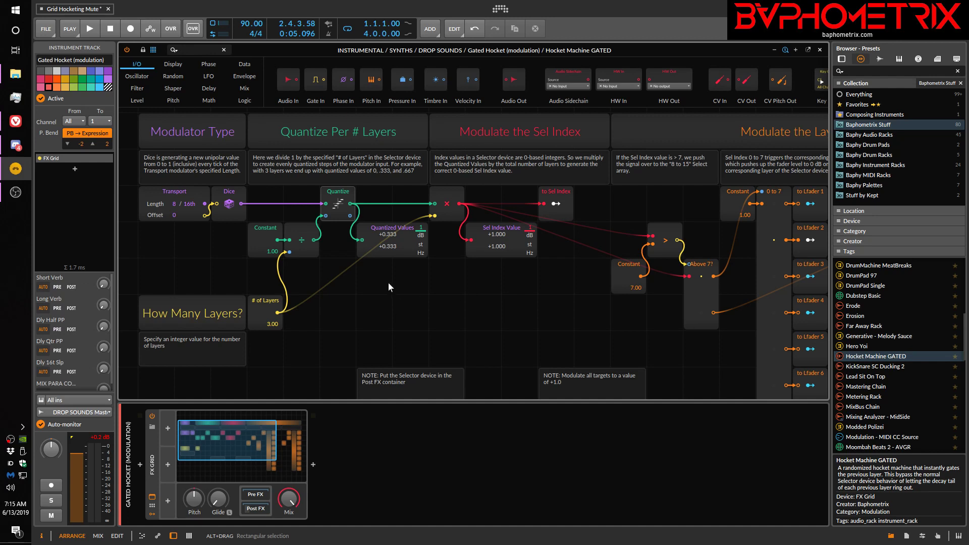
mouse_move(400, 275)
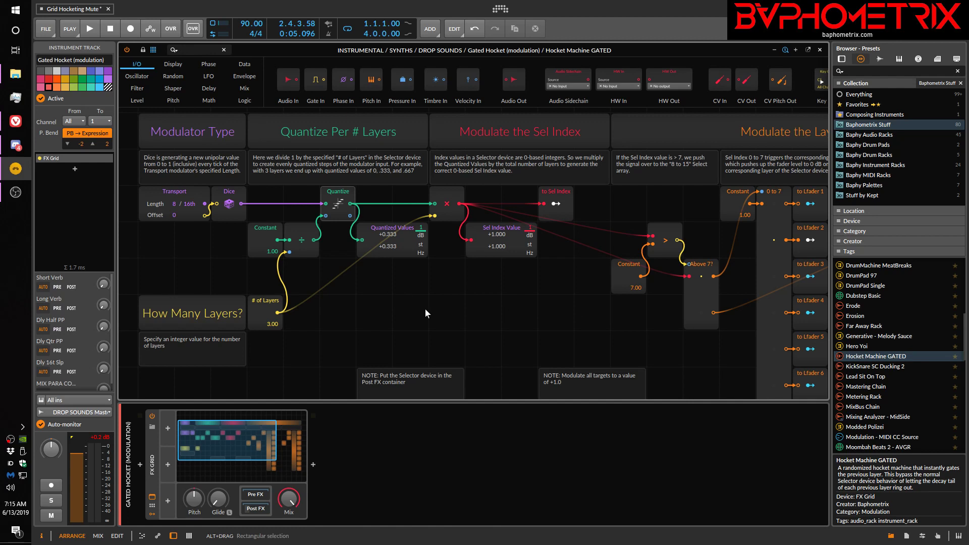
mouse_move(423, 85)
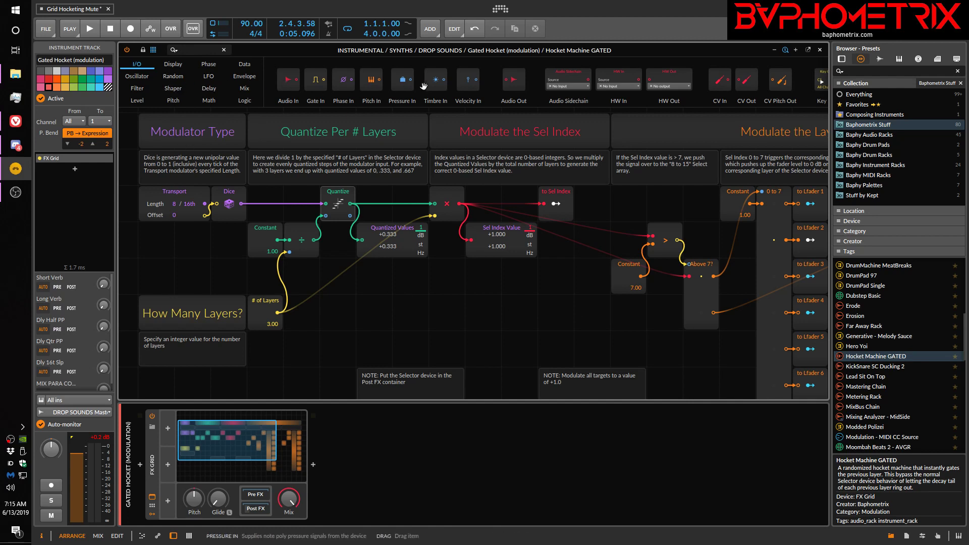
mouse_move(371, 79)
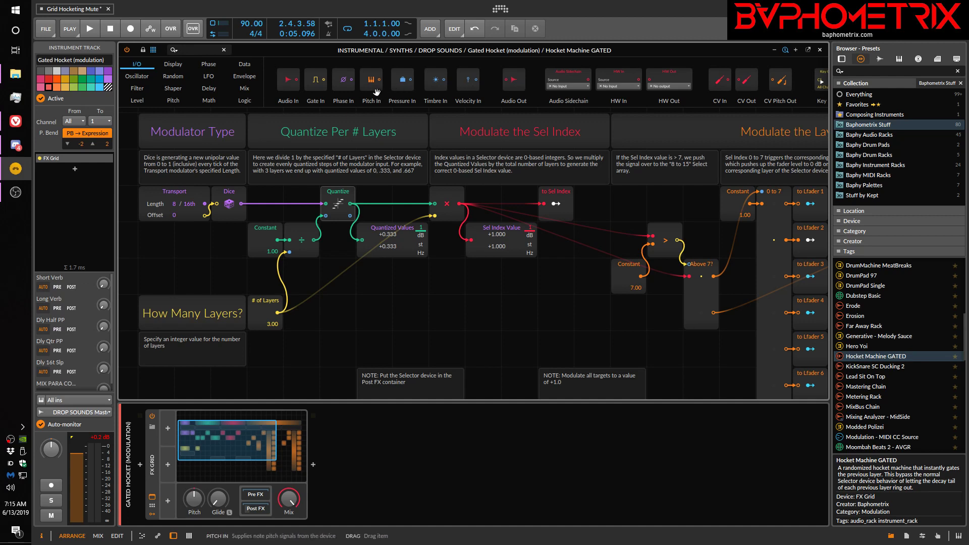
mouse_move(343, 80)
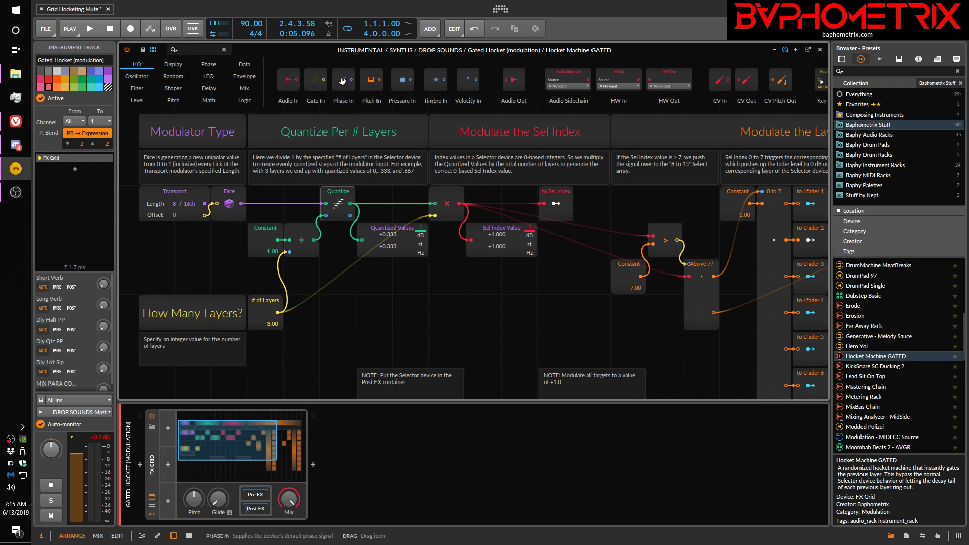
mouse_move(342, 79)
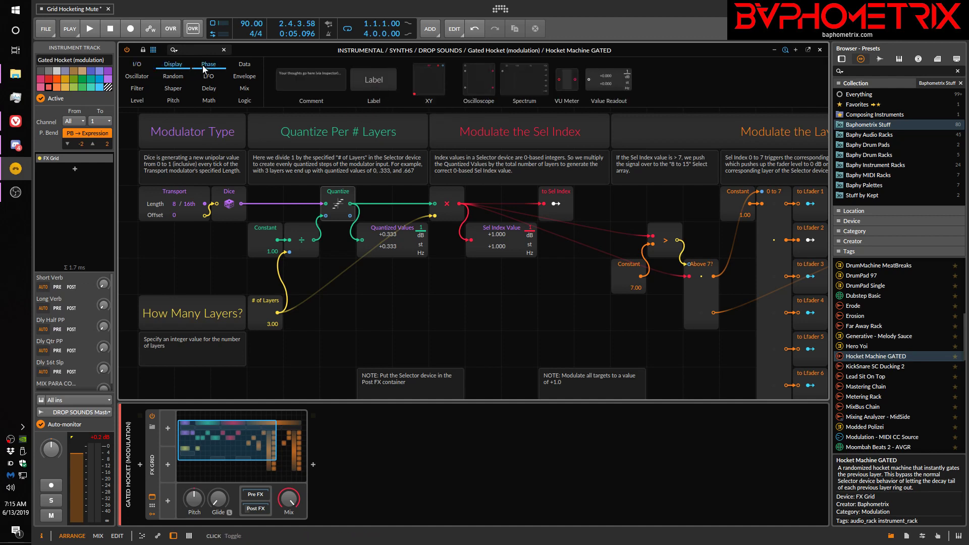
Step: Browse the Grid palette's Phase, Data and Logic module categories
left_click(209, 64)
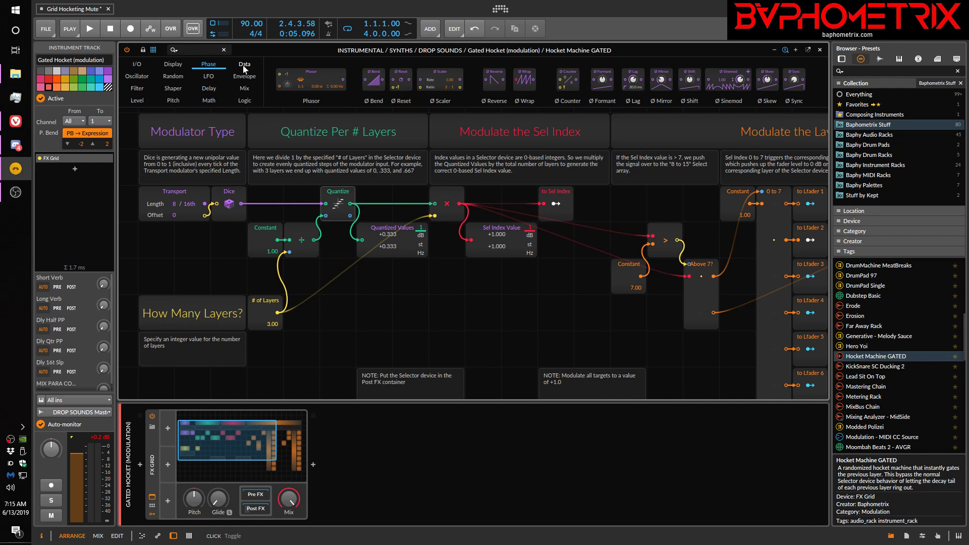
left_click(245, 63)
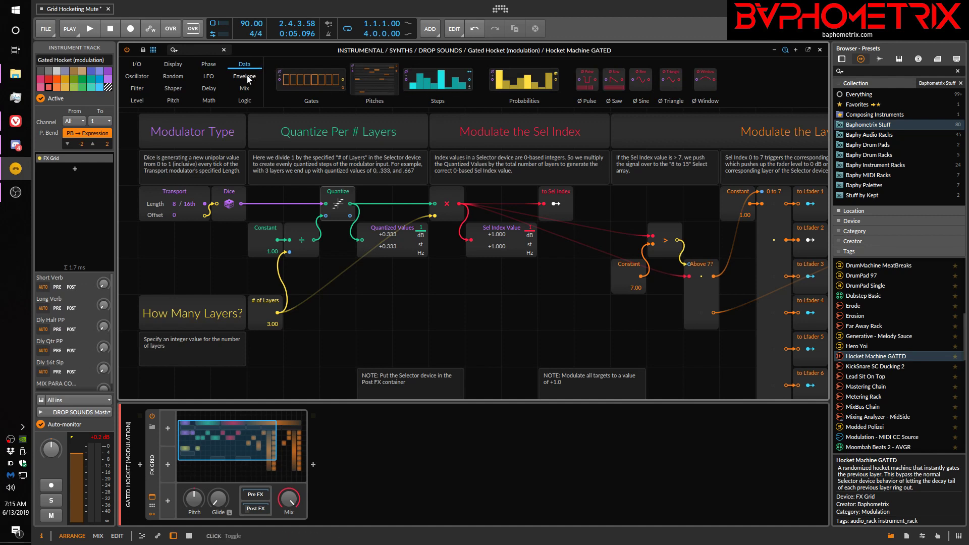
mouse_move(247, 80)
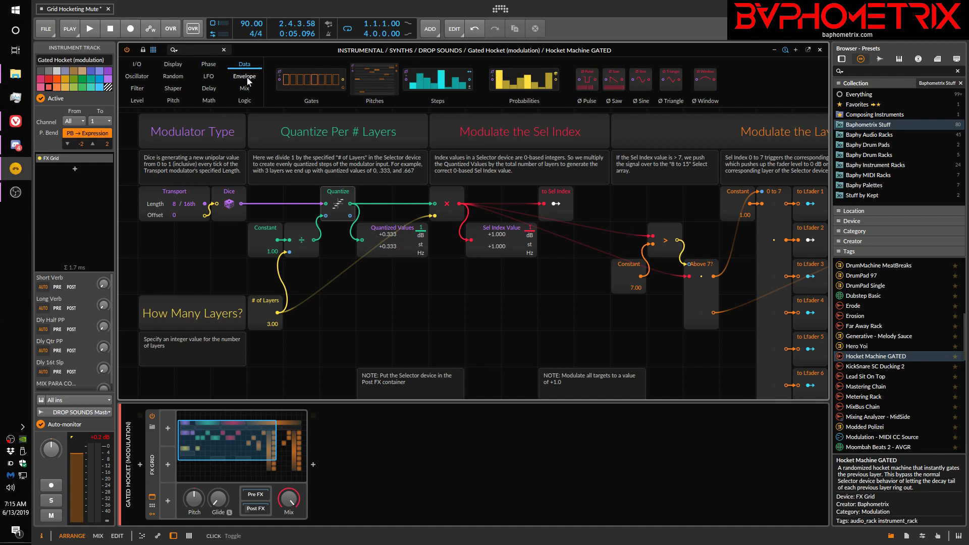
left_click(244, 100)
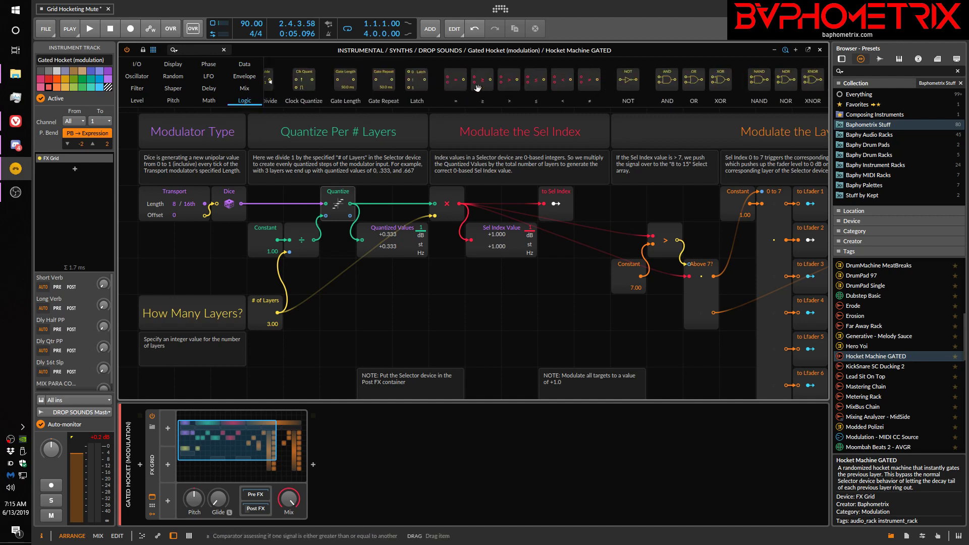
mouse_move(536, 81)
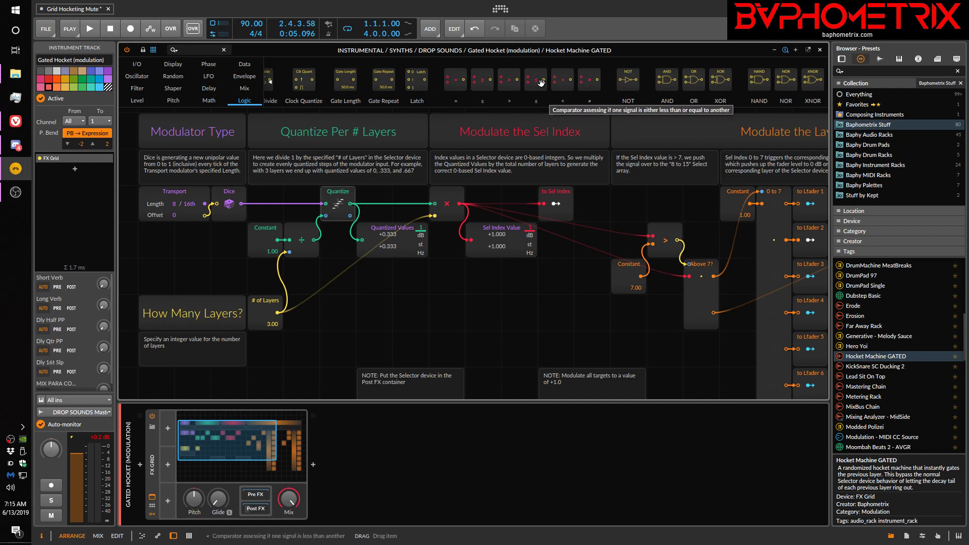
mouse_move(545, 97)
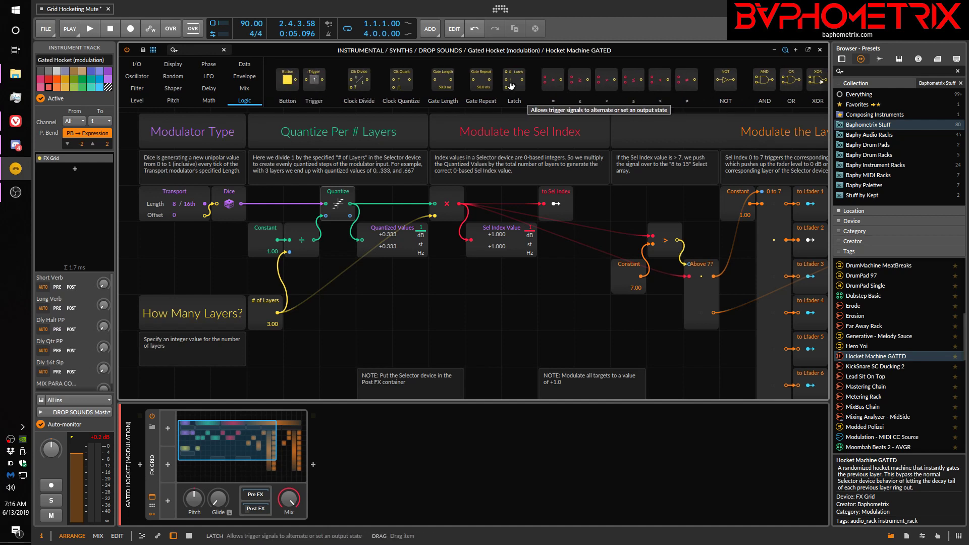
Step: Browse the Grid palette's Math, Filter and Oscillator module categories
left_click(209, 100)
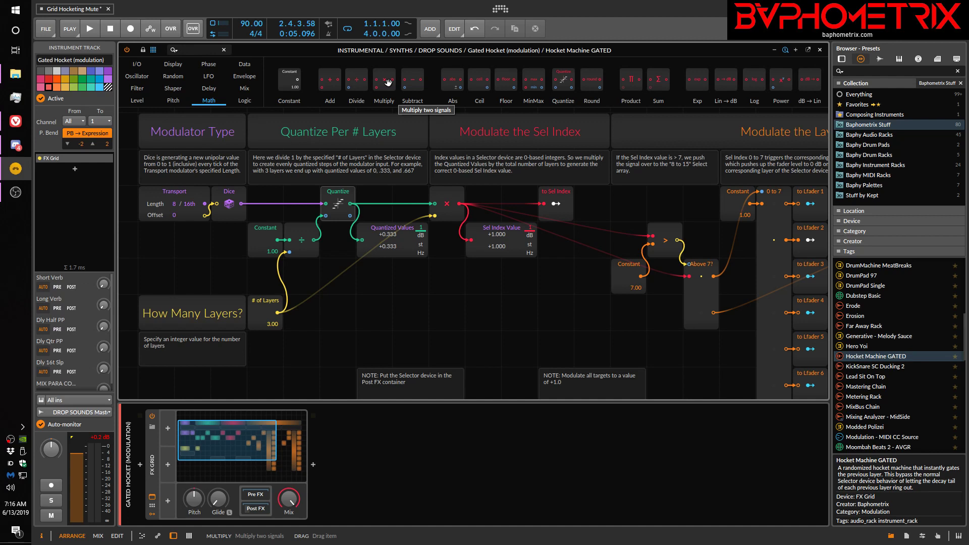
mouse_move(433, 149)
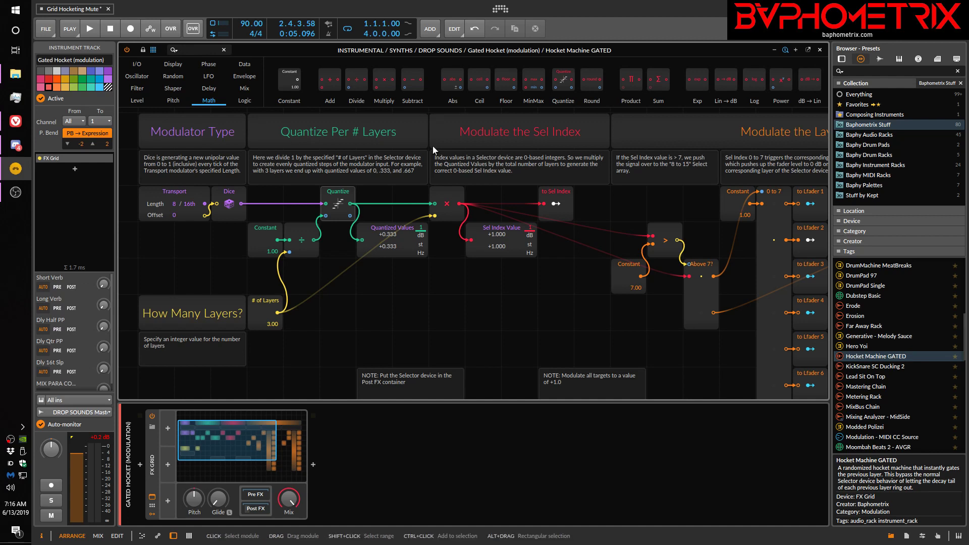
mouse_move(459, 177)
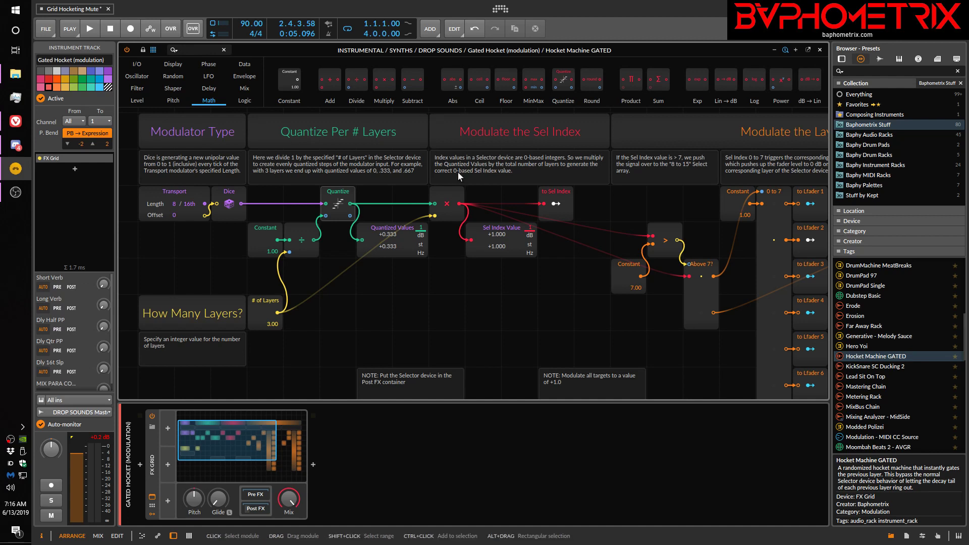
left_click(135, 100)
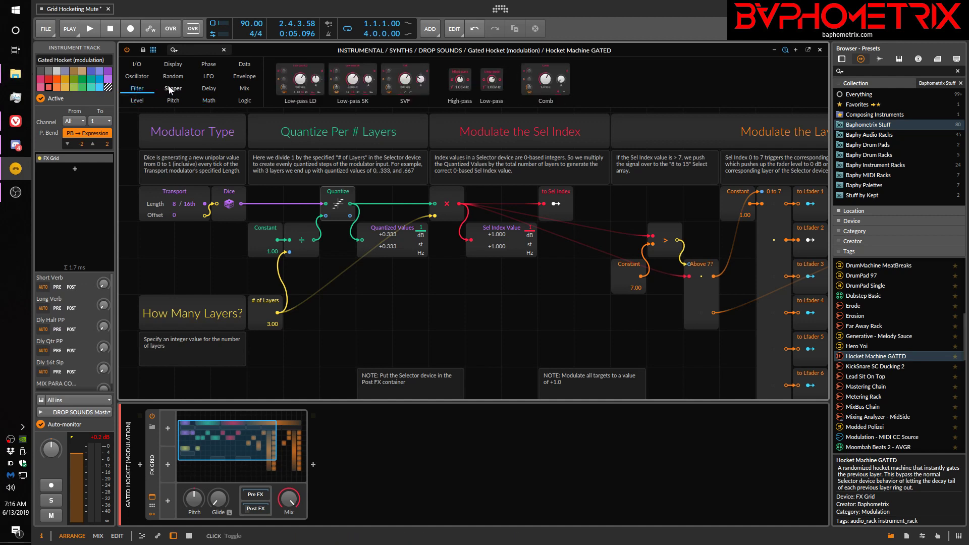
left_click(136, 76)
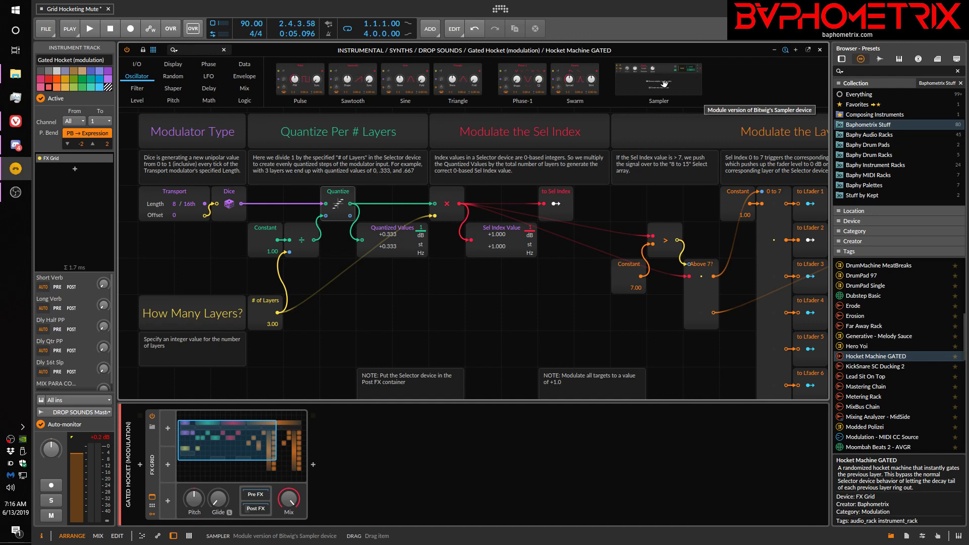
mouse_move(517, 82)
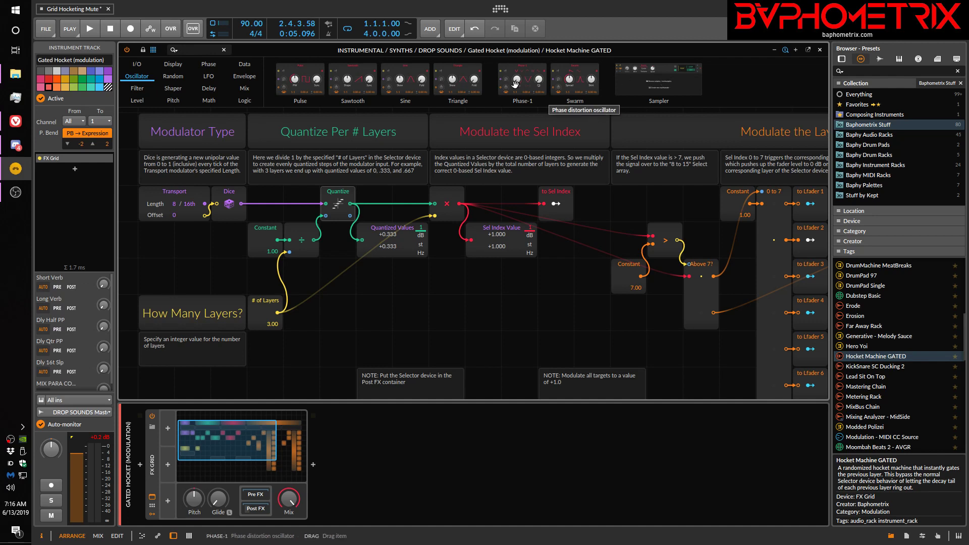
mouse_move(394, 91)
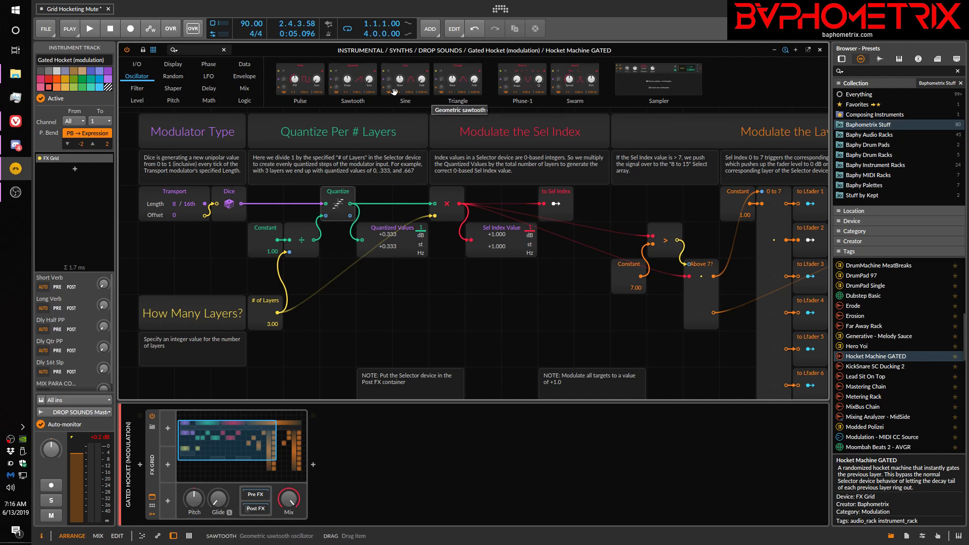
mouse_move(196, 75)
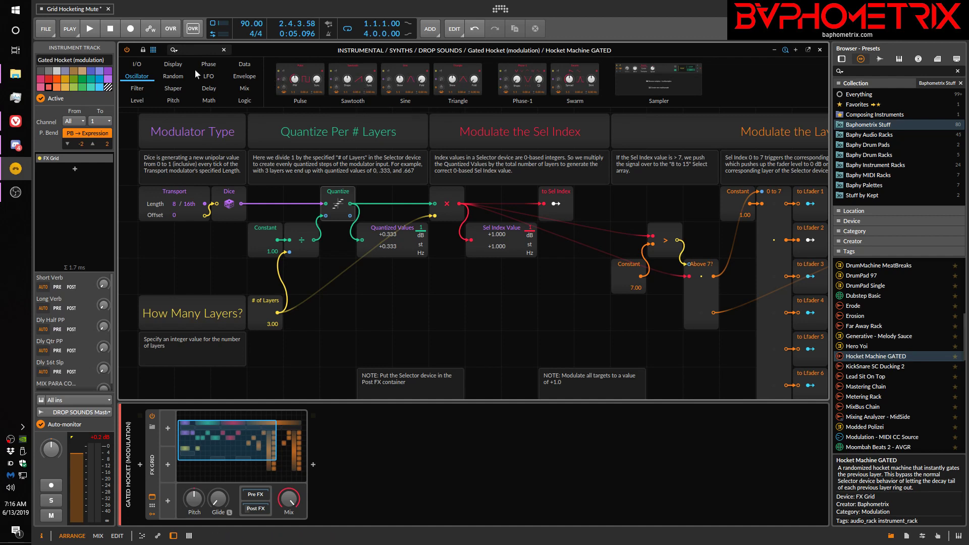
Step: Hide the Grid editor's module palette
left_click(137, 64)
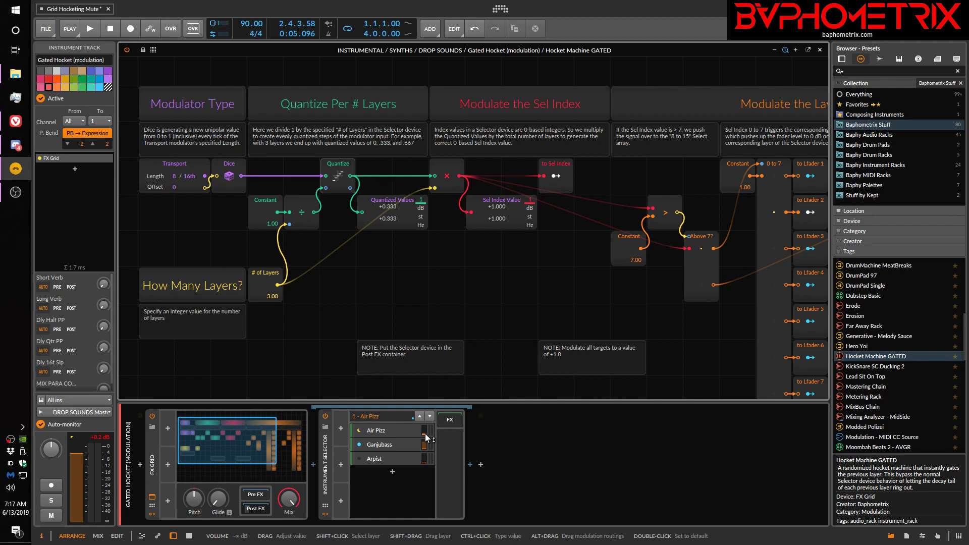
mouse_move(350, 437)
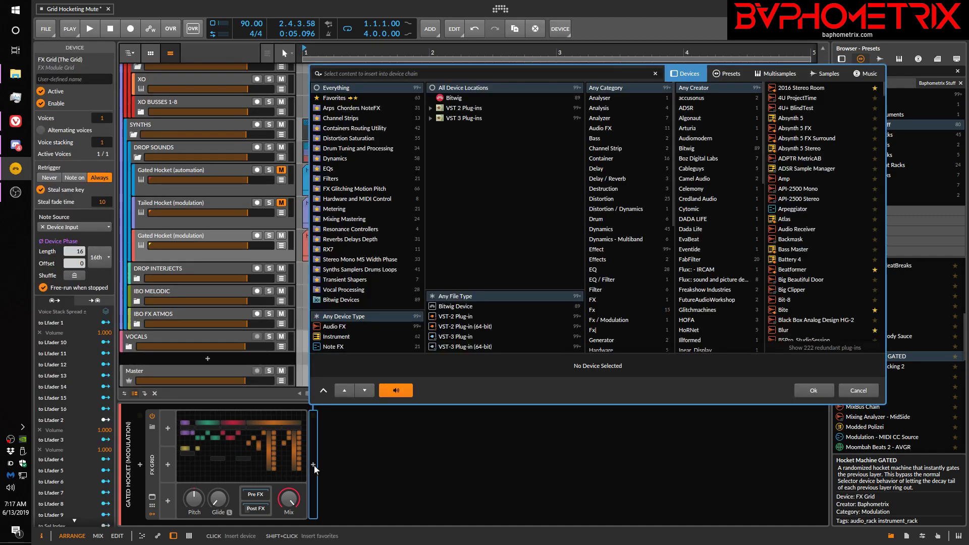
Step: Insert a Poly Grid into the Gated Hocket chain, then pick FX Grid from a second 'grid' search
type("grid")
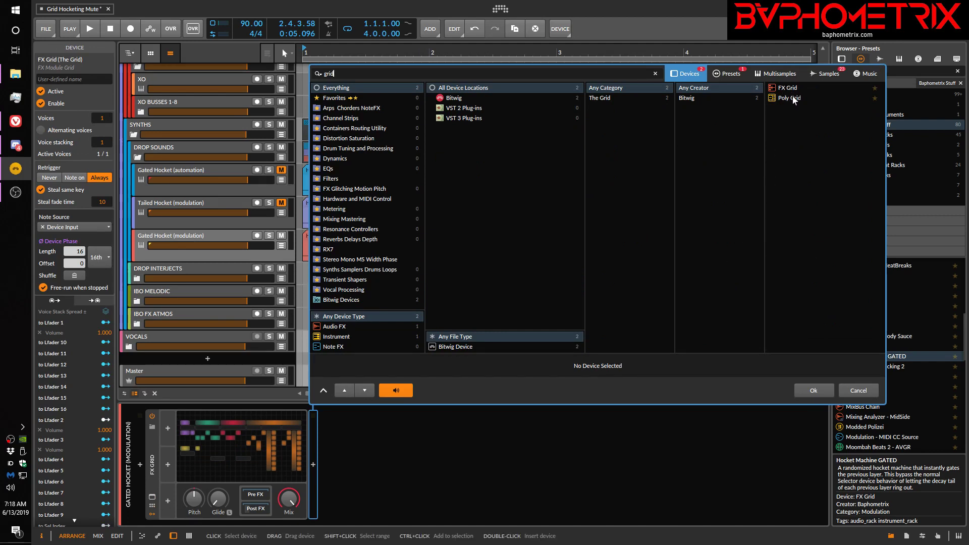
left_click(797, 97)
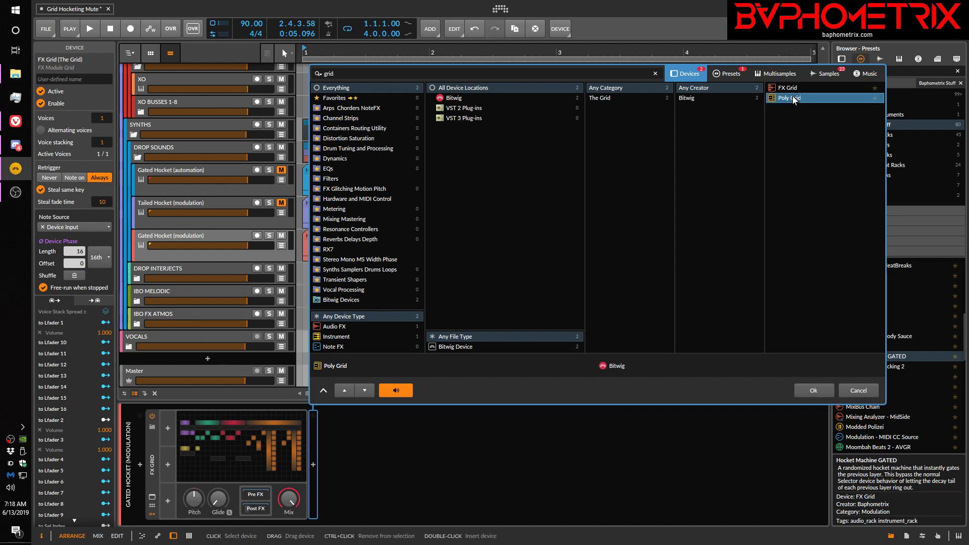
double_click(789, 98)
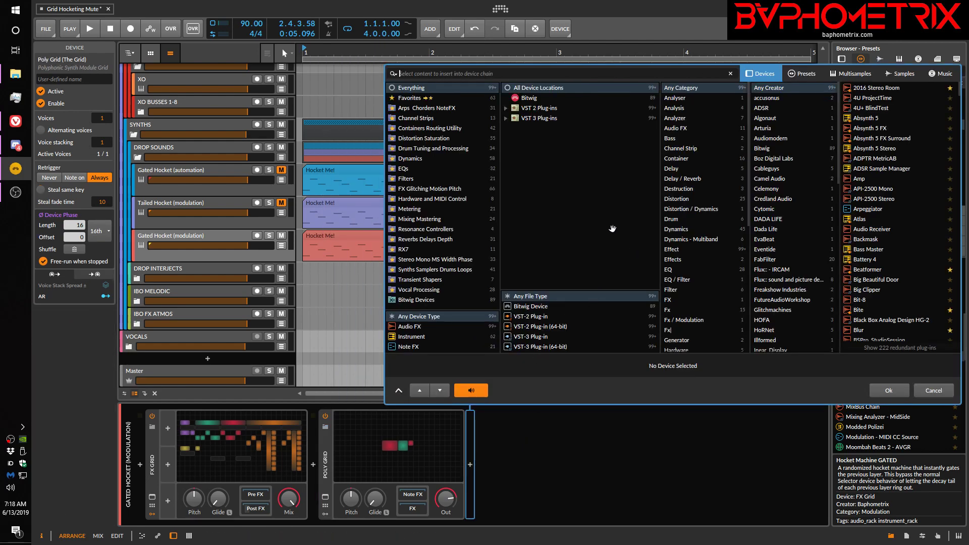
type("grid")
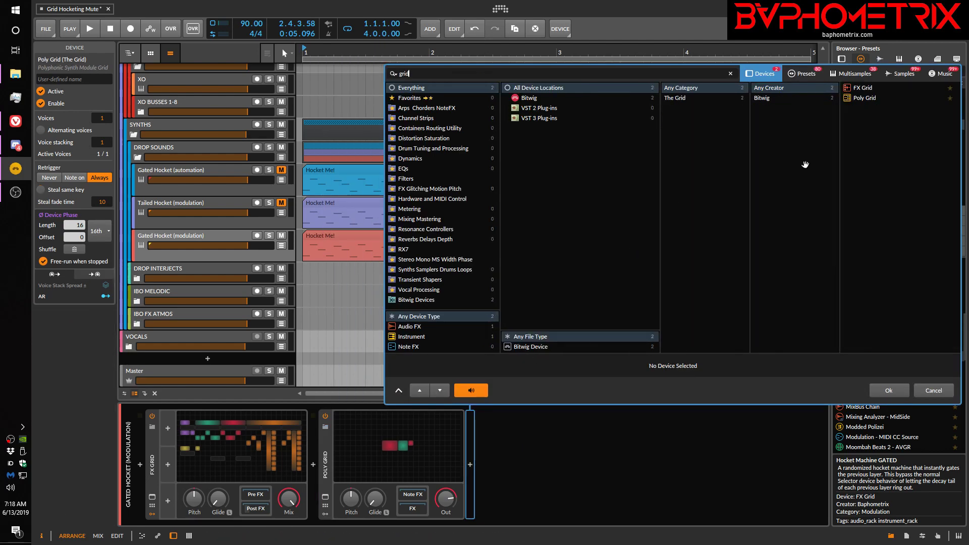
left_click(864, 85)
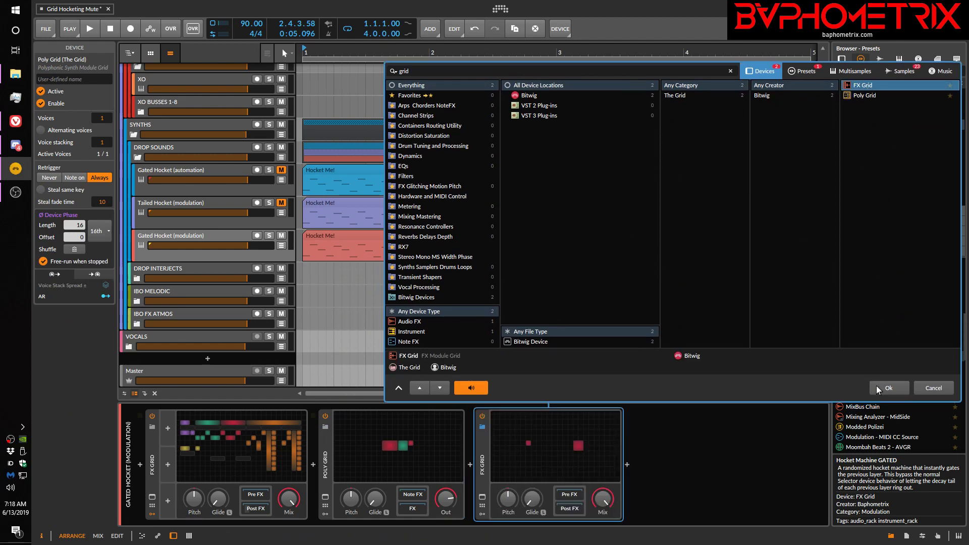
Step: Add the FX Grid after the Poly Grid and set its Mix to about 77%
left_click(887, 388)
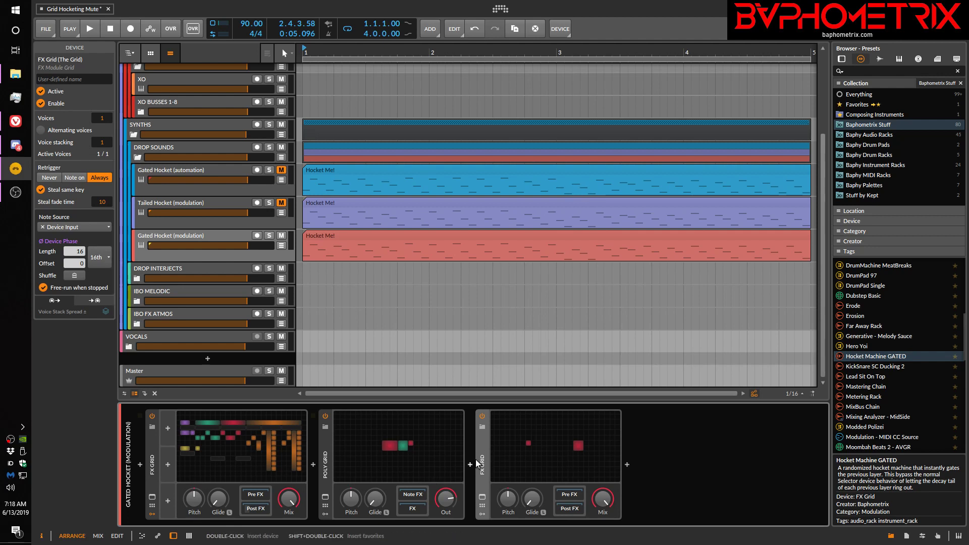
mouse_move(444, 500)
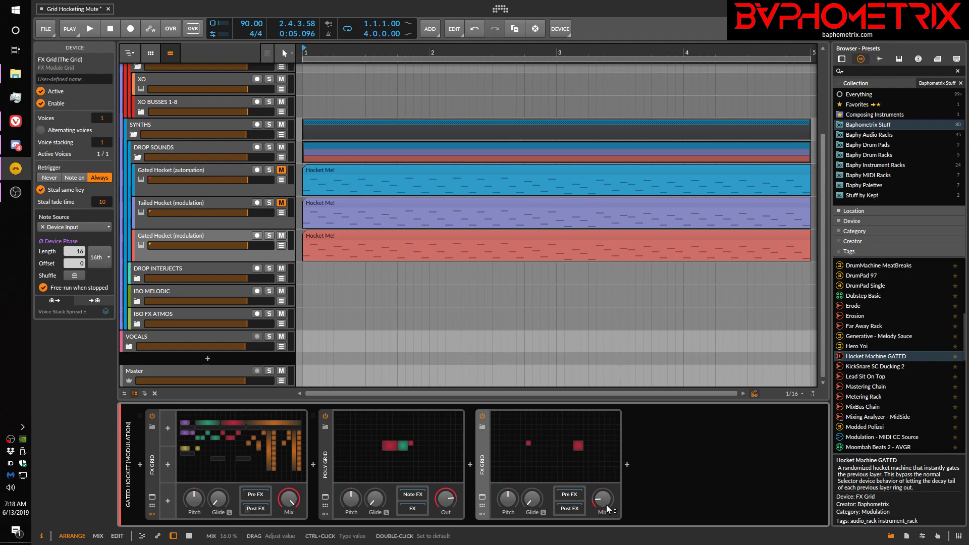
left_click_drag(601, 498, 601, 488)
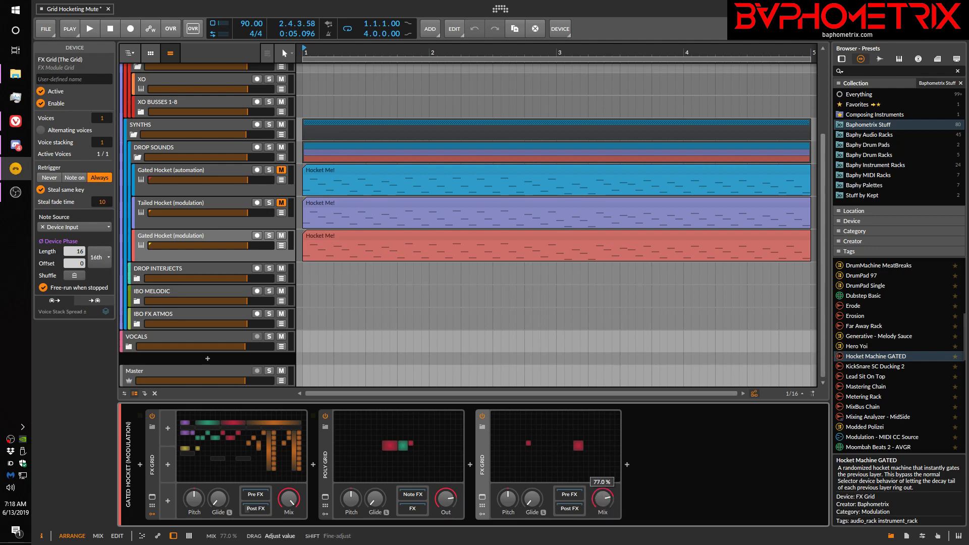
left_click_drag(602, 497, 603, 484)
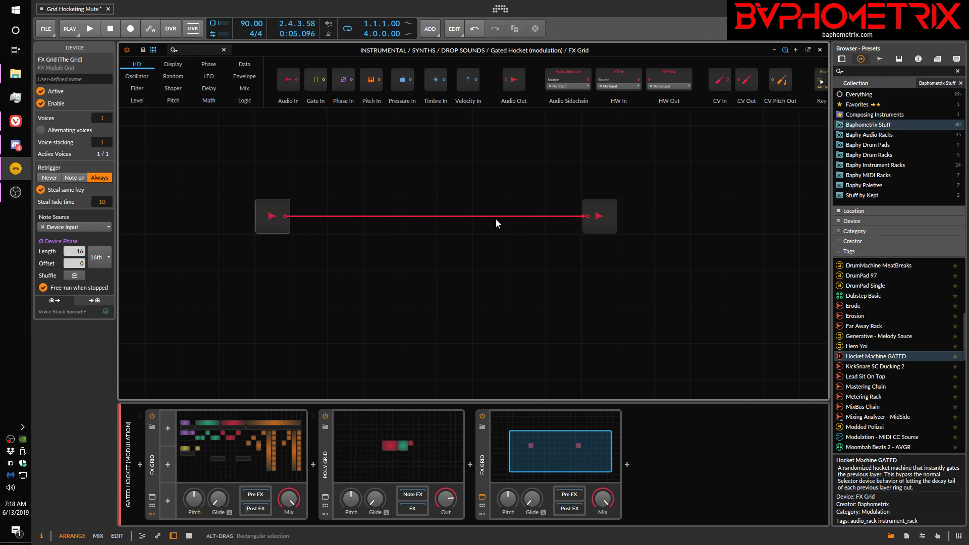
mouse_move(520, 222)
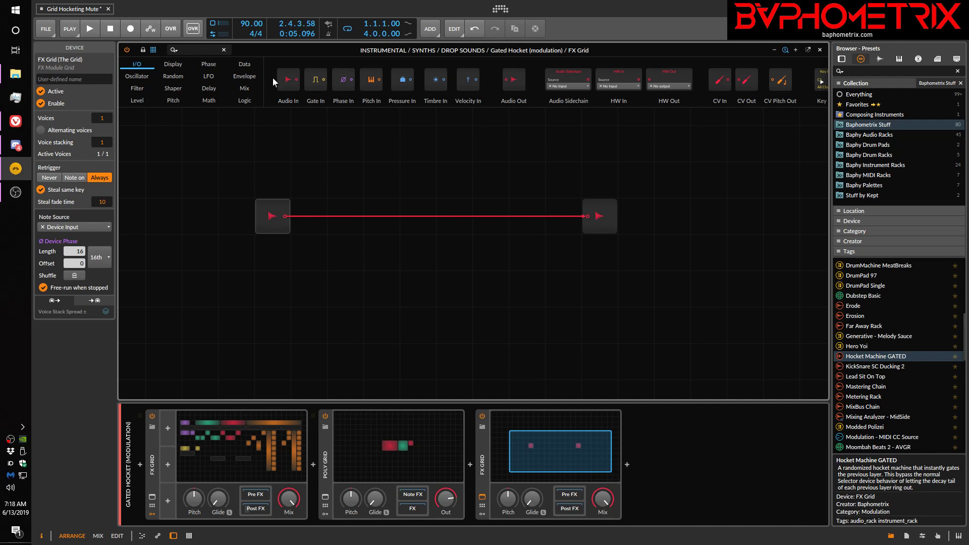
mouse_move(385, 228)
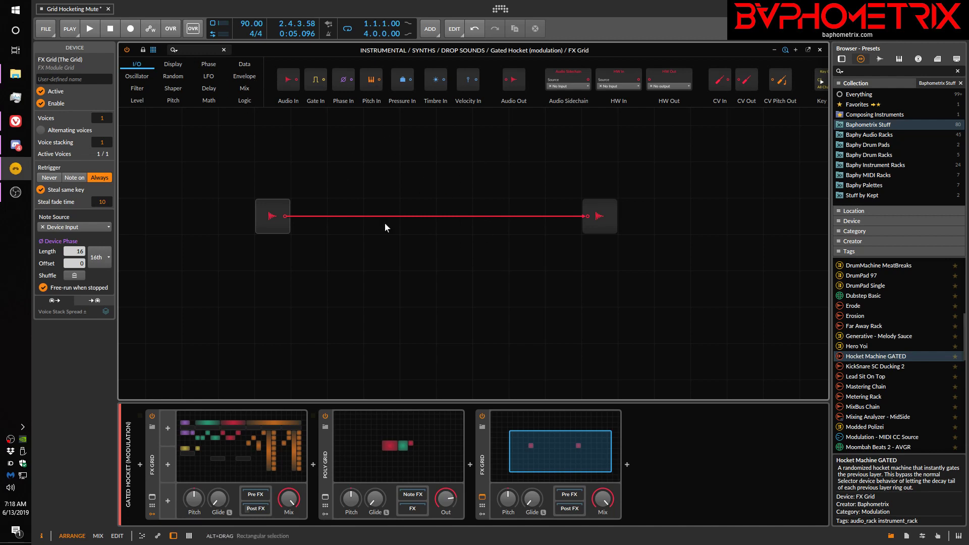
mouse_move(494, 279)
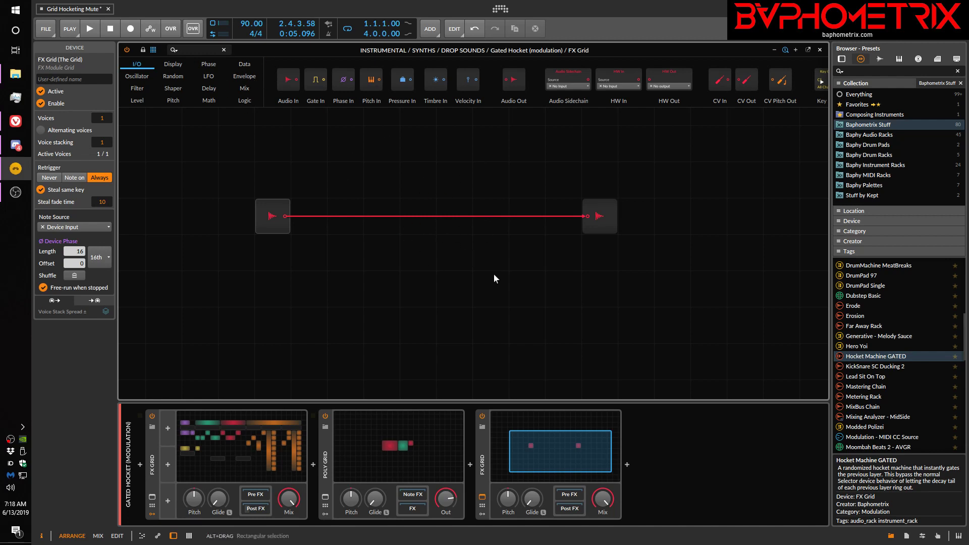
mouse_move(563, 462)
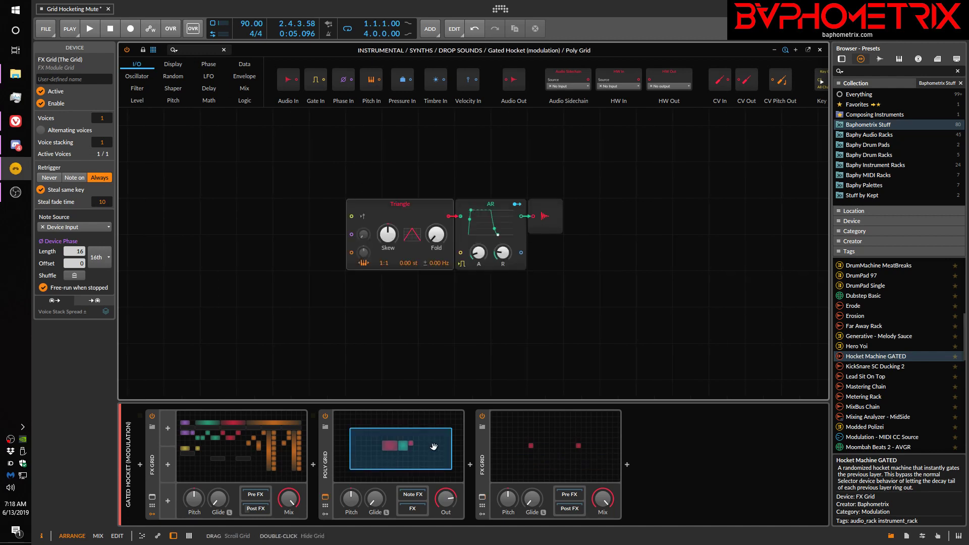
mouse_move(372, 216)
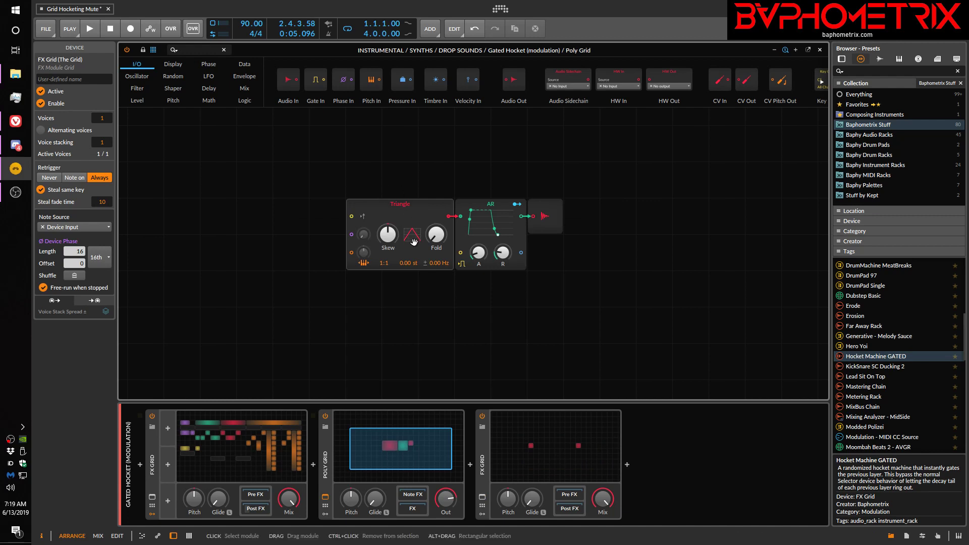
mouse_move(490, 214)
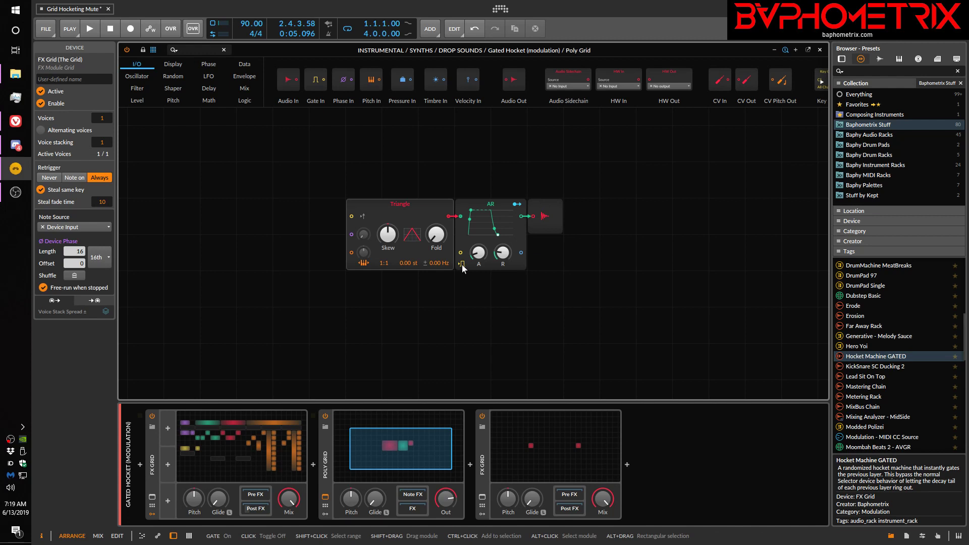
mouse_move(463, 266)
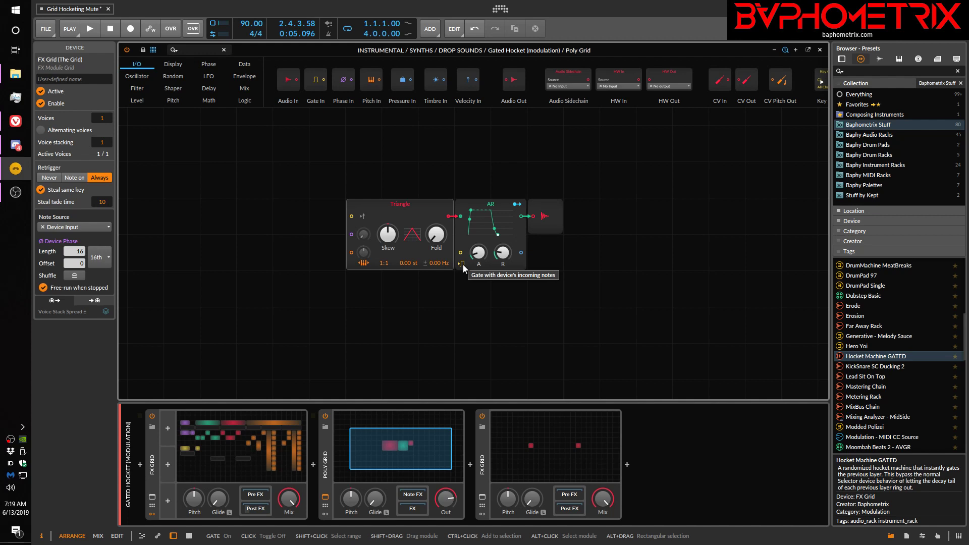
mouse_move(386, 212)
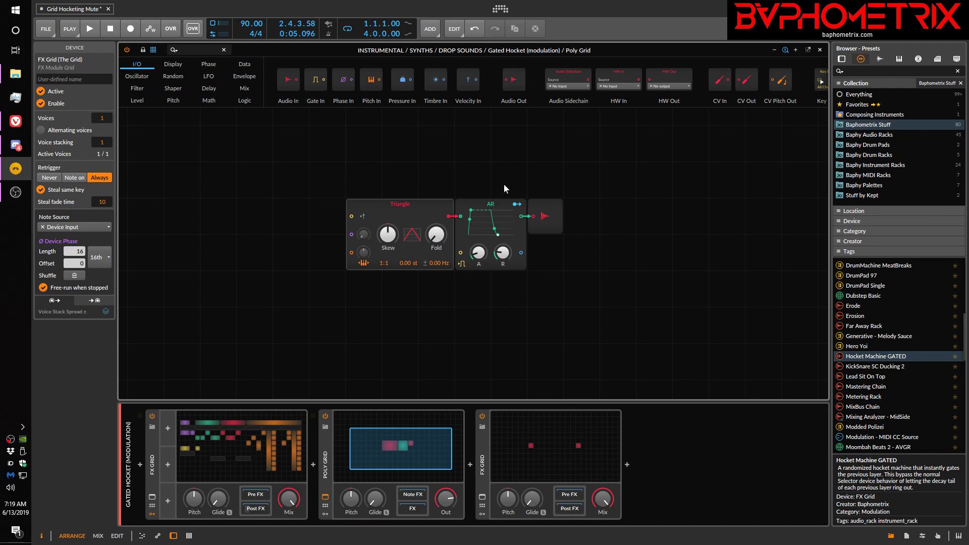
mouse_move(589, 278)
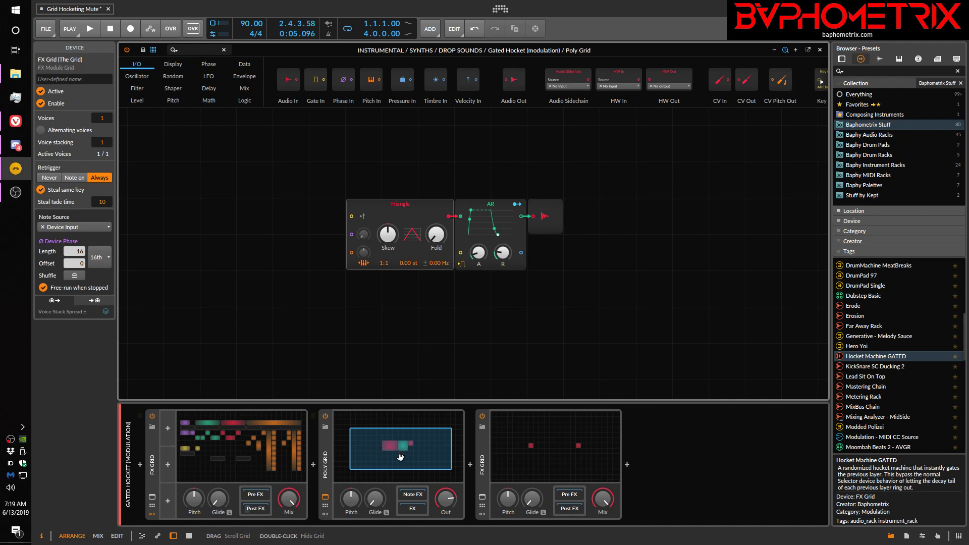
mouse_move(391, 460)
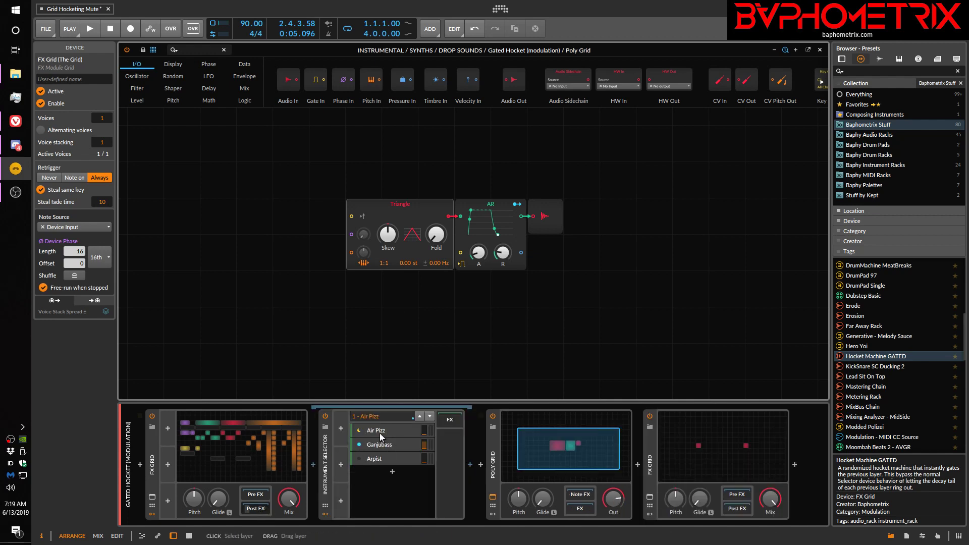
Step: Inspect the Instrument Selector's Air Pizz, Ganjubass and Arpist layer instruments in turn
left_click(376, 430)
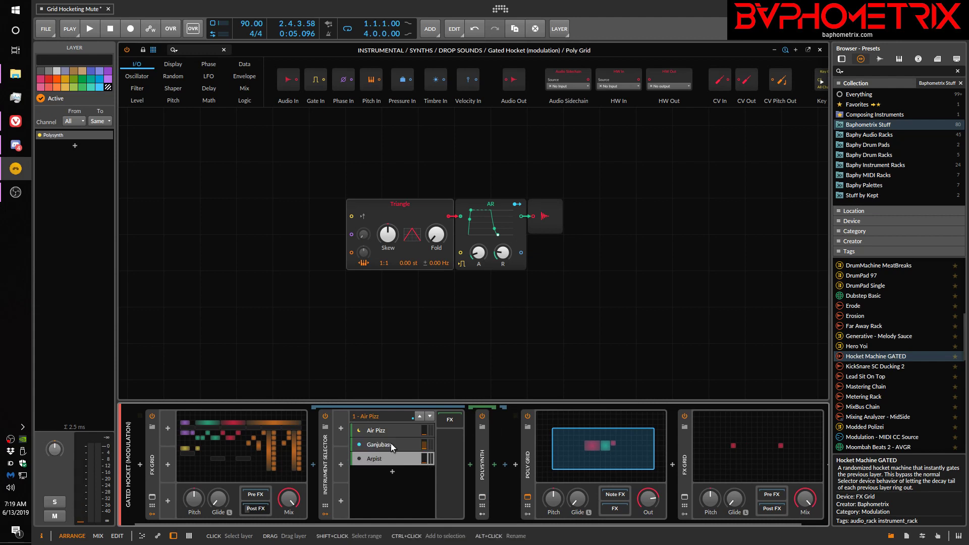
left_click(378, 444)
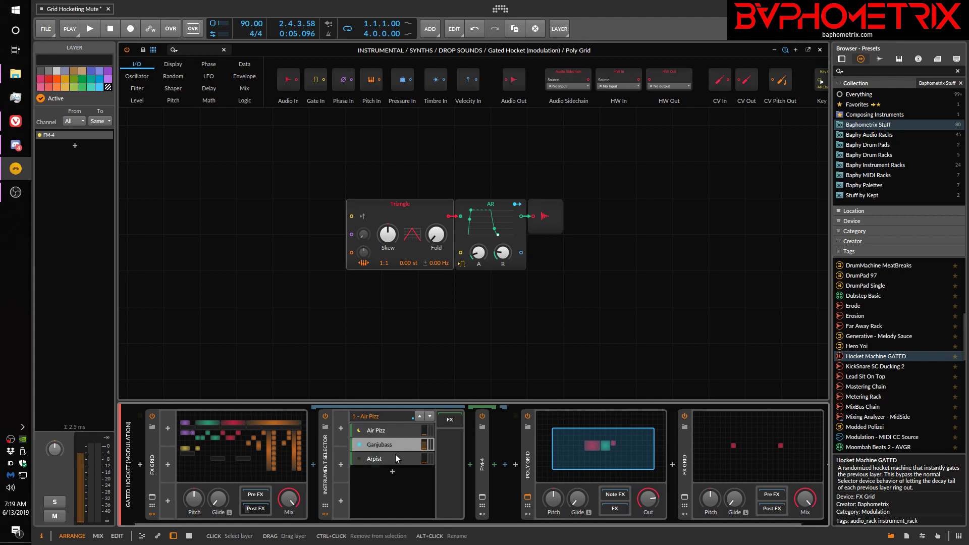
left_click(375, 429)
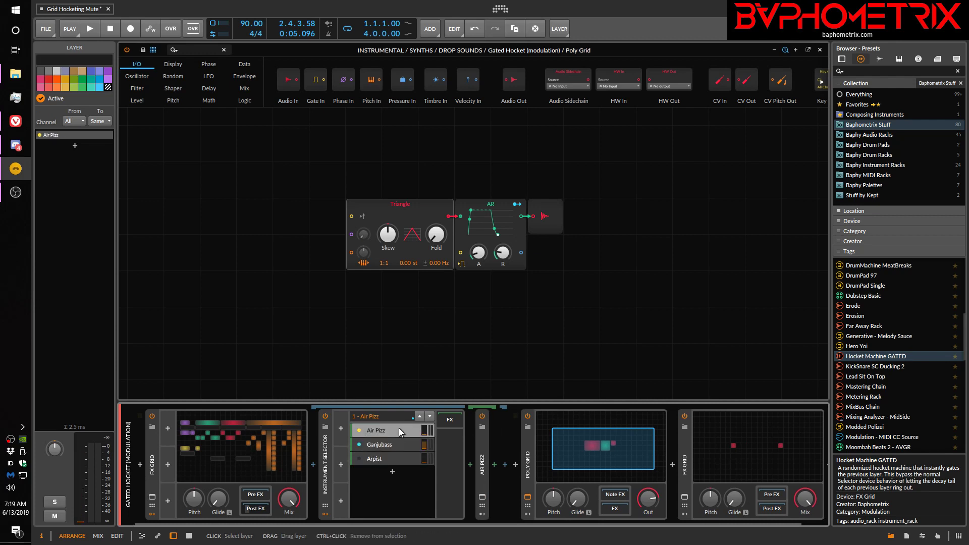
left_click(373, 459)
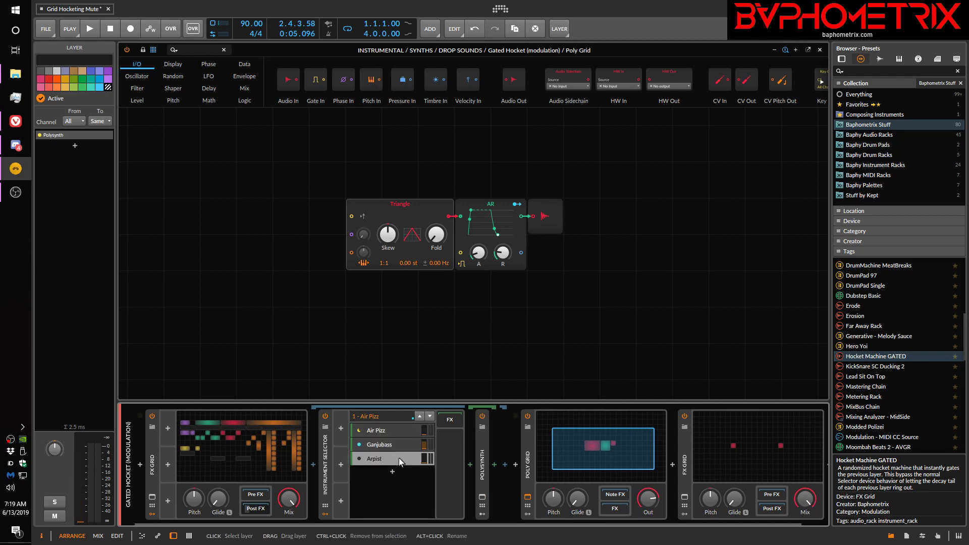
left_click(377, 429)
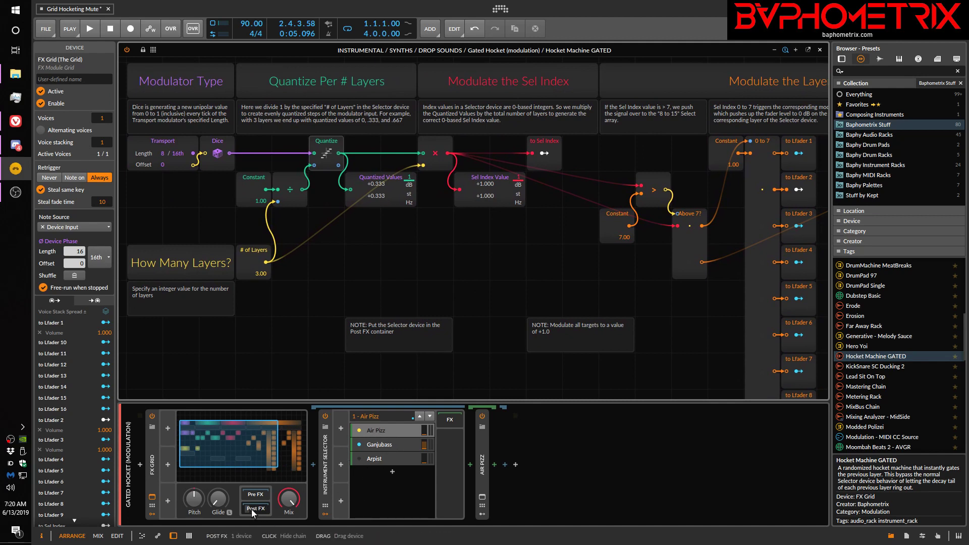
left_click(254, 495)
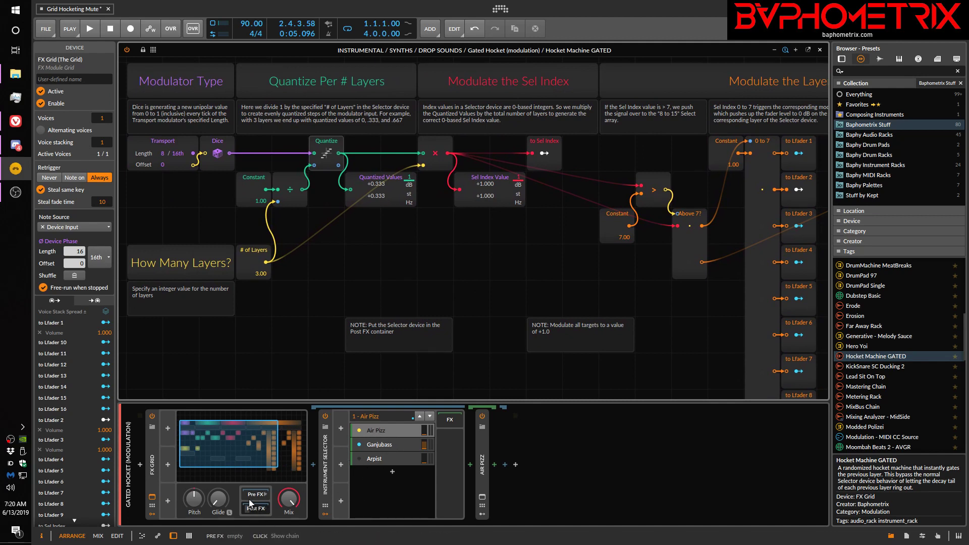
left_click(254, 510)
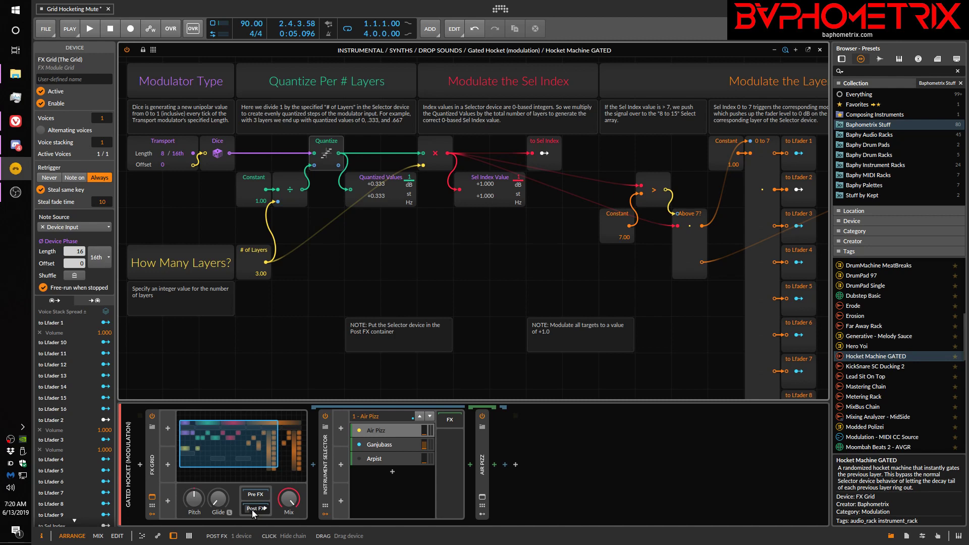
left_click(253, 494)
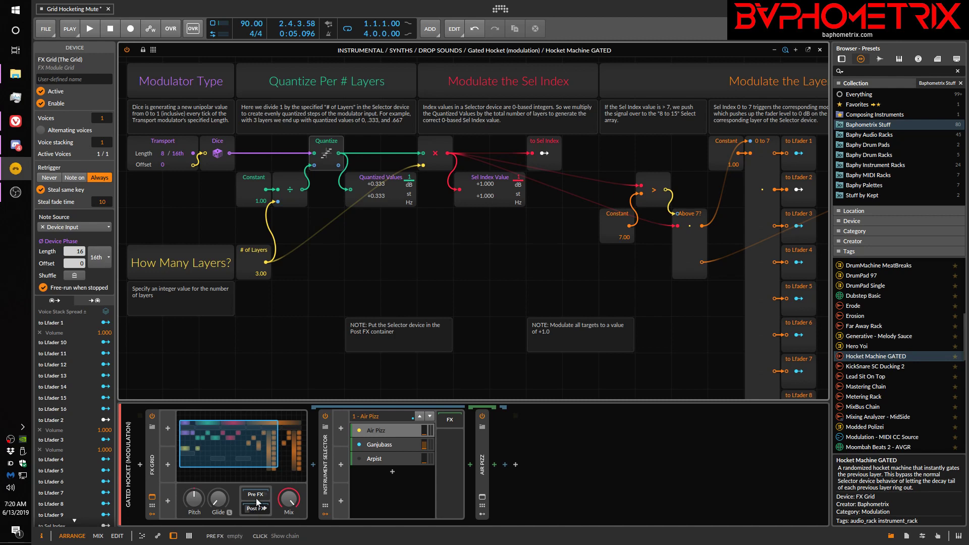
mouse_move(243, 447)
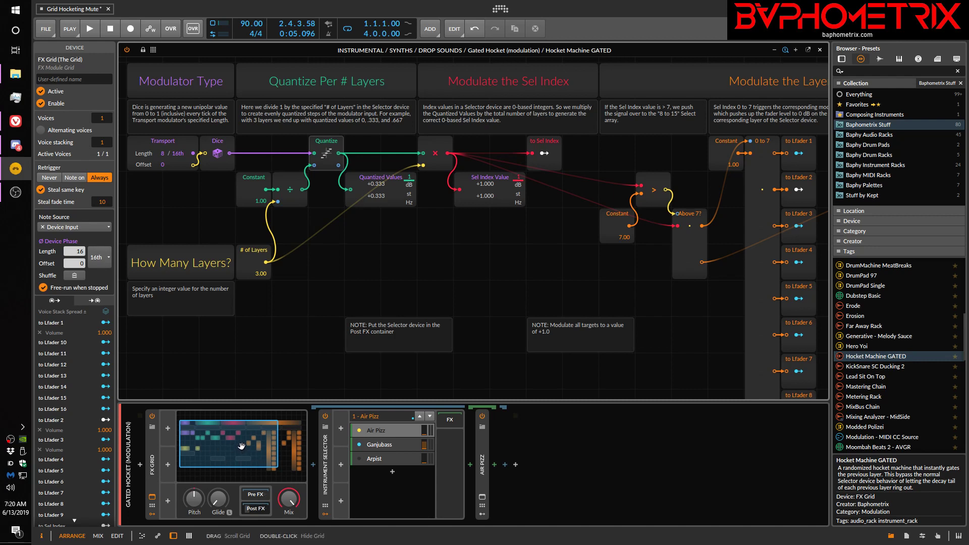
mouse_move(286, 247)
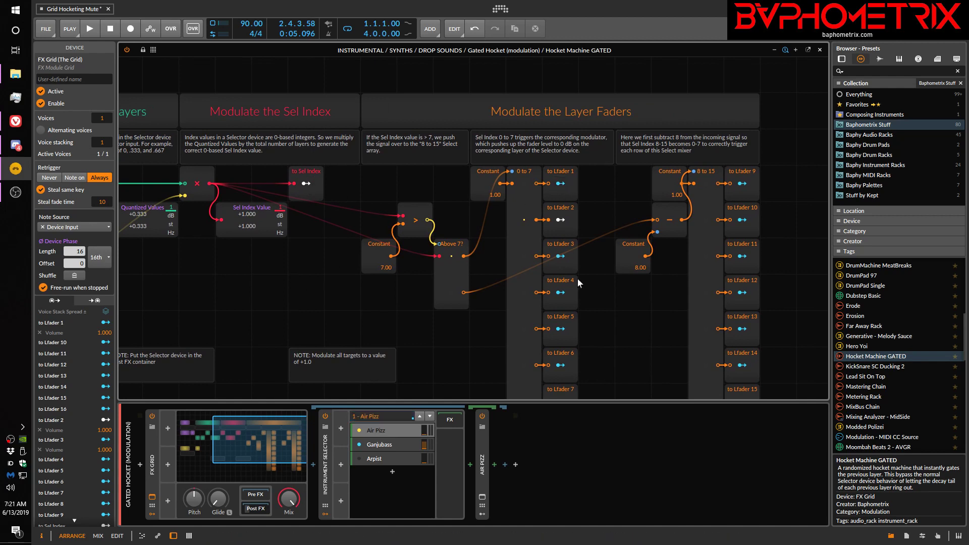
mouse_move(752, 314)
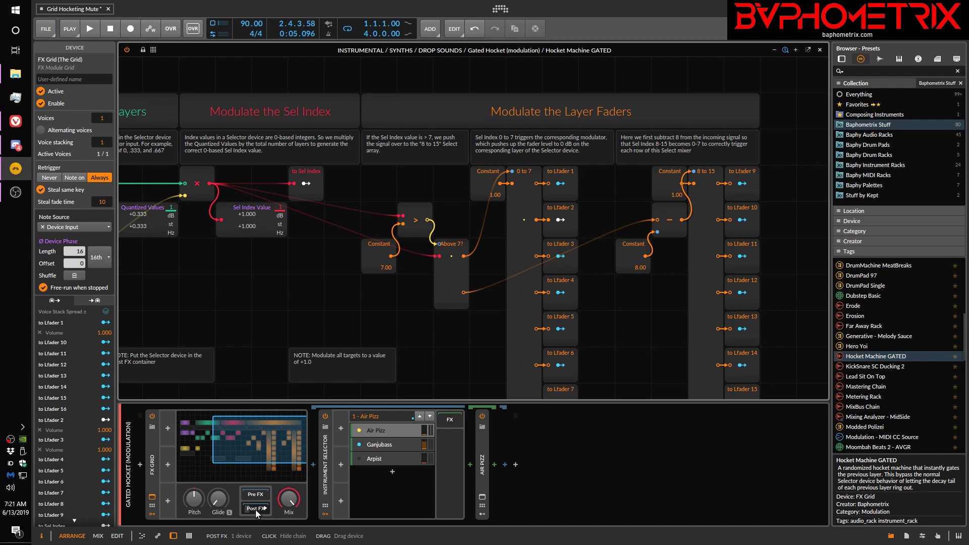
mouse_move(258, 511)
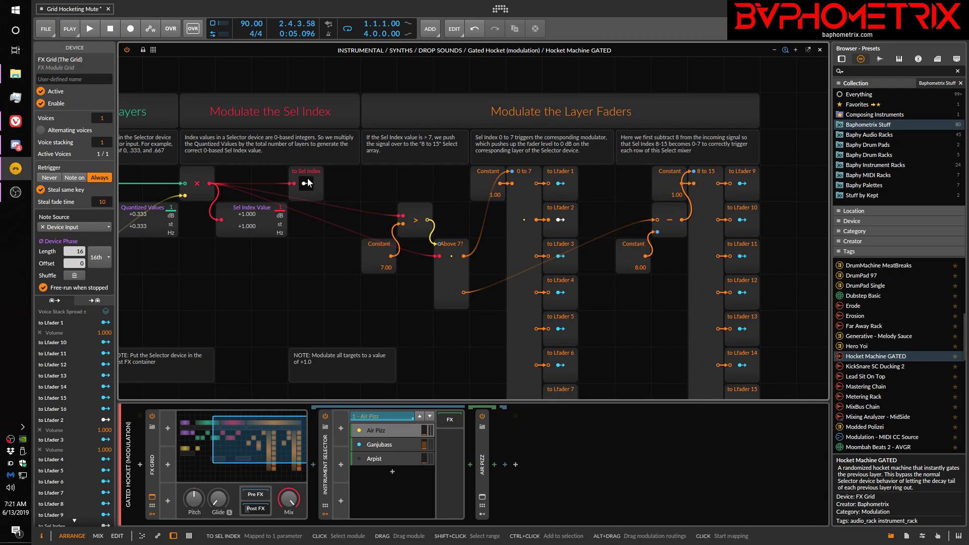
mouse_move(306, 185)
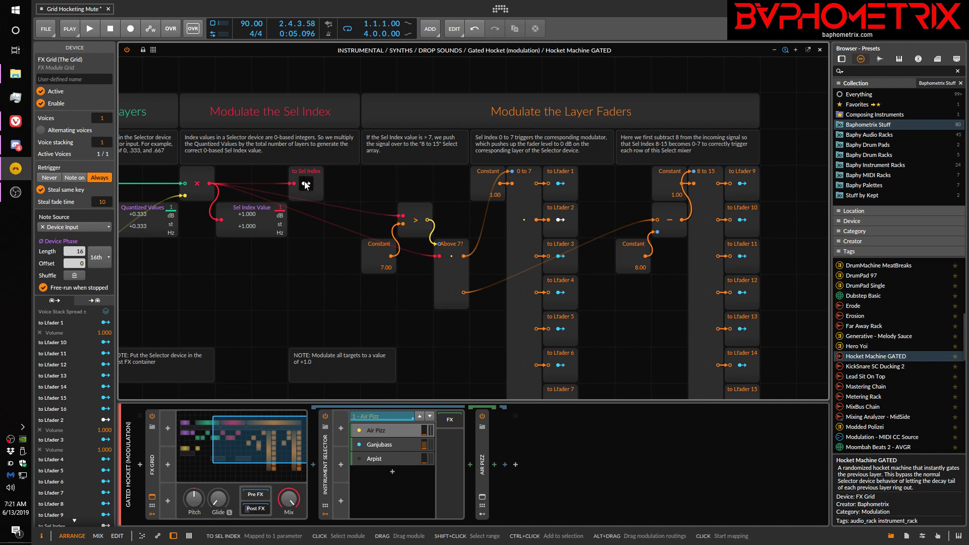
mouse_move(308, 185)
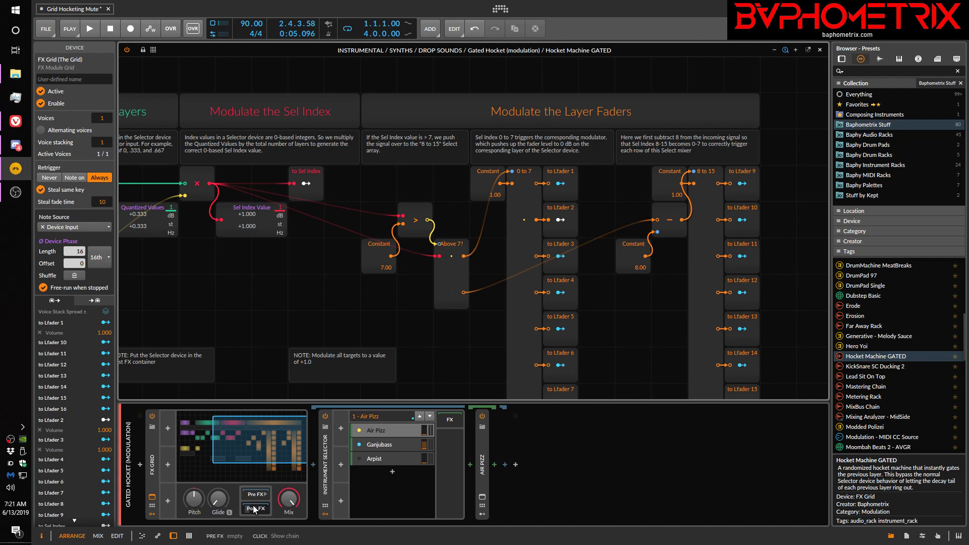
left_click(254, 507)
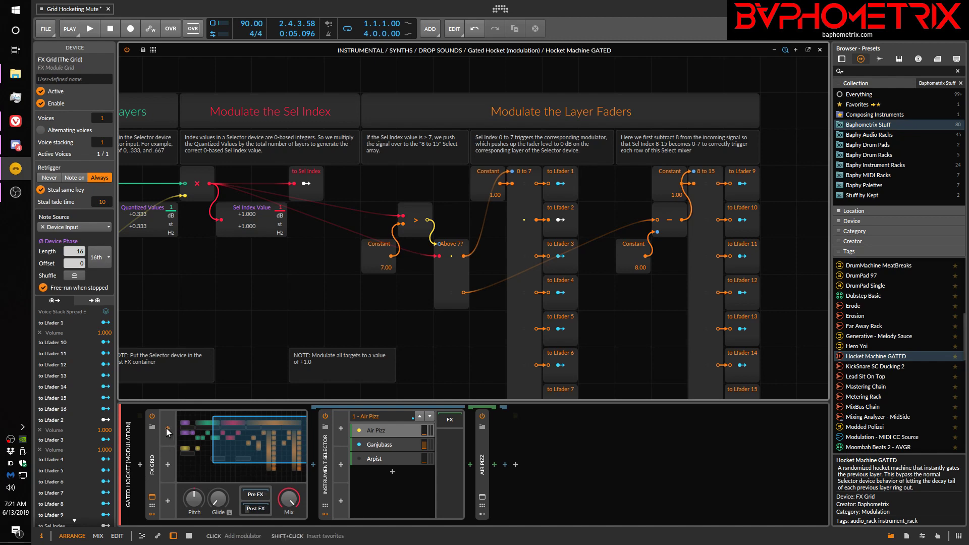
Step: Add a Macro modulator to the FX Grid device
left_click(167, 431)
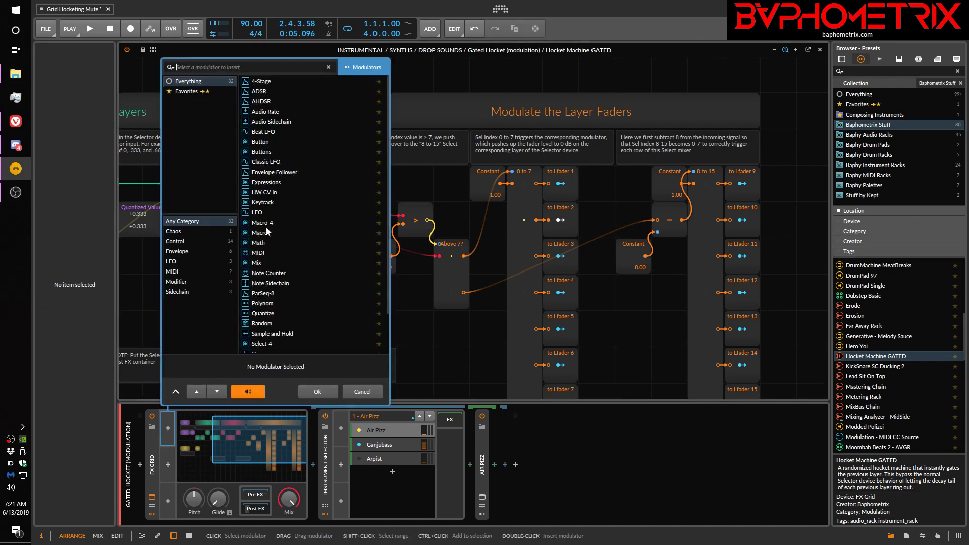
left_click(262, 231)
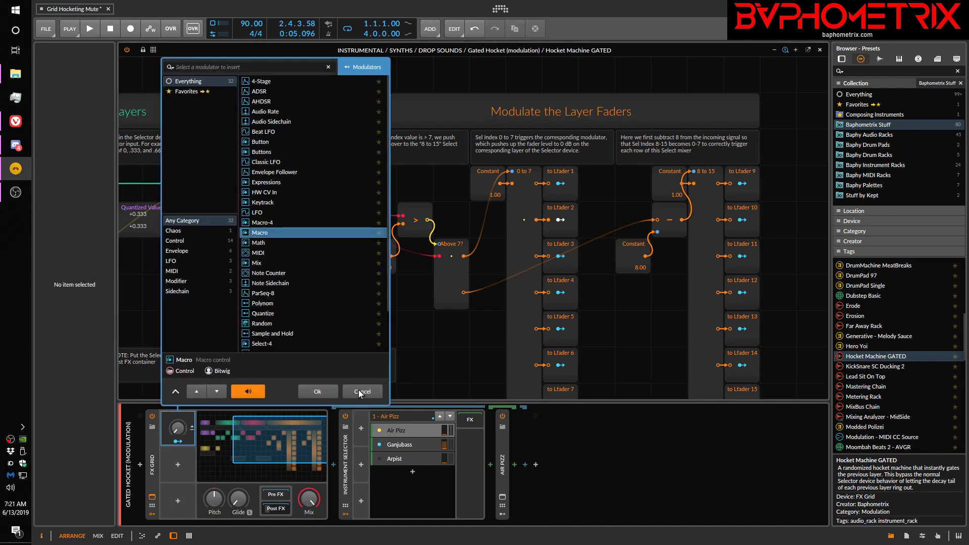
left_click(316, 391)
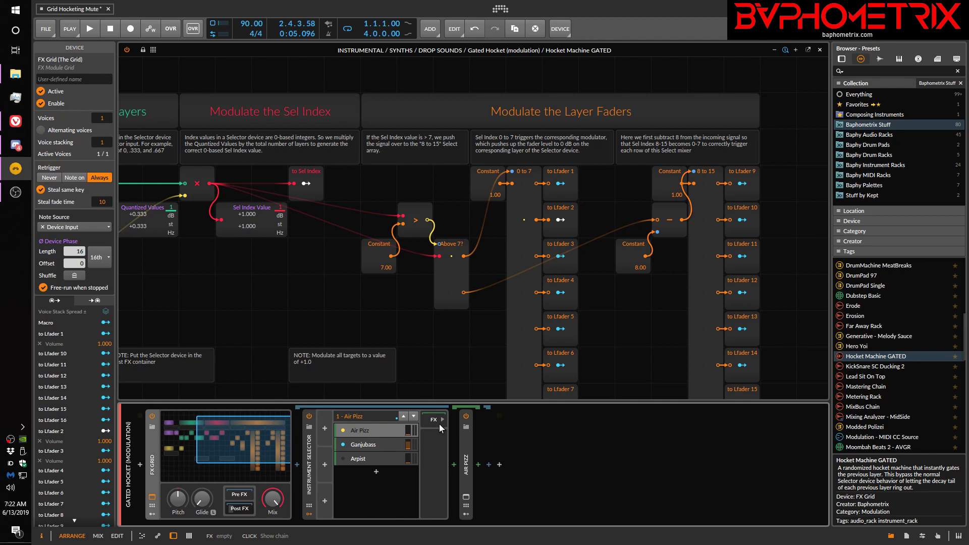
mouse_move(264, 303)
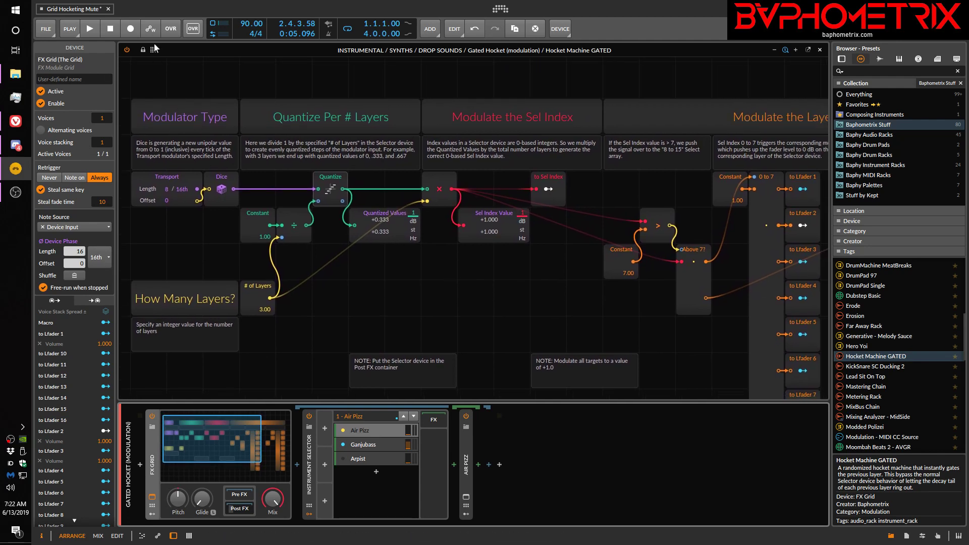
left_click(154, 49)
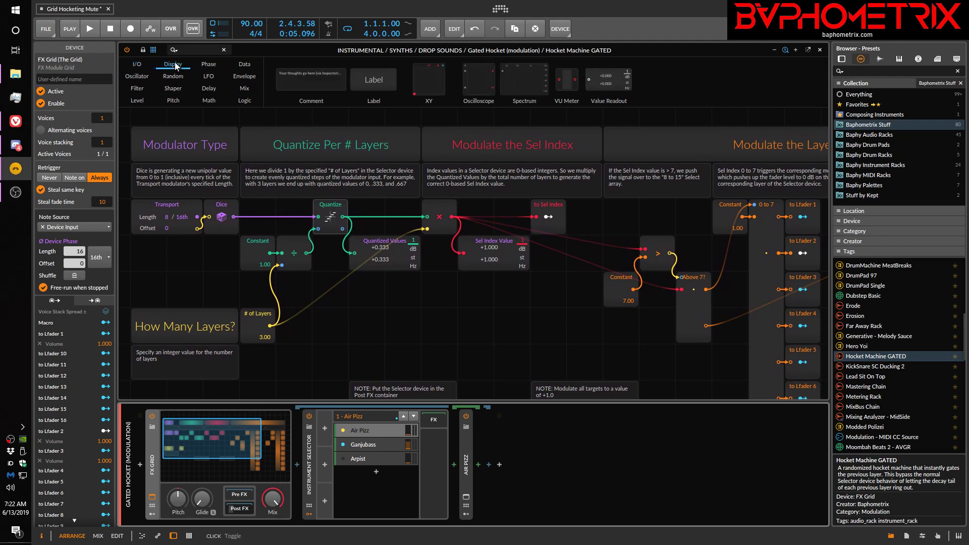
mouse_move(319, 84)
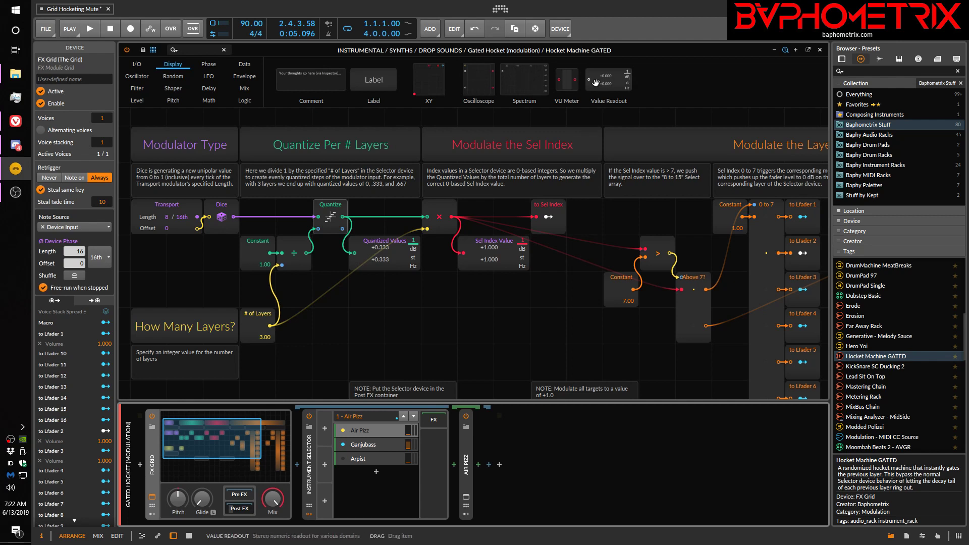
mouse_move(515, 267)
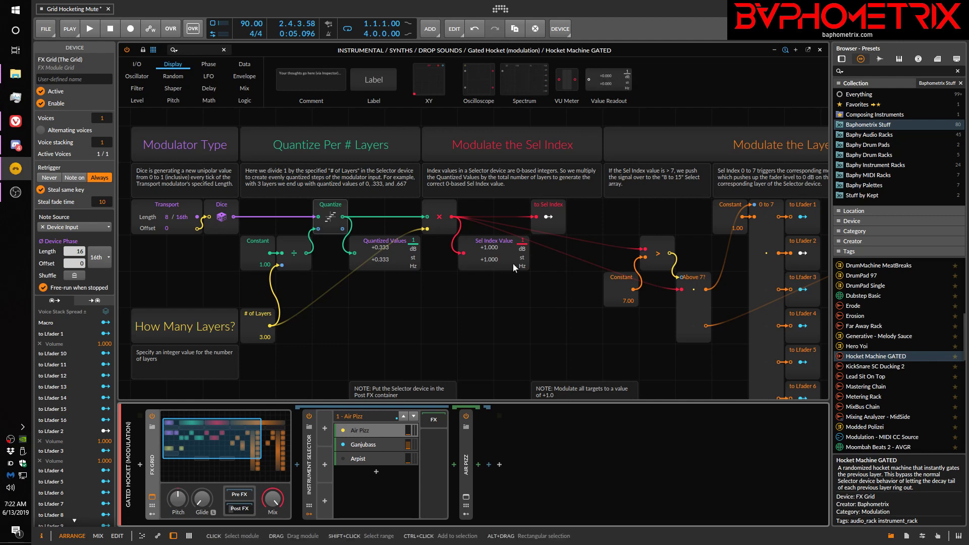
mouse_move(385, 267)
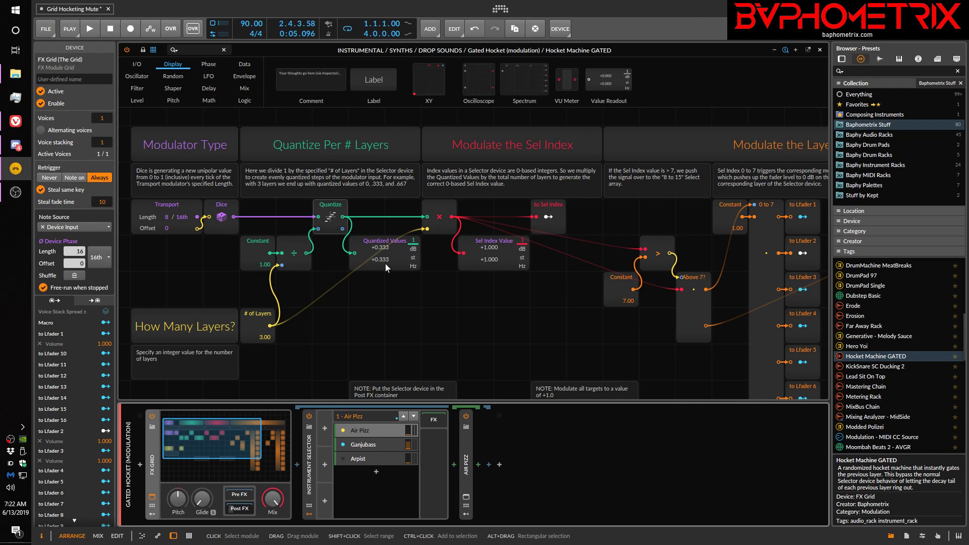
mouse_move(152, 48)
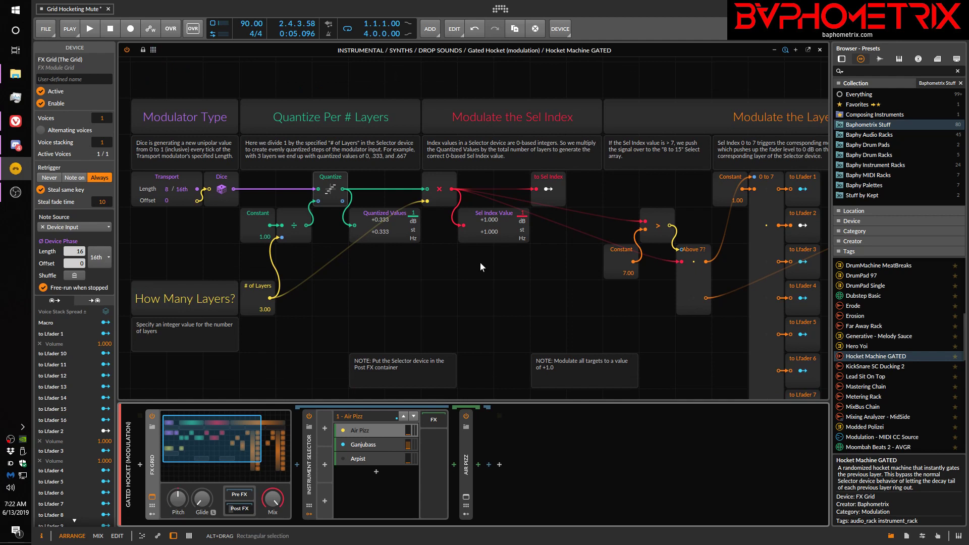
mouse_move(498, 264)
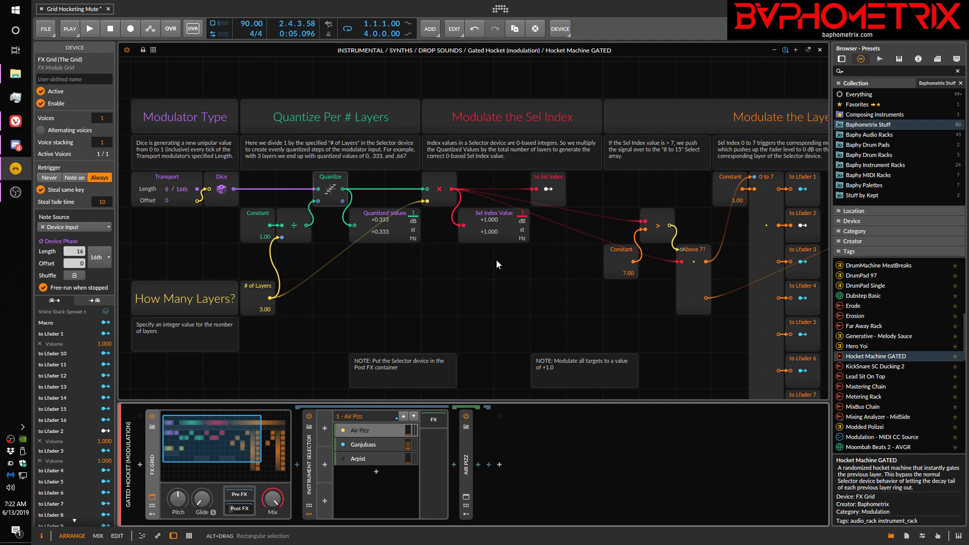
mouse_move(419, 286)
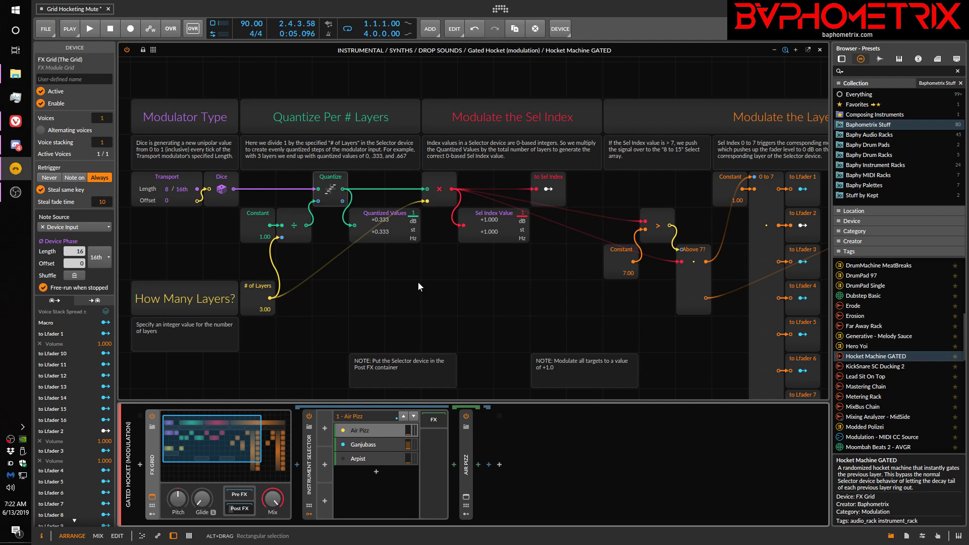
mouse_move(352, 291)
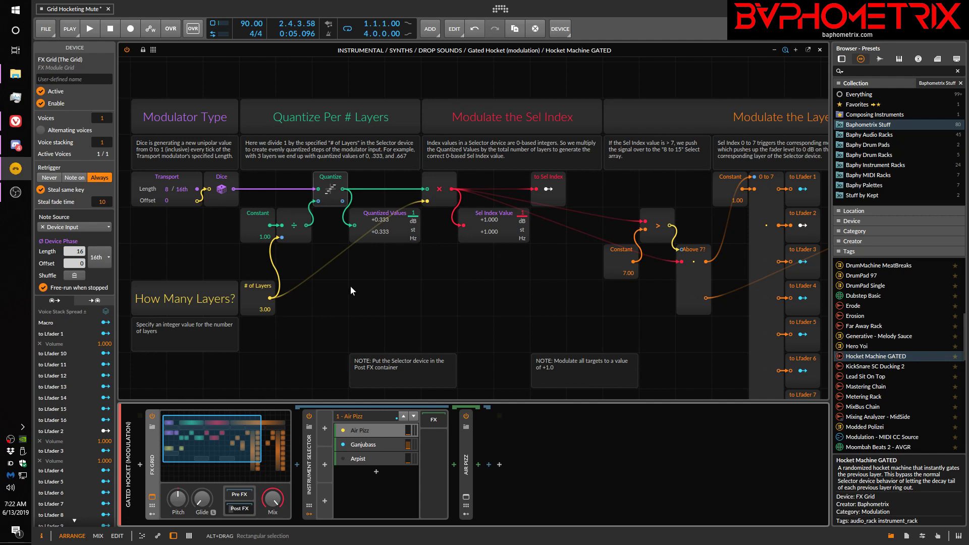
mouse_move(355, 289)
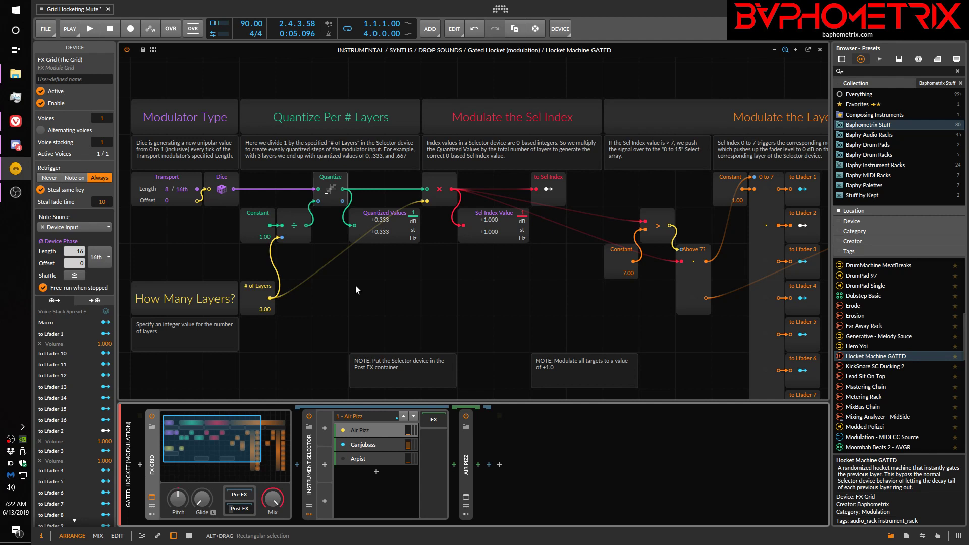
mouse_move(278, 187)
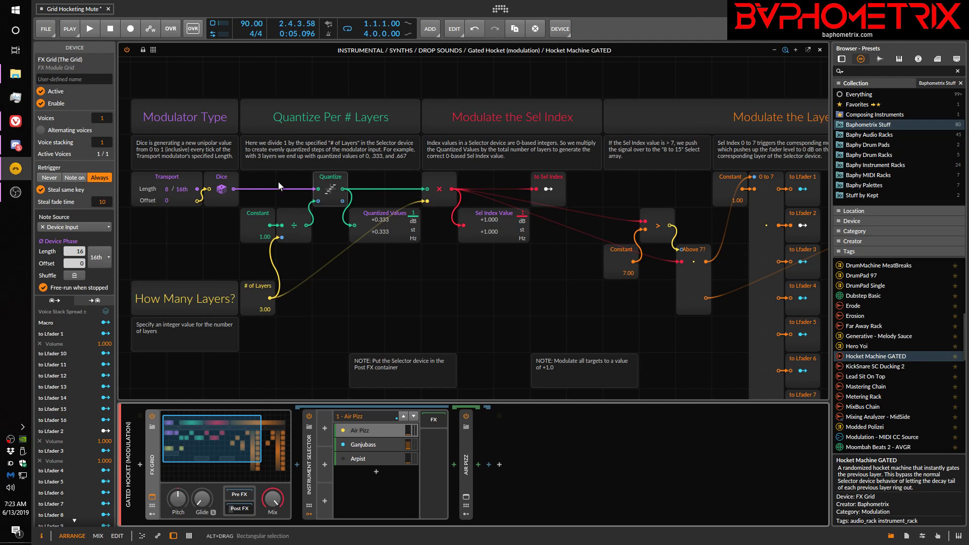
mouse_move(449, 283)
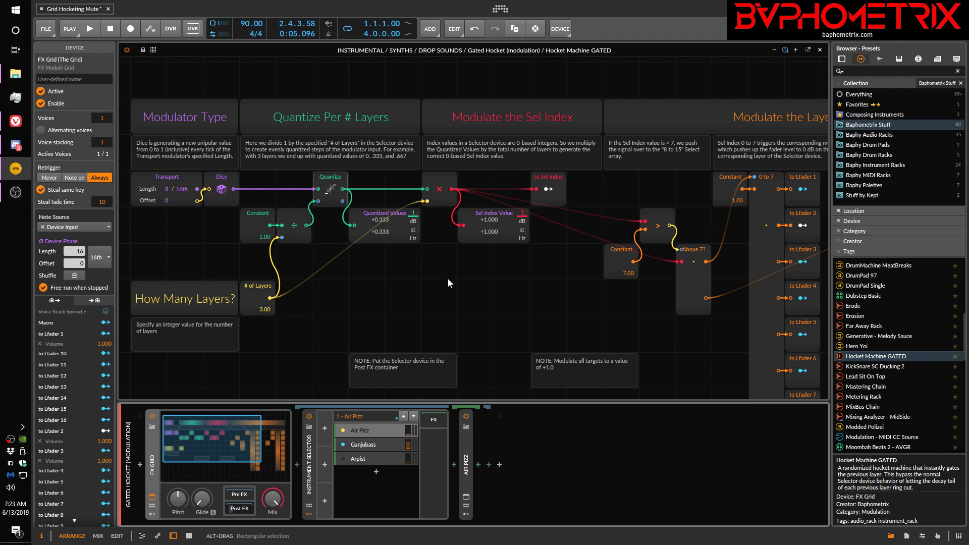
mouse_move(408, 288)
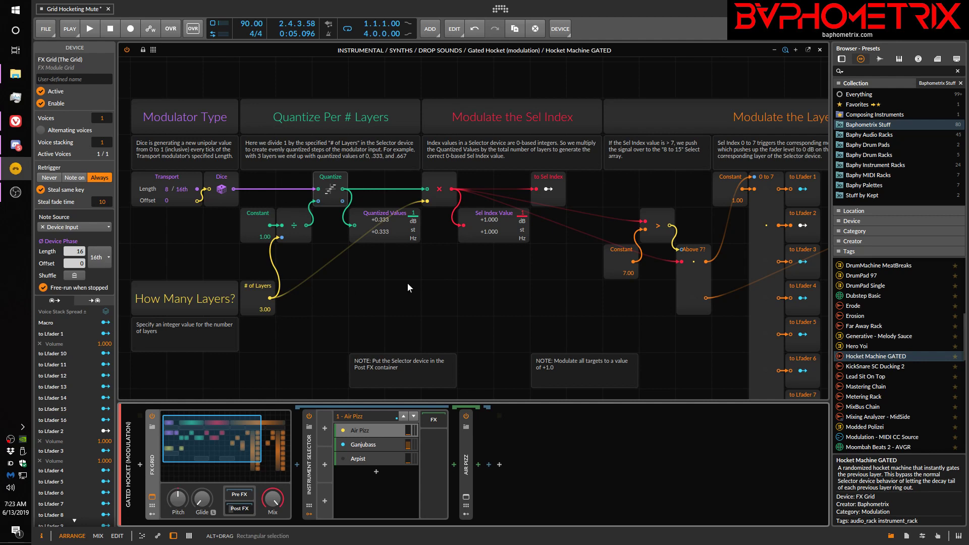
mouse_move(327, 272)
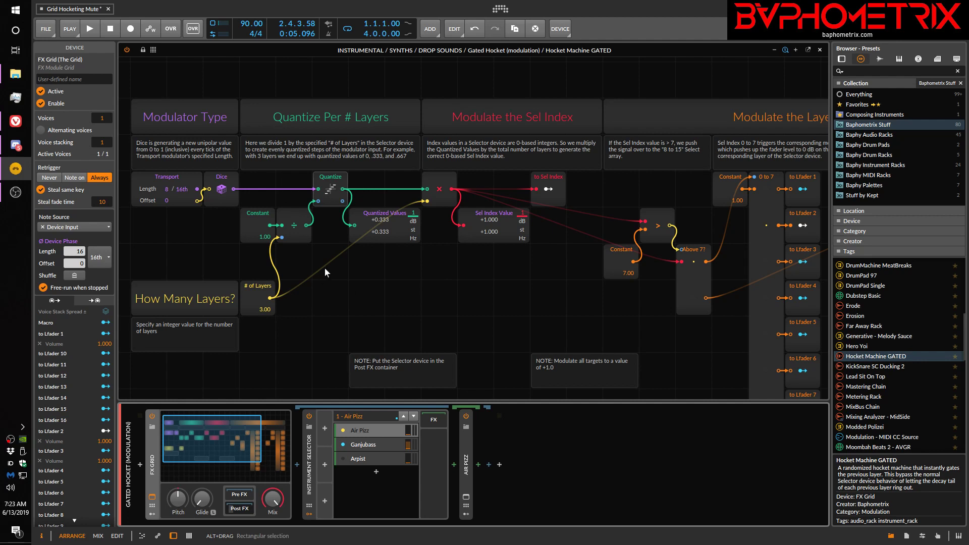
mouse_move(209, 234)
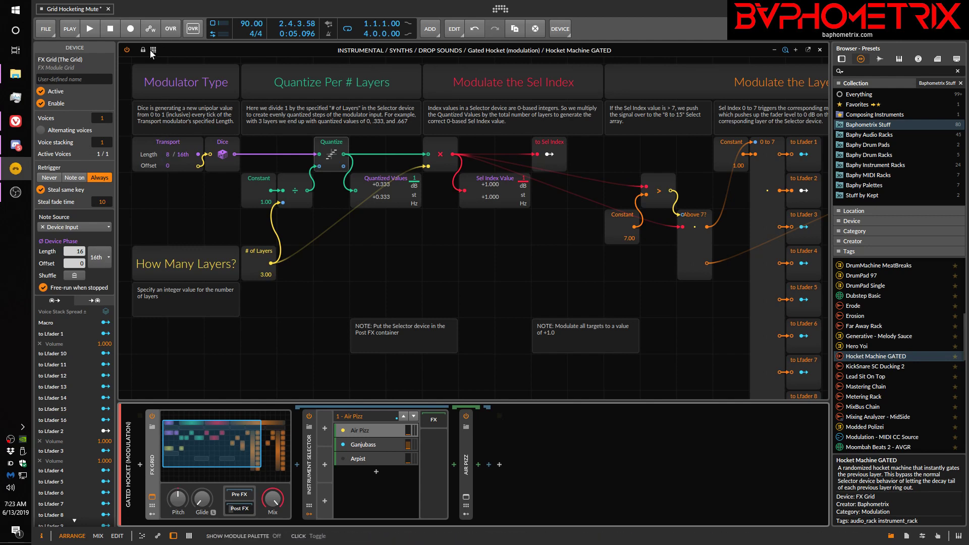
Step: Reopen the grid module palette and browse Random, Data, Oscillator, Level, Pitch, Math and Mix modules
left_click(152, 50)
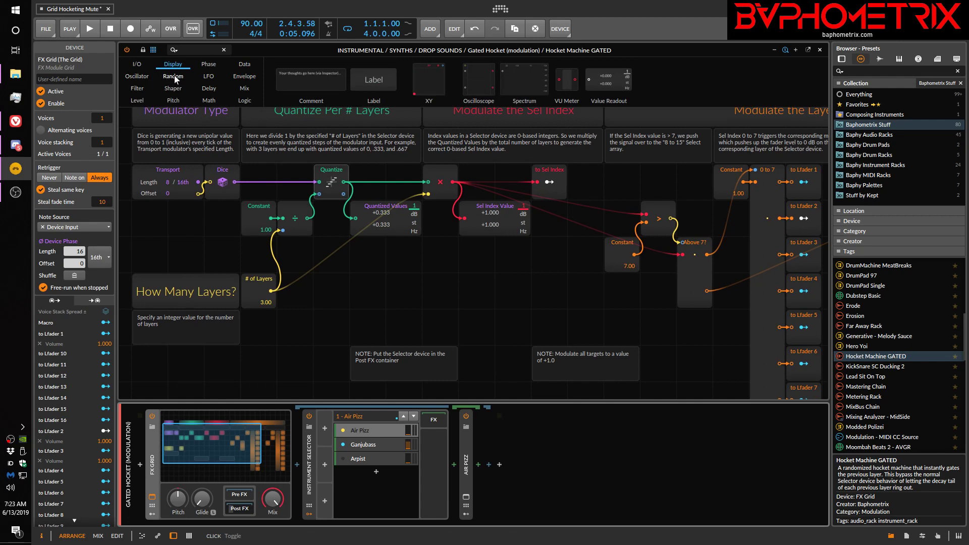
left_click(173, 76)
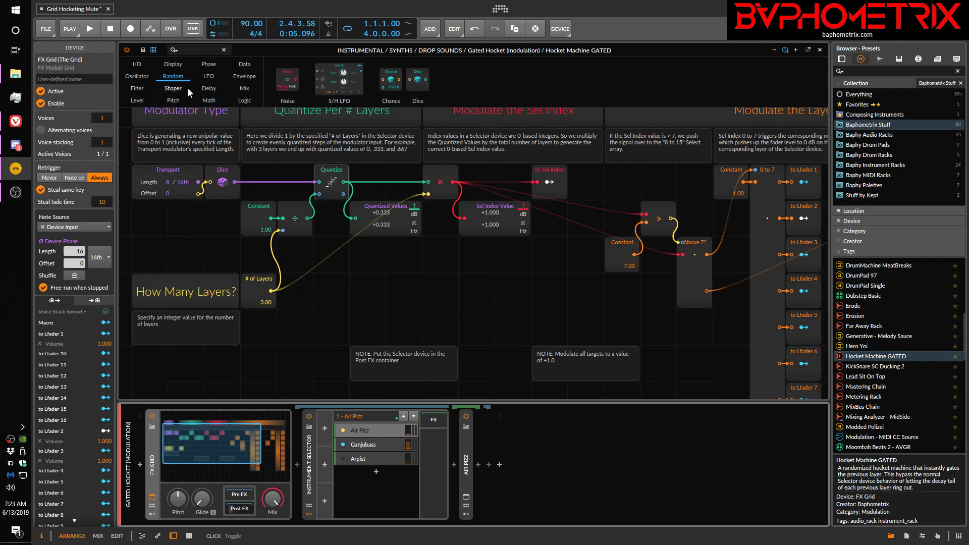
mouse_move(184, 66)
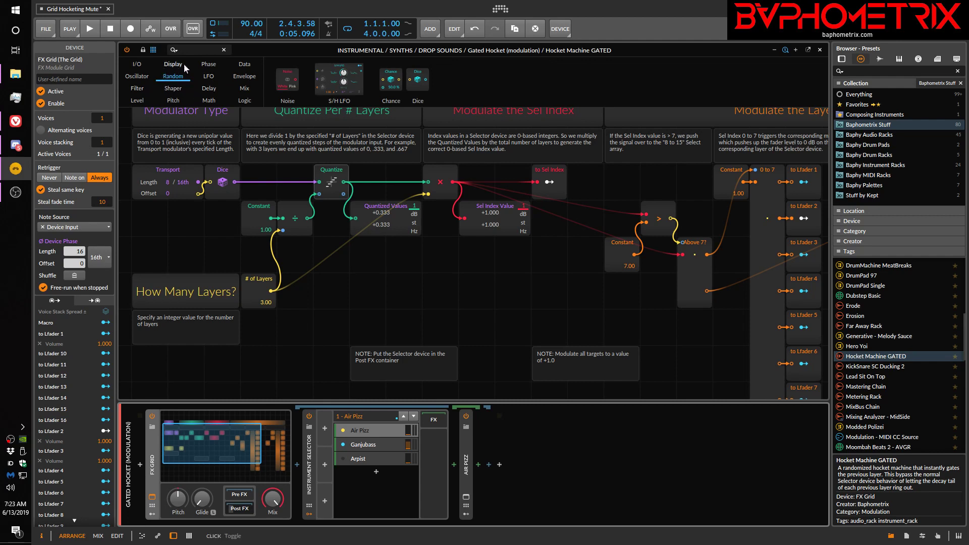
left_click(245, 64)
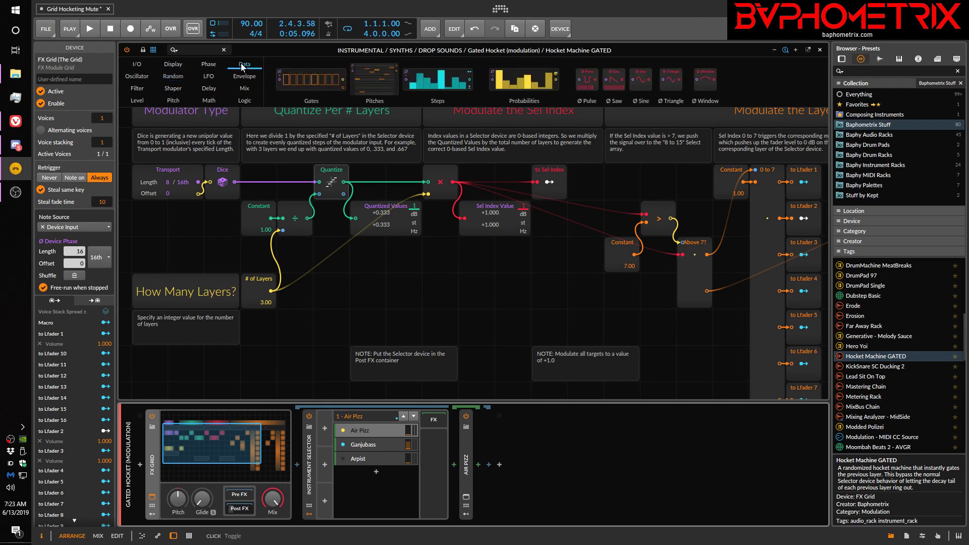
left_click(137, 64)
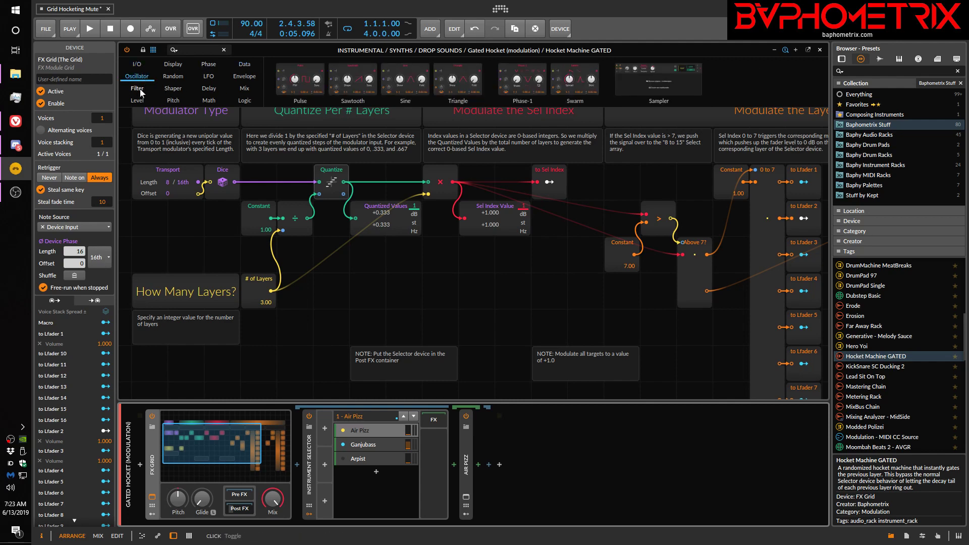
left_click(137, 99)
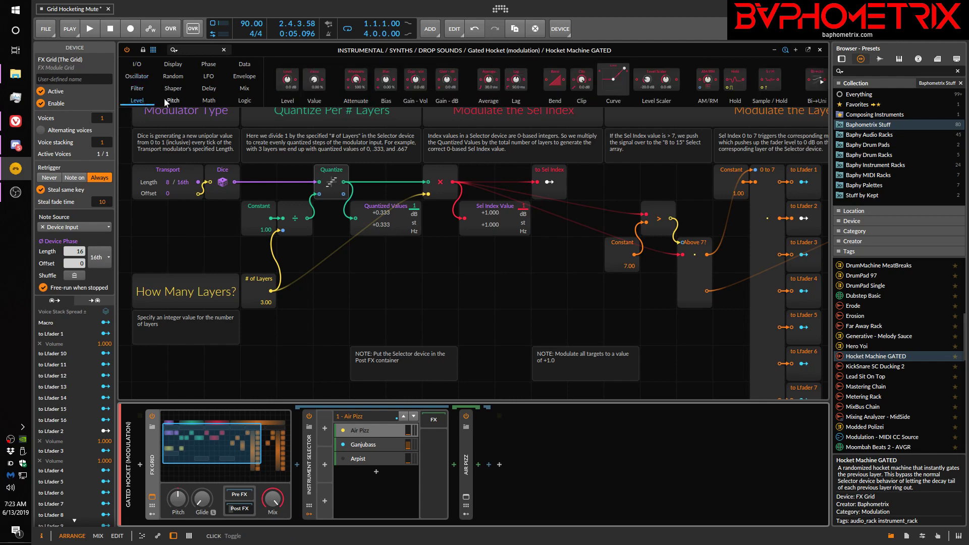
left_click(173, 99)
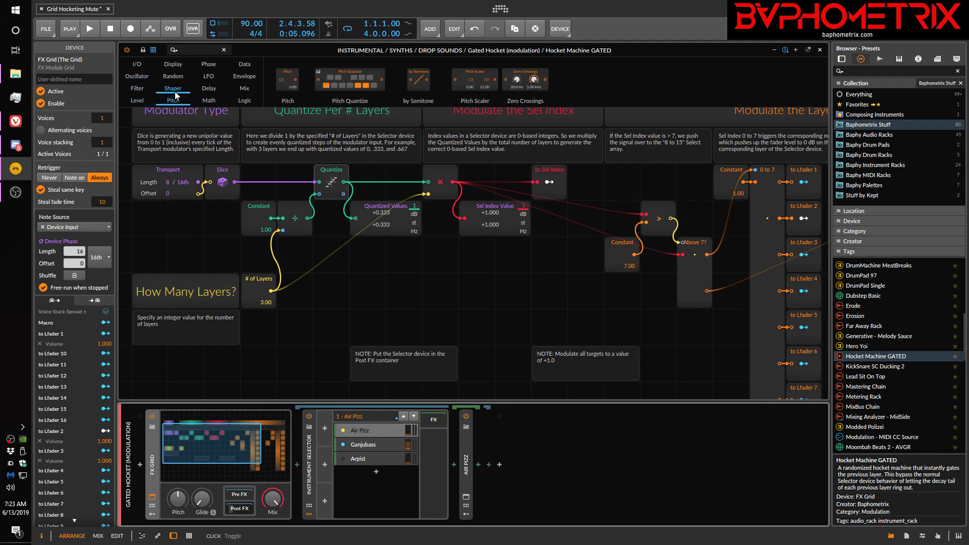
left_click(209, 88)
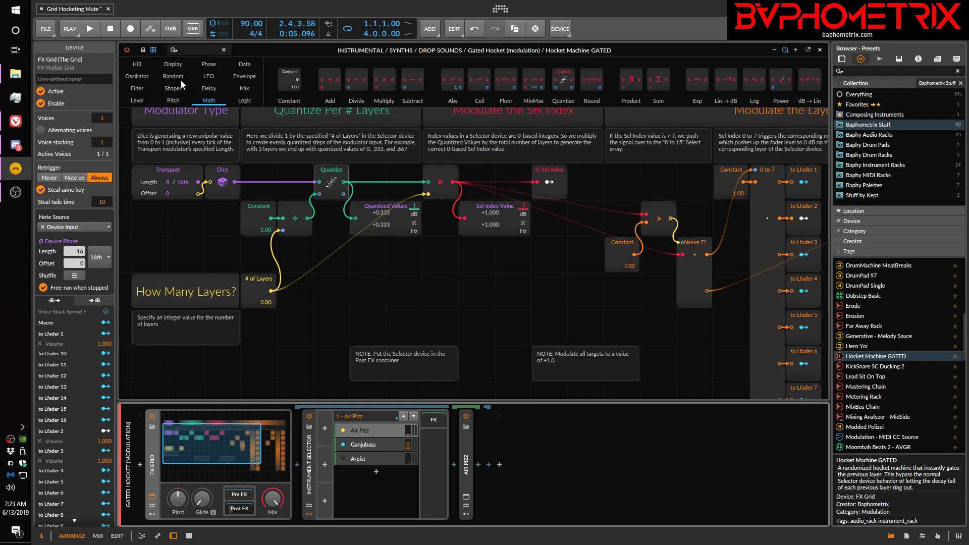
left_click(173, 76)
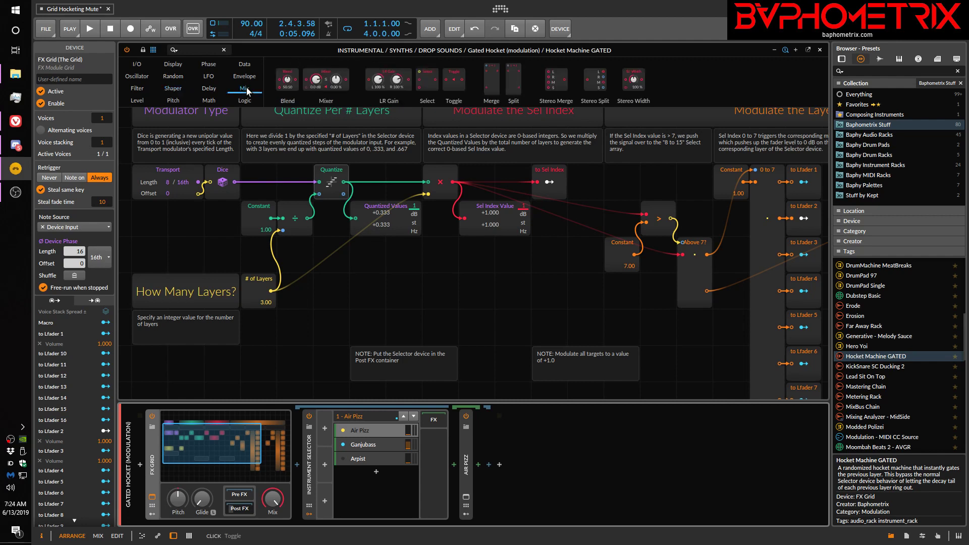
Step: Browse the Logic, Math, Pitch, Envelope, Data, Phase and LFO module categories
left_click(245, 88)
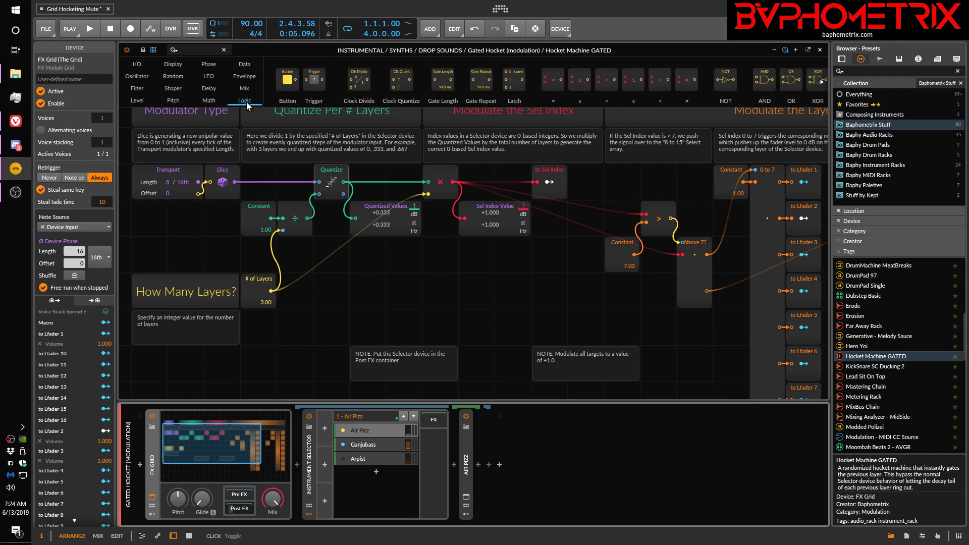
left_click(209, 101)
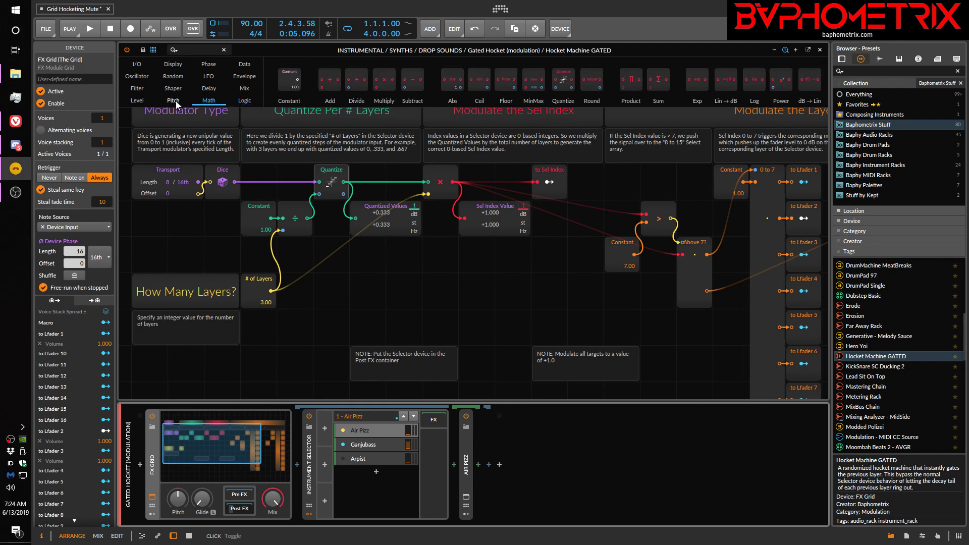
left_click(173, 87)
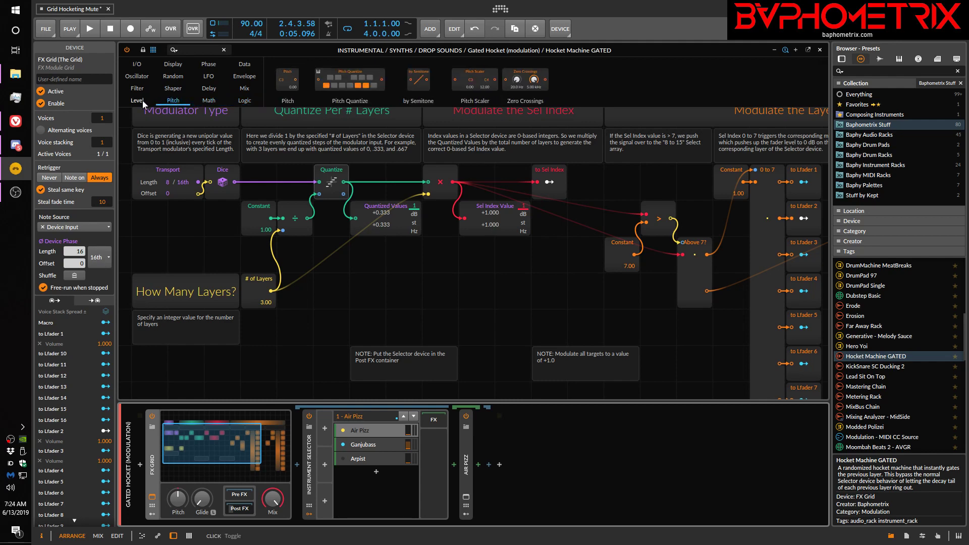
left_click(245, 76)
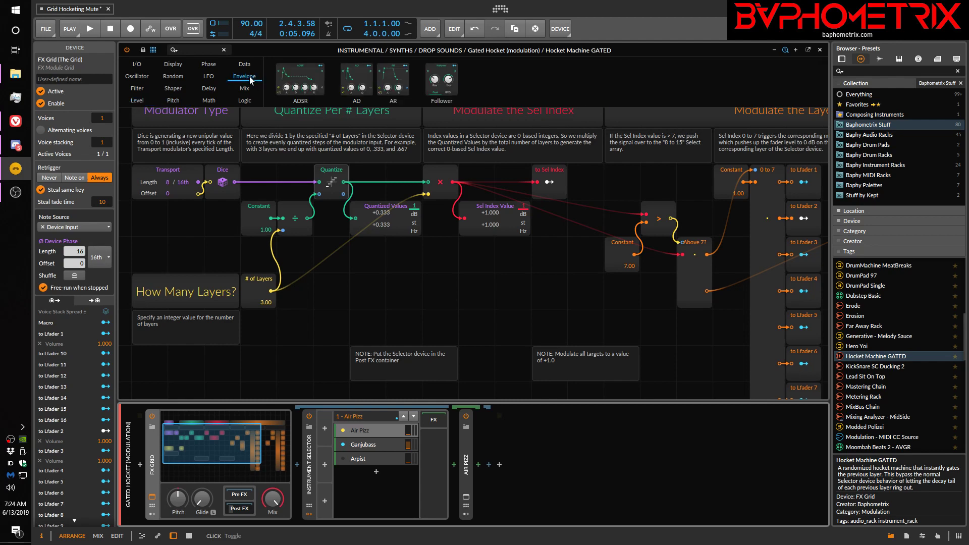
left_click(245, 64)
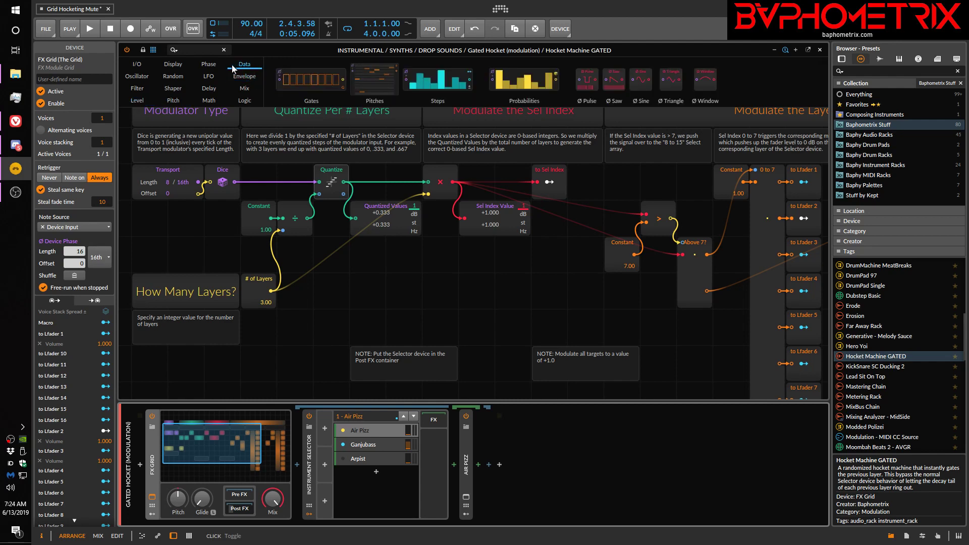
left_click(209, 63)
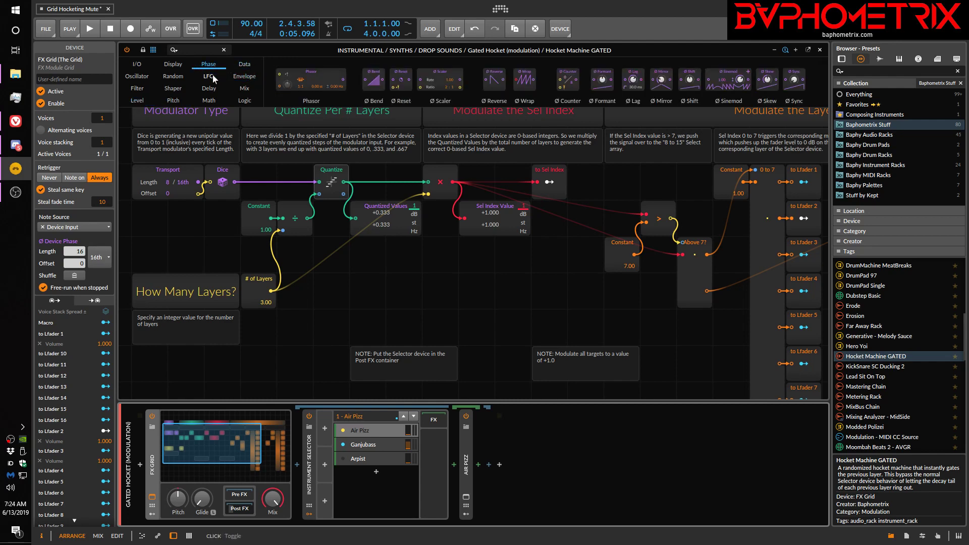
left_click(208, 76)
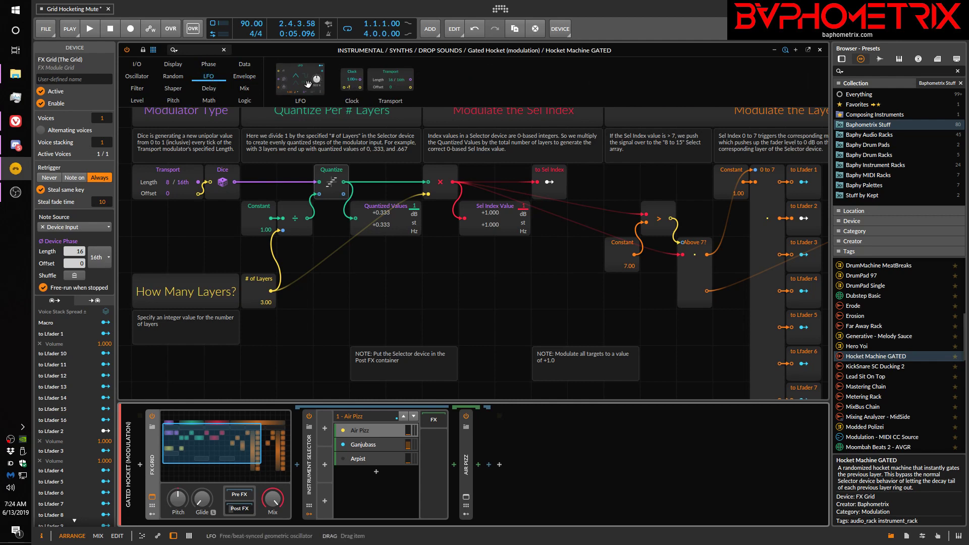
mouse_move(351, 75)
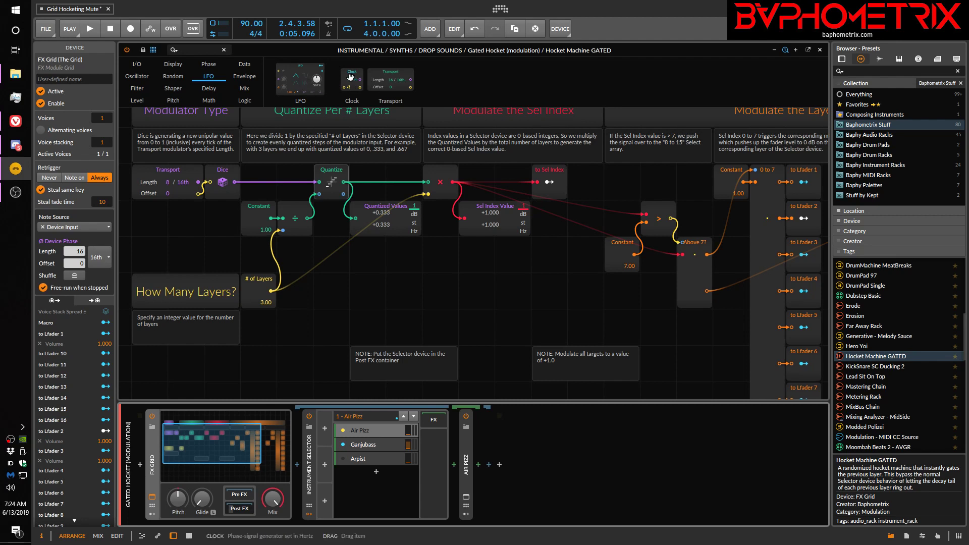
mouse_move(350, 76)
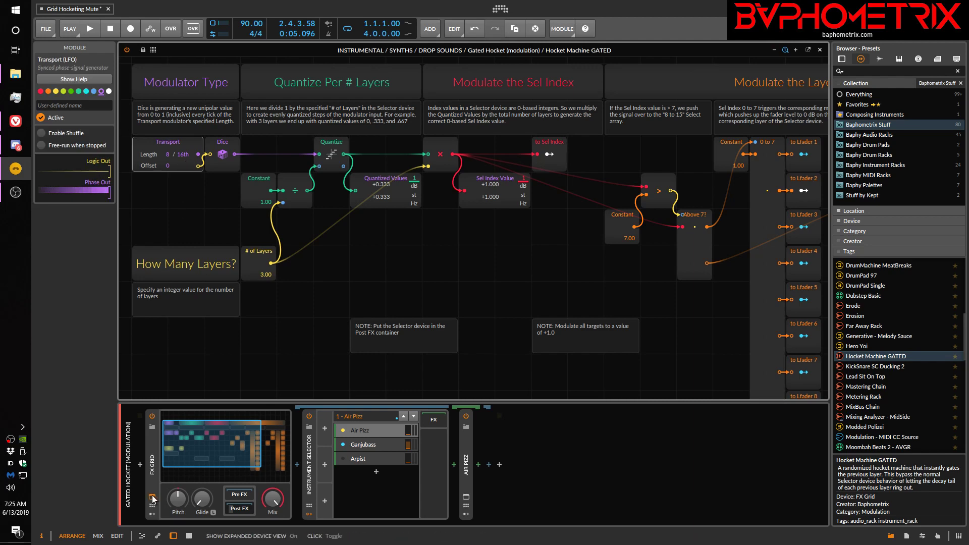
Step: Select the Gated Hocket (modulation) track in the arrangement
left_click(559, 28)
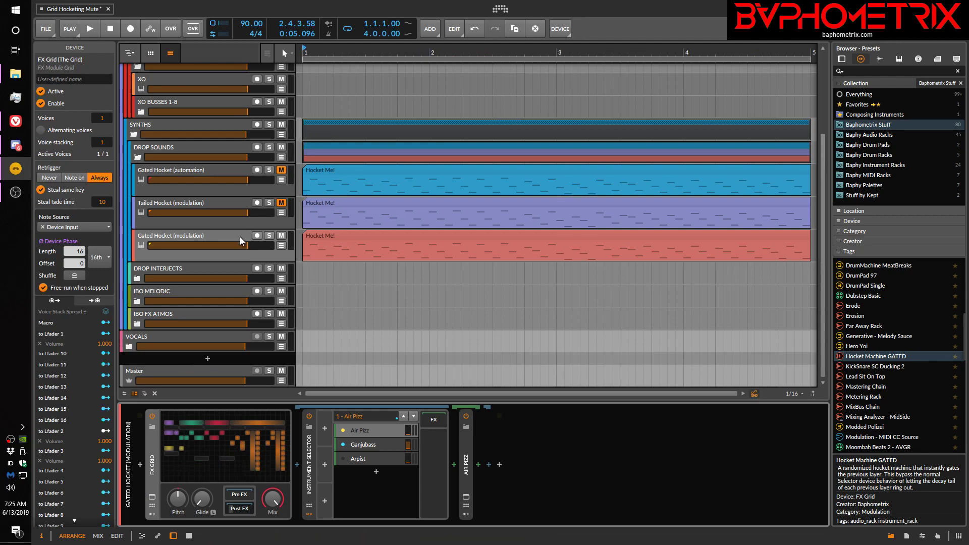
mouse_move(176, 463)
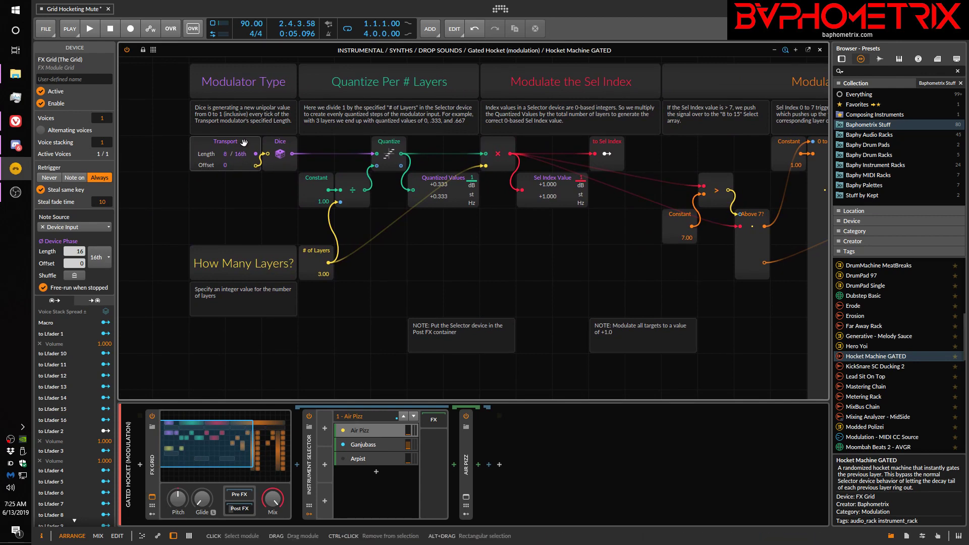
Step: Select the Transport module and run playback twice to watch its Logic Out and Phase Out
left_click(226, 141)
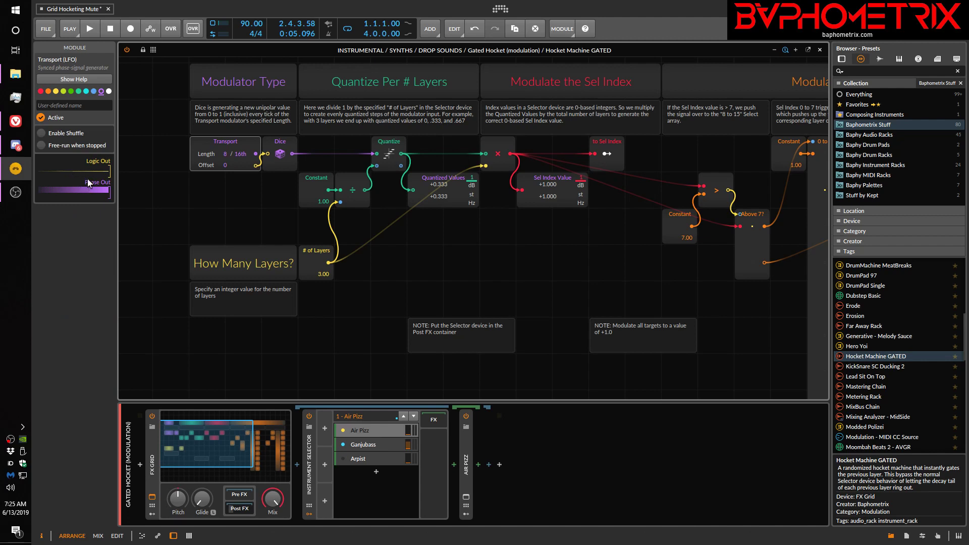
left_click(89, 28)
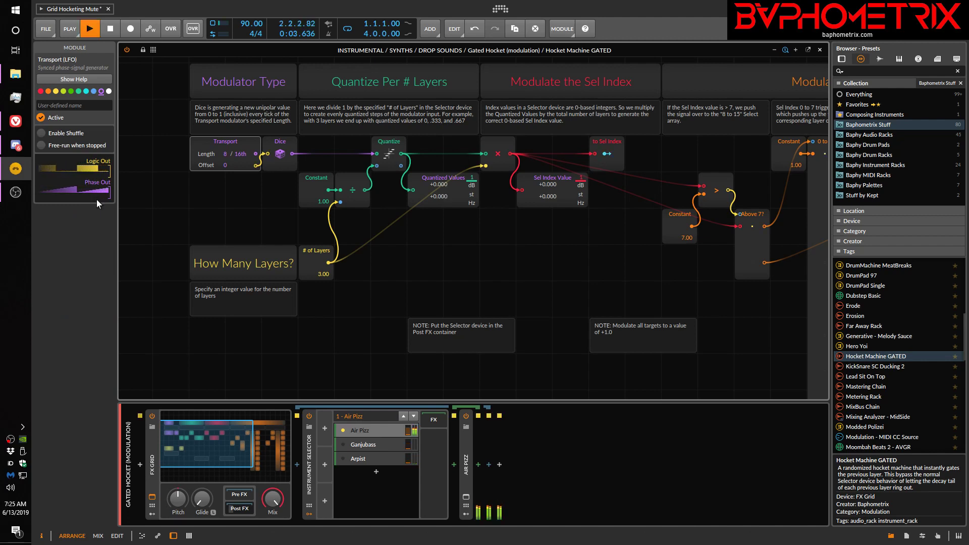
left_click(110, 28)
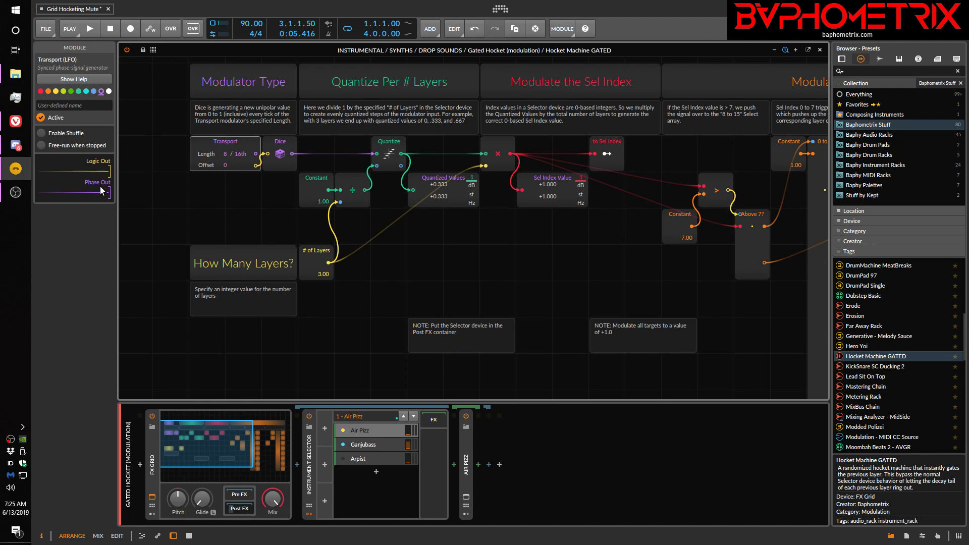
mouse_move(84, 190)
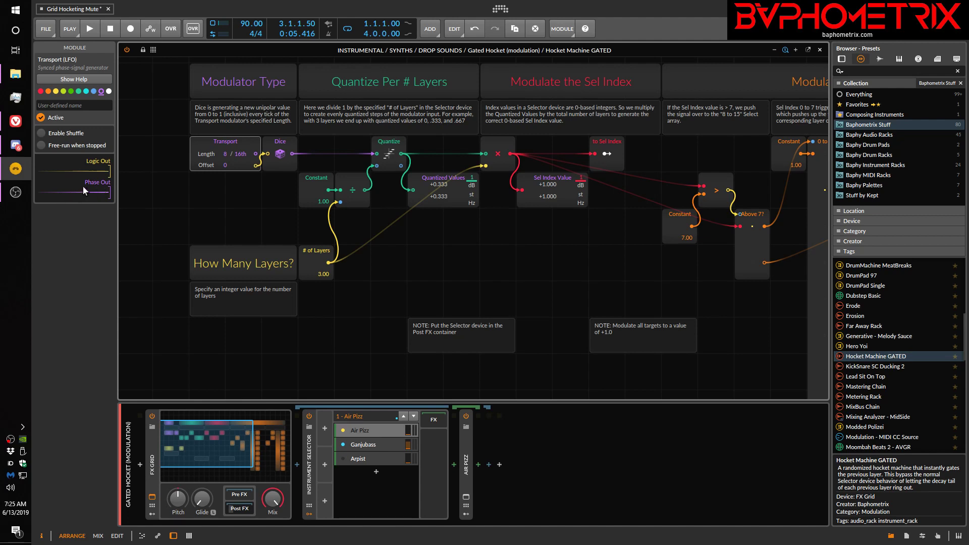
mouse_move(86, 209)
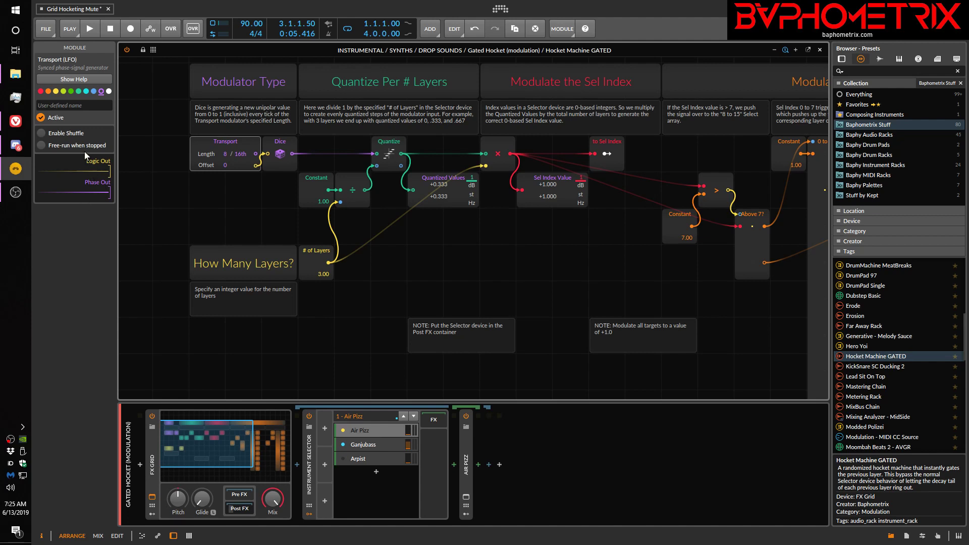
left_click(89, 28)
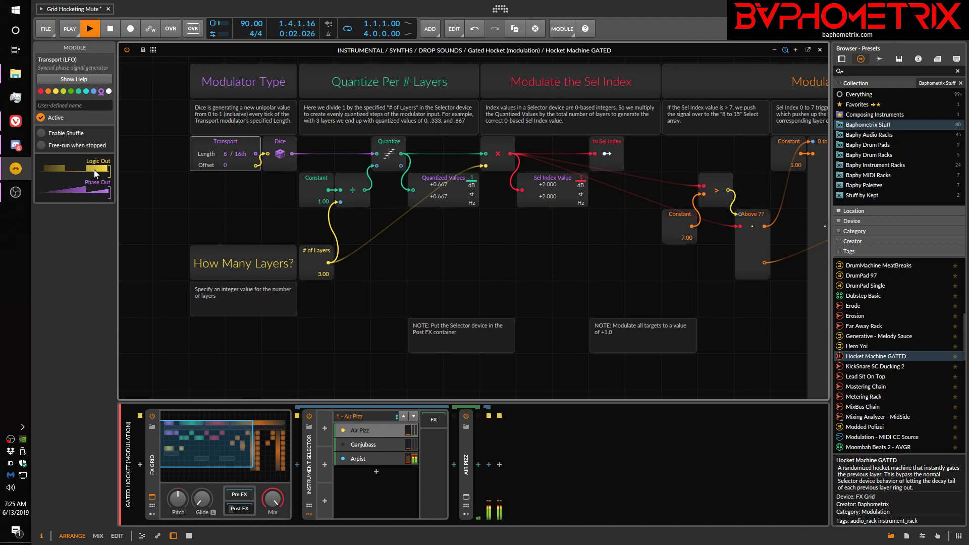
left_click(110, 29)
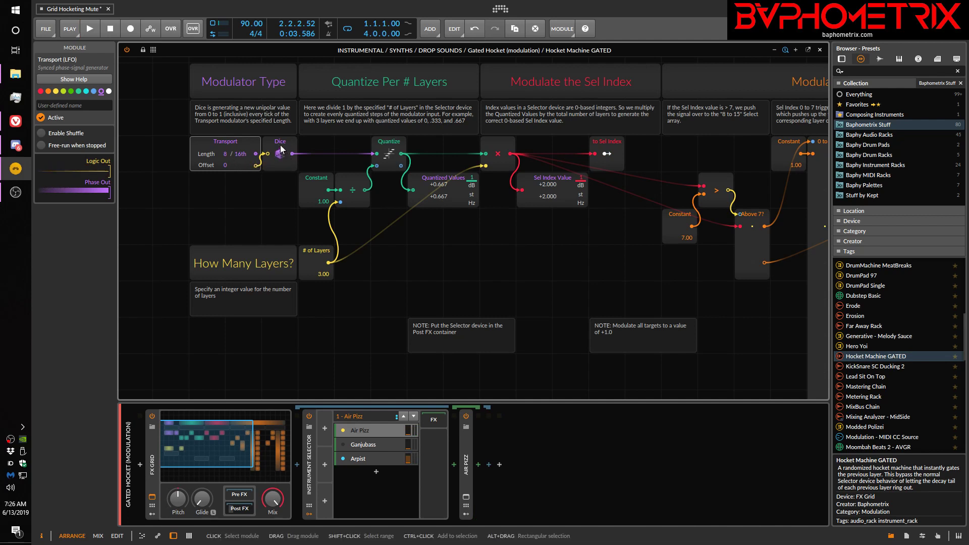
Step: Show the Dice module's details and read its help page before closing it
left_click(280, 152)
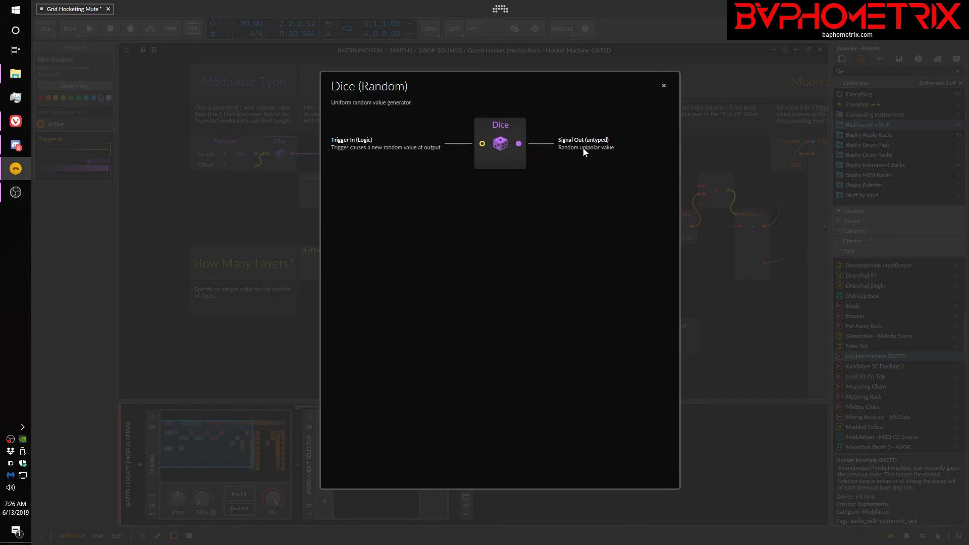
mouse_move(583, 154)
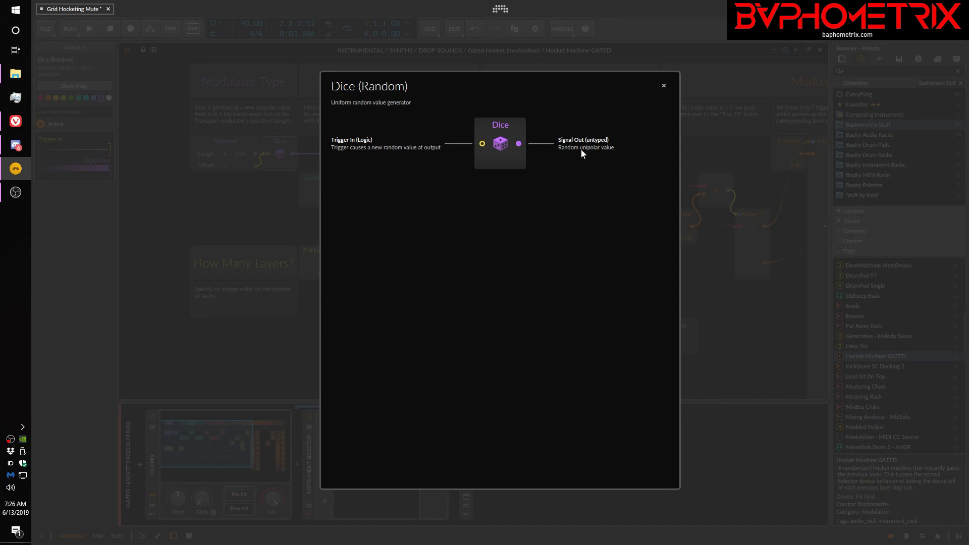
mouse_move(554, 113)
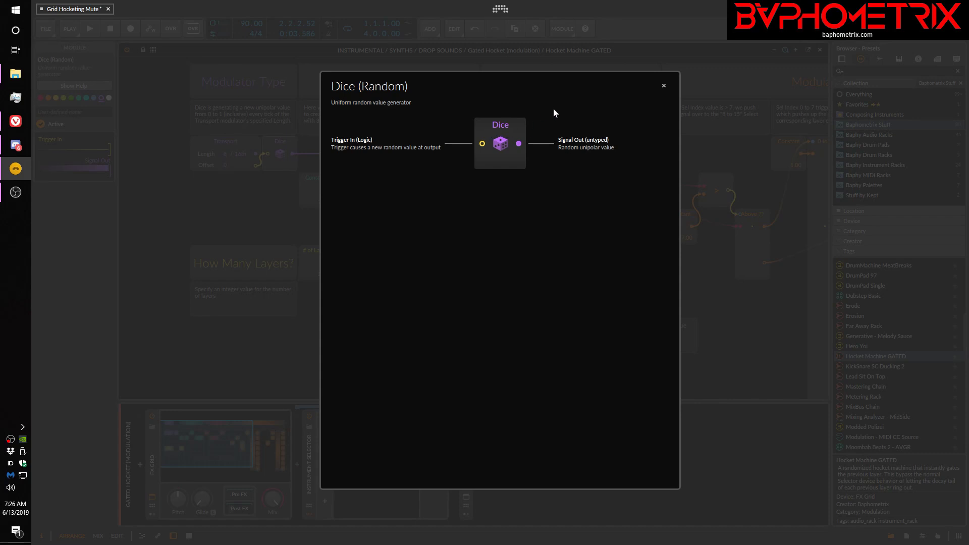
left_click(663, 86)
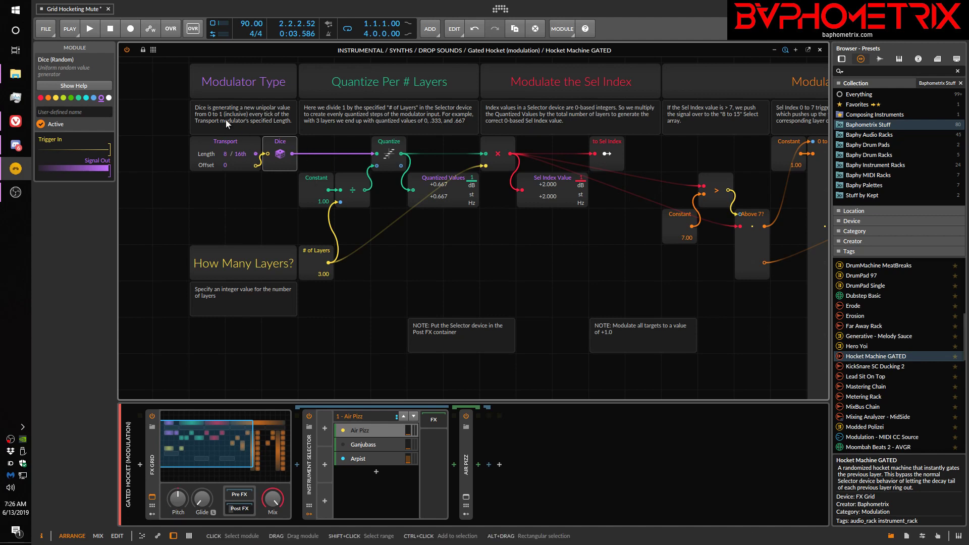
mouse_move(373, 259)
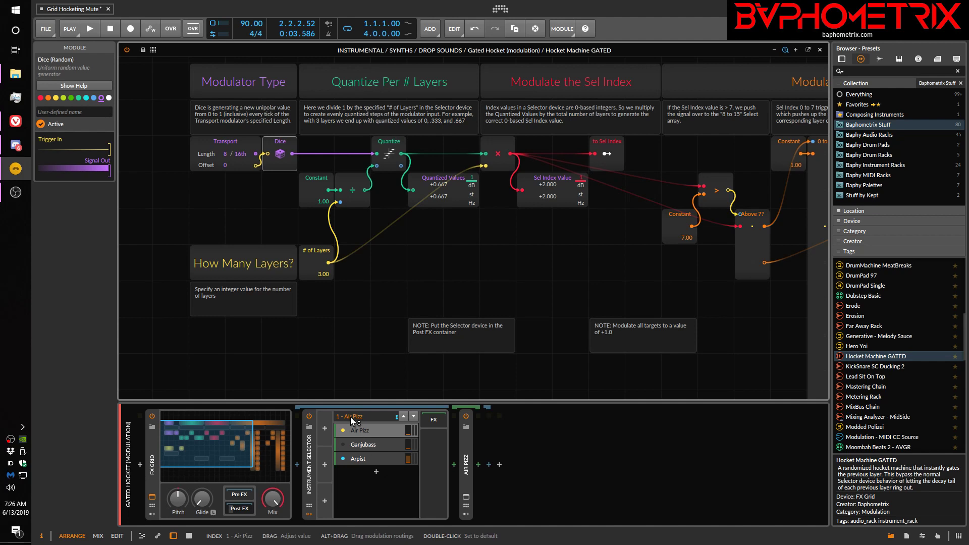
mouse_move(308, 252)
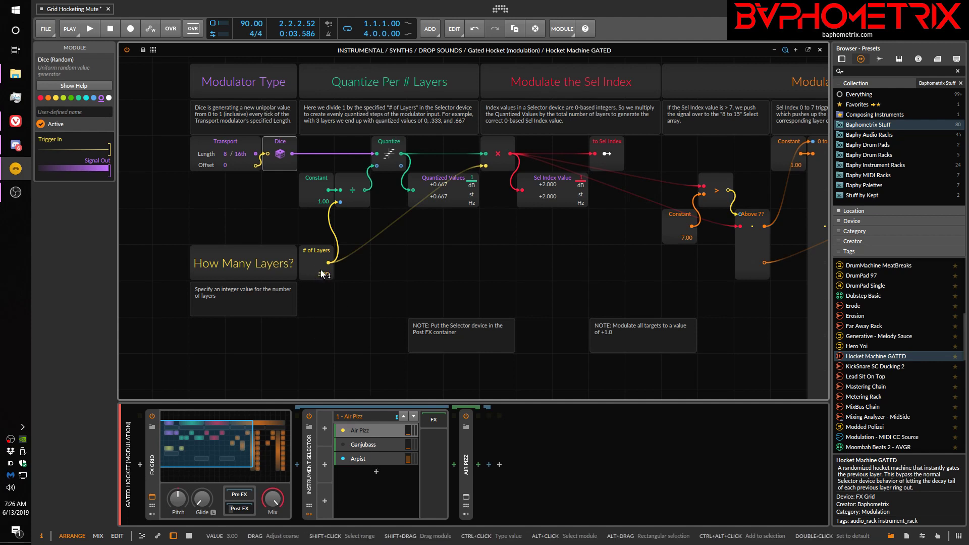
left_click(317, 273)
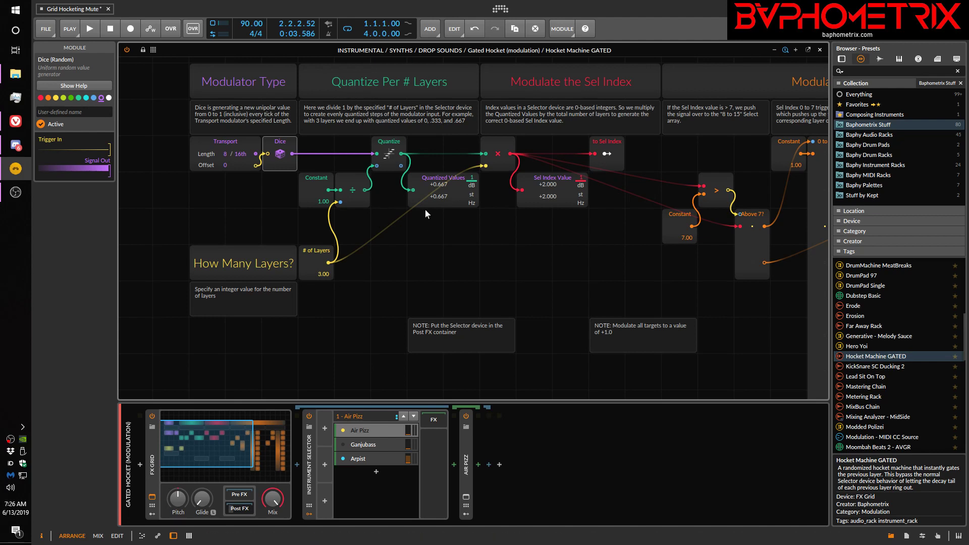
mouse_move(471, 270)
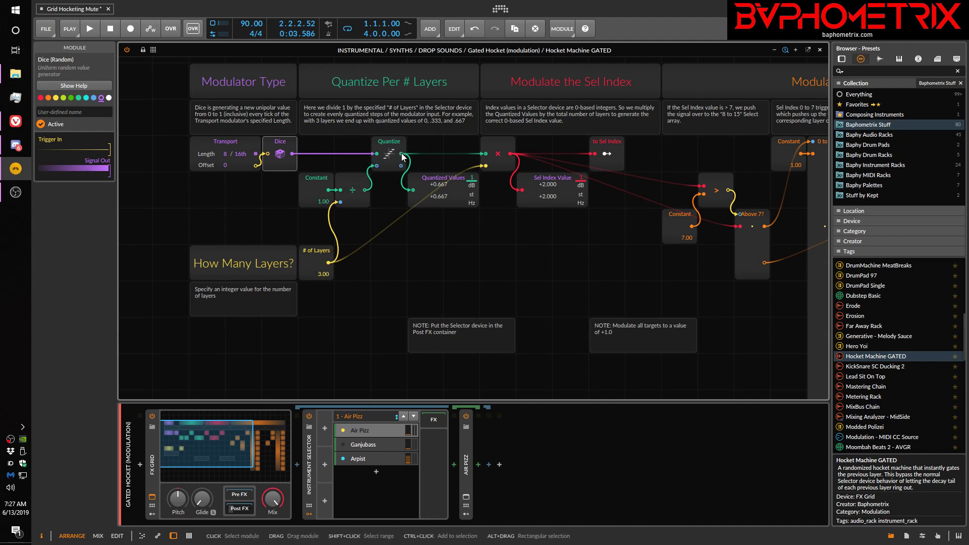
mouse_move(391, 153)
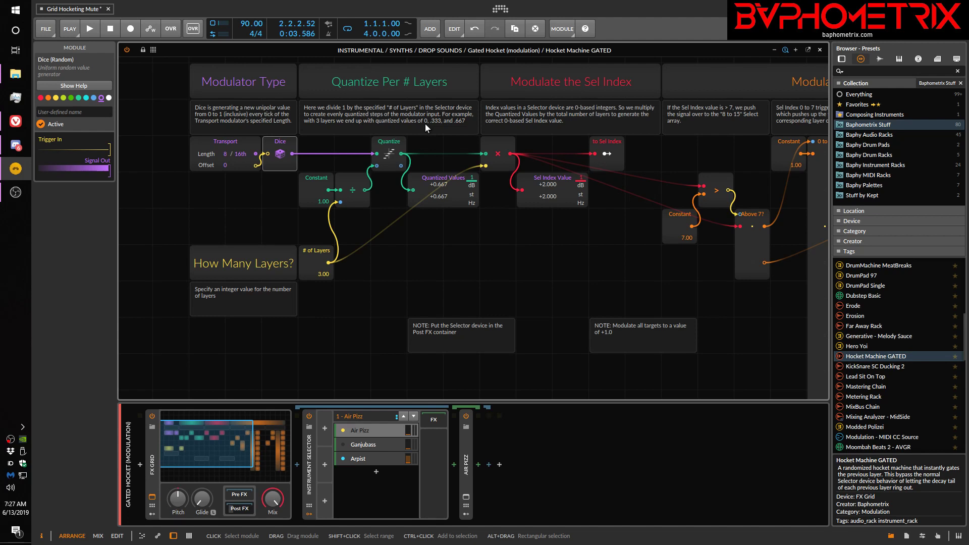
mouse_move(439, 129)
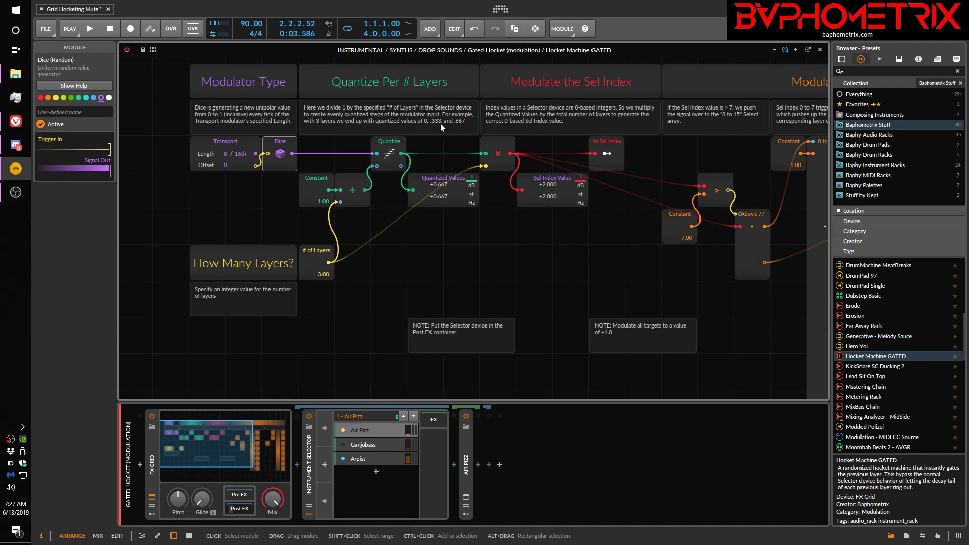
mouse_move(474, 127)
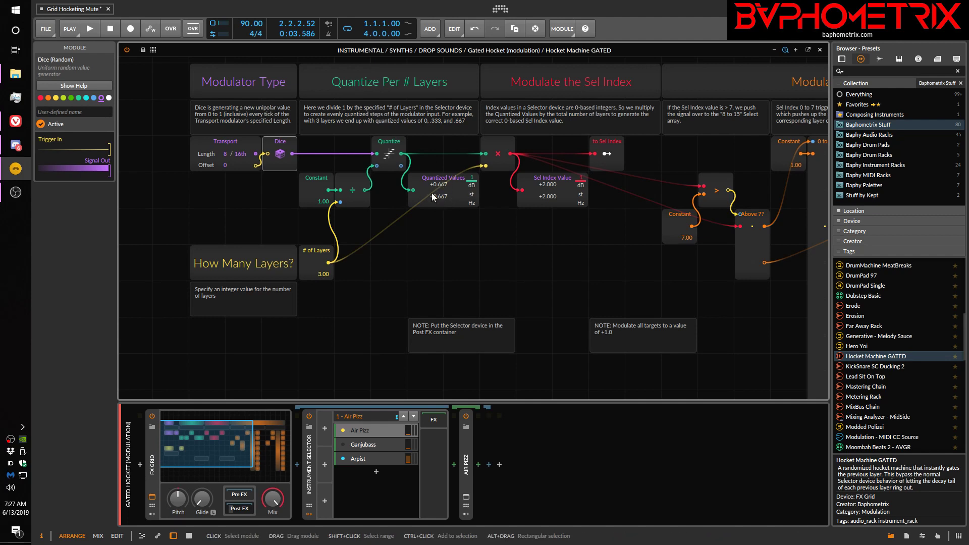
mouse_move(440, 190)
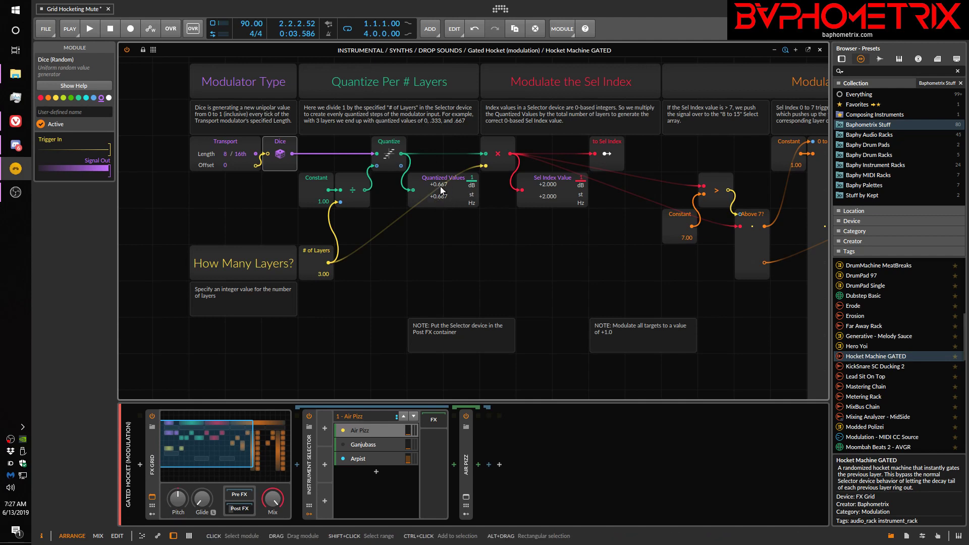
left_click(88, 28)
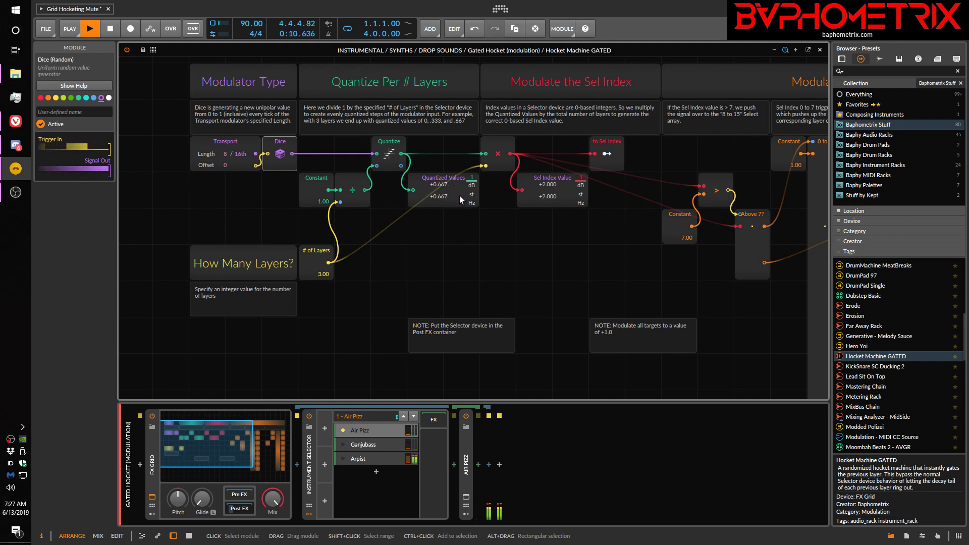
left_click(110, 28)
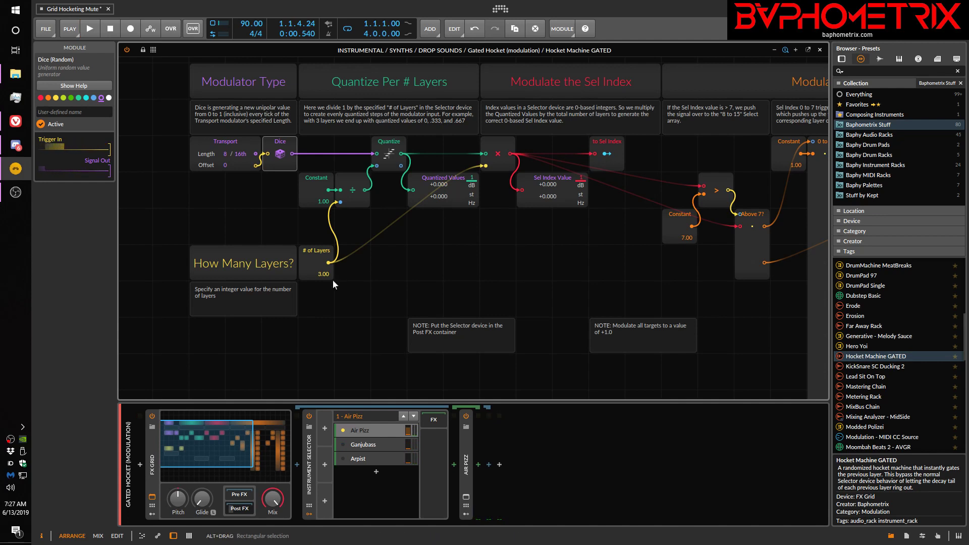
left_click_drag(316, 274, 317, 259)
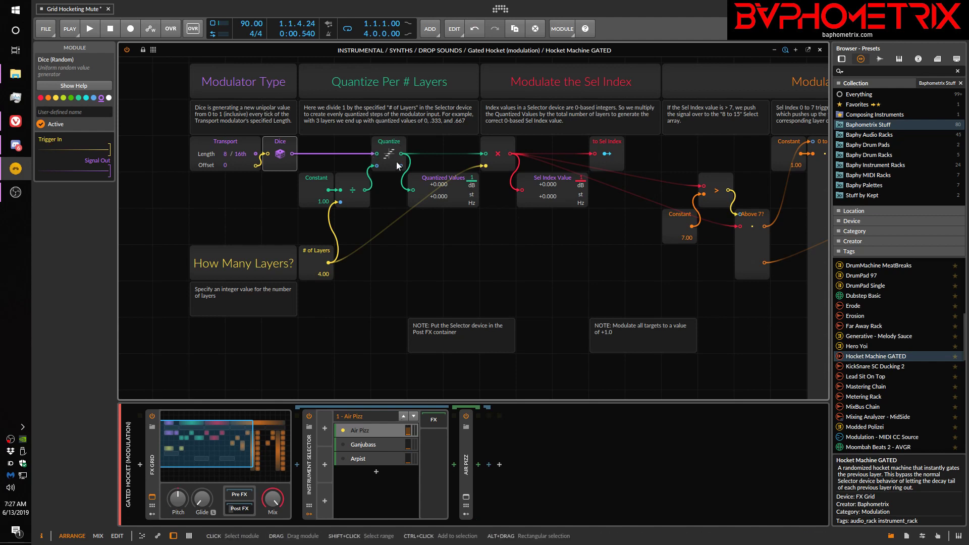
mouse_move(360, 278)
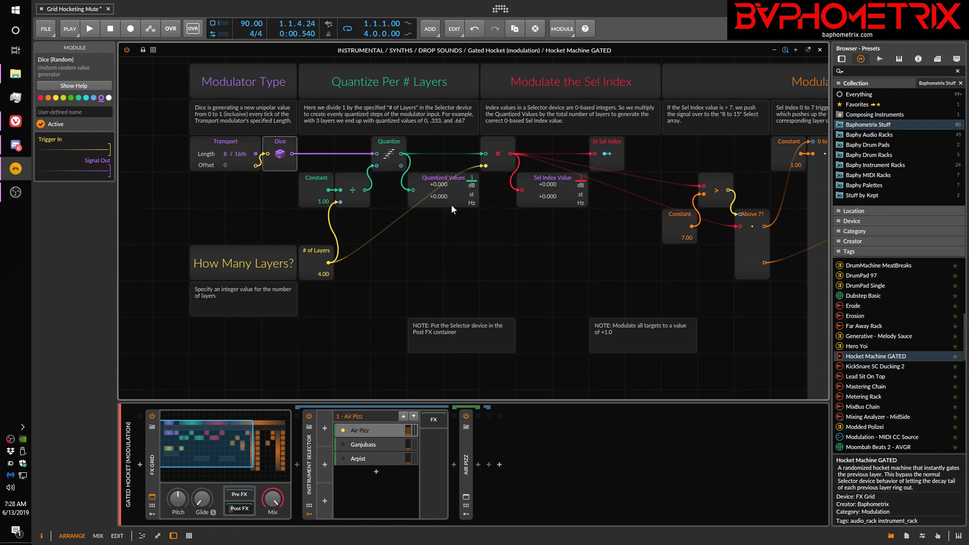
left_click(89, 29)
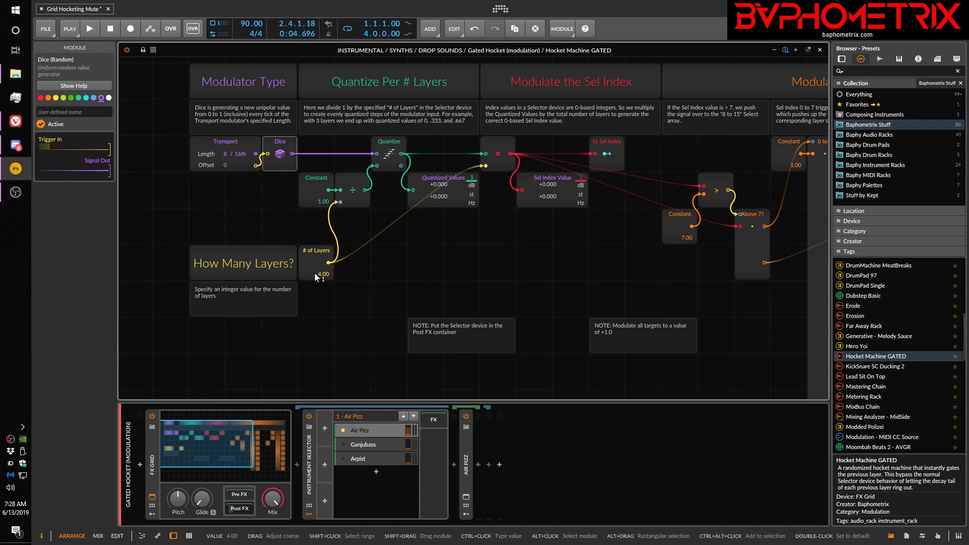
Step: Lower the # of Layers value module from 4.00 to 3.00
left_click_drag(321, 273, 319, 274)
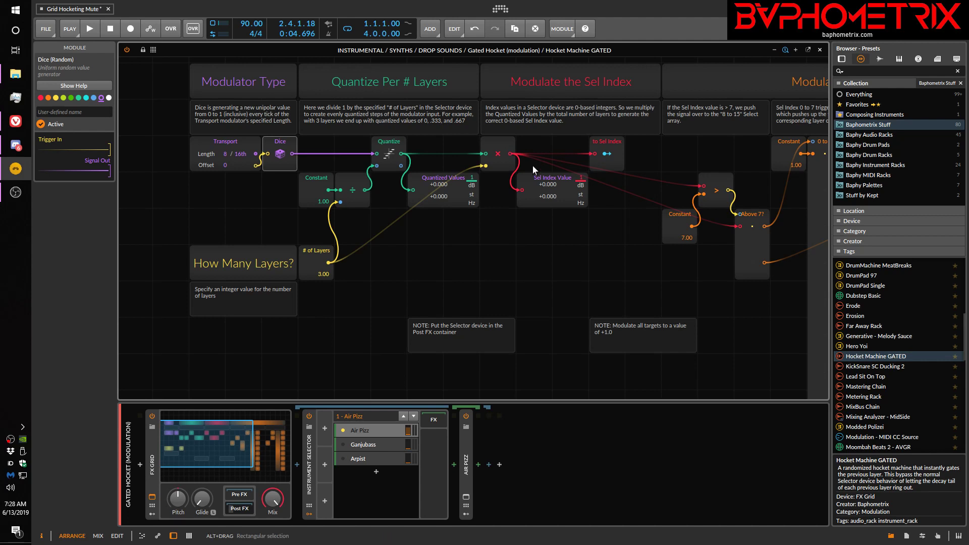
mouse_move(419, 327)
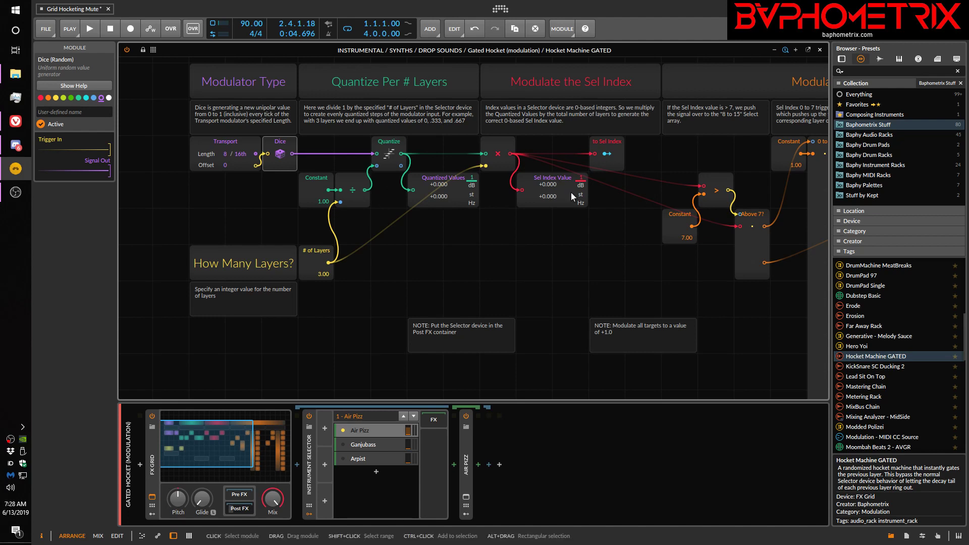
mouse_move(425, 128)
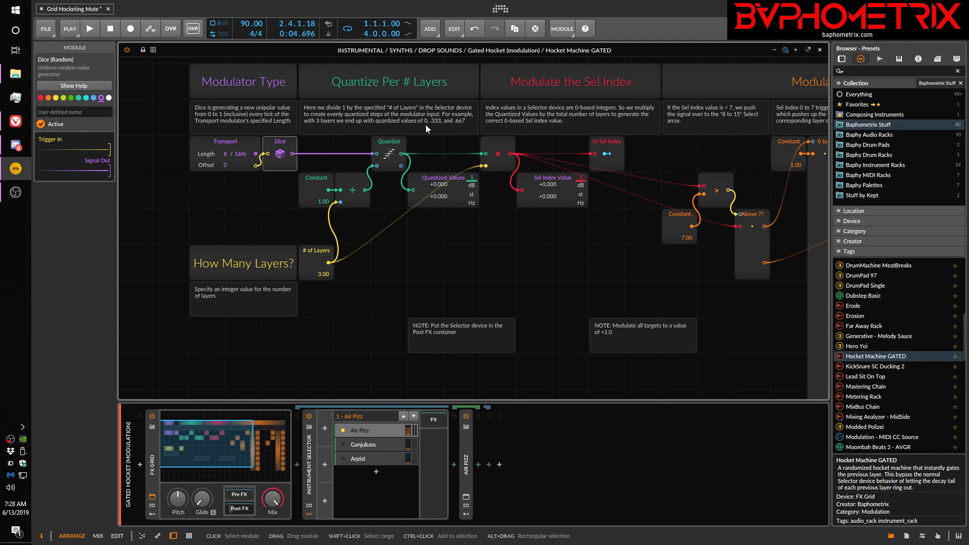
mouse_move(427, 127)
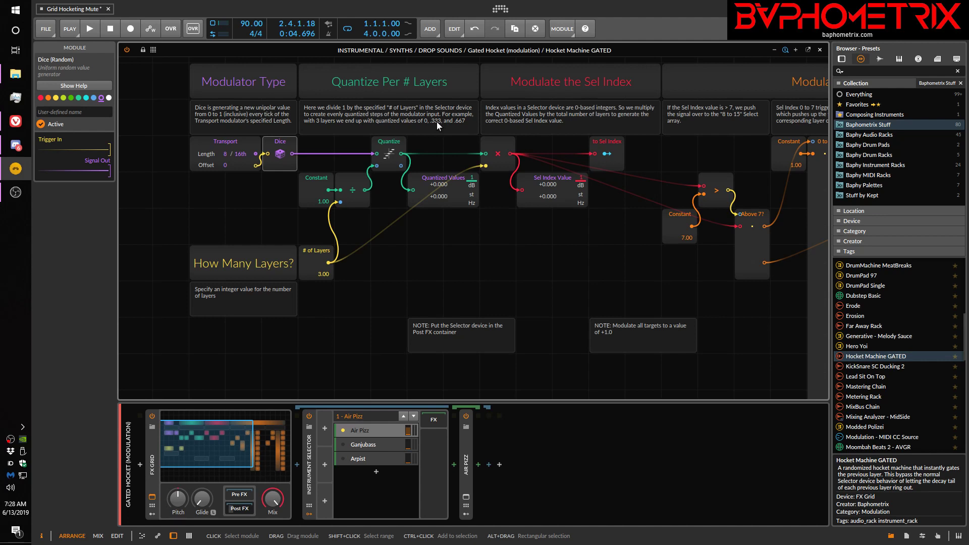
mouse_move(458, 128)
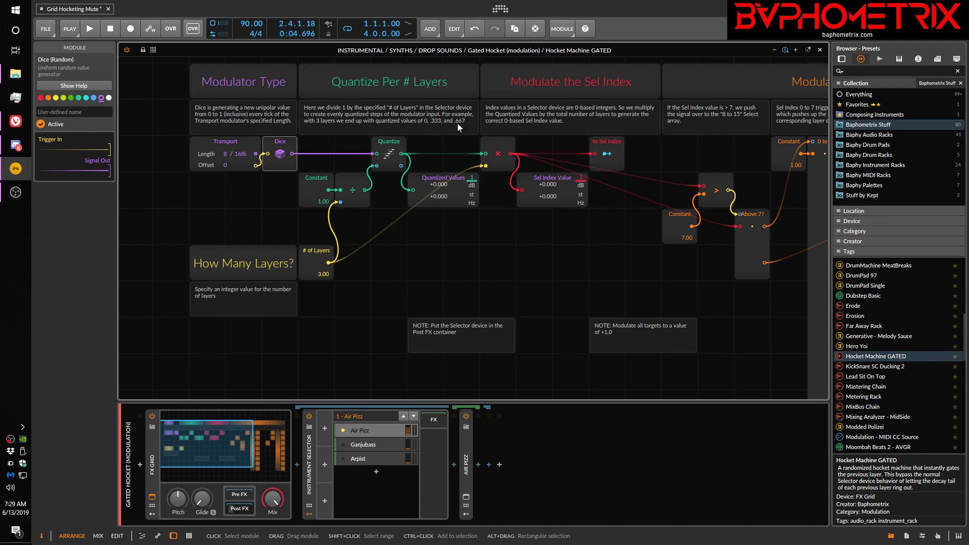
mouse_move(443, 184)
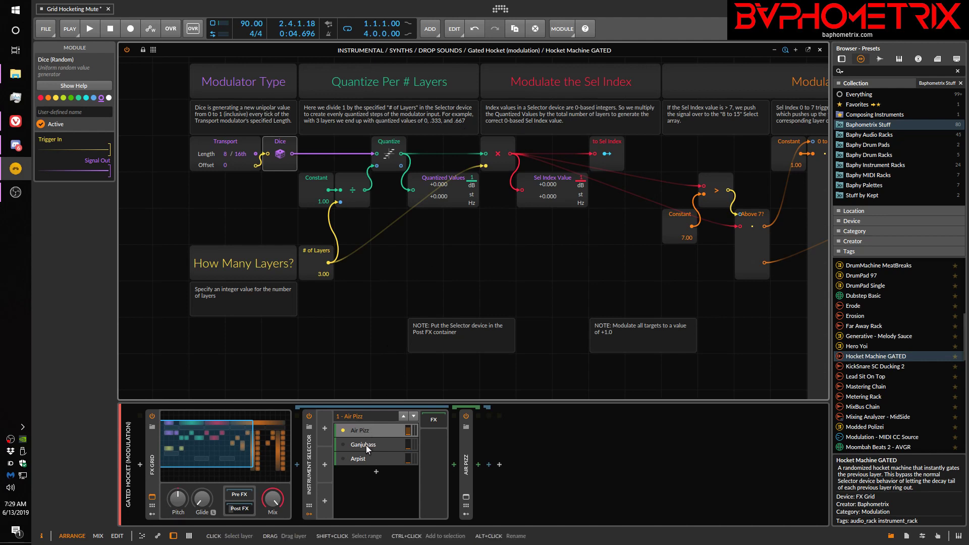
mouse_move(440, 343)
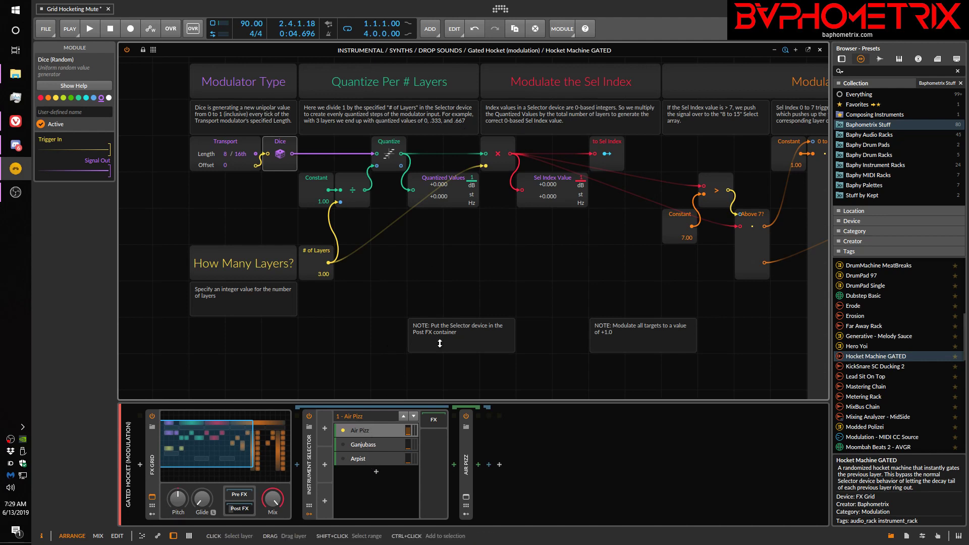
mouse_move(572, 192)
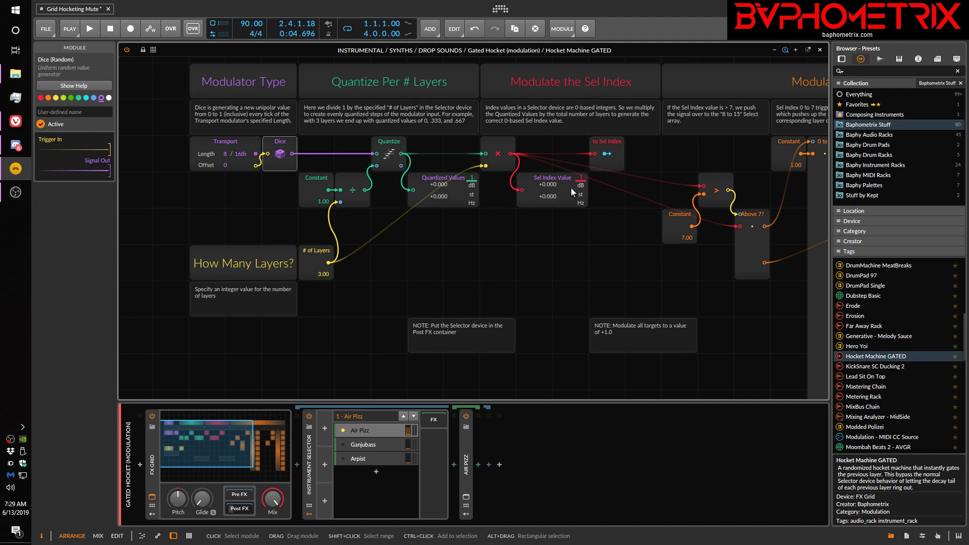
mouse_move(544, 194)
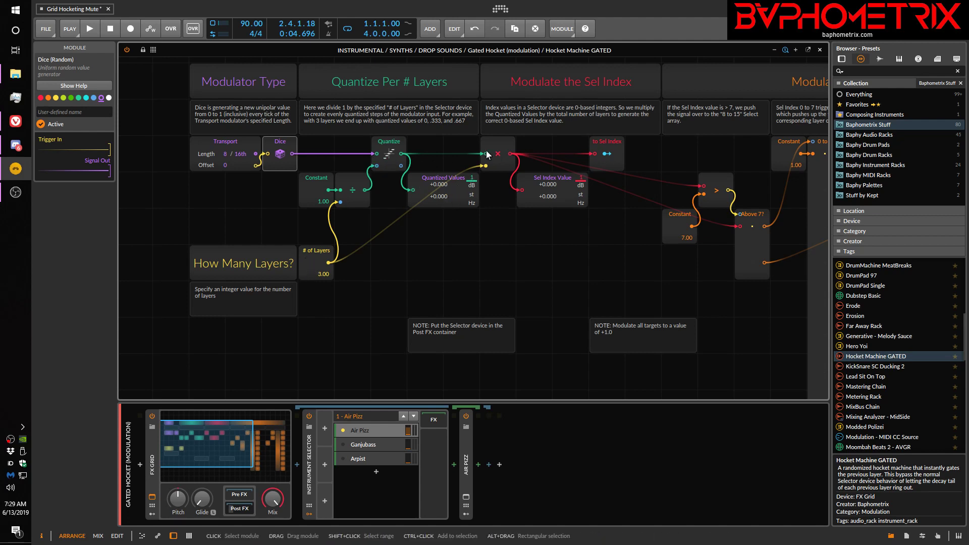
mouse_move(567, 202)
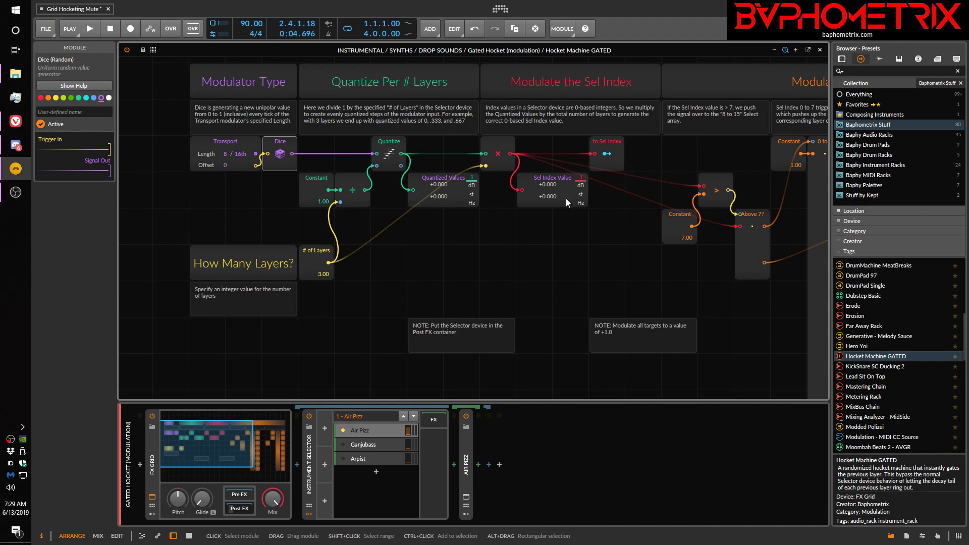
left_click(89, 29)
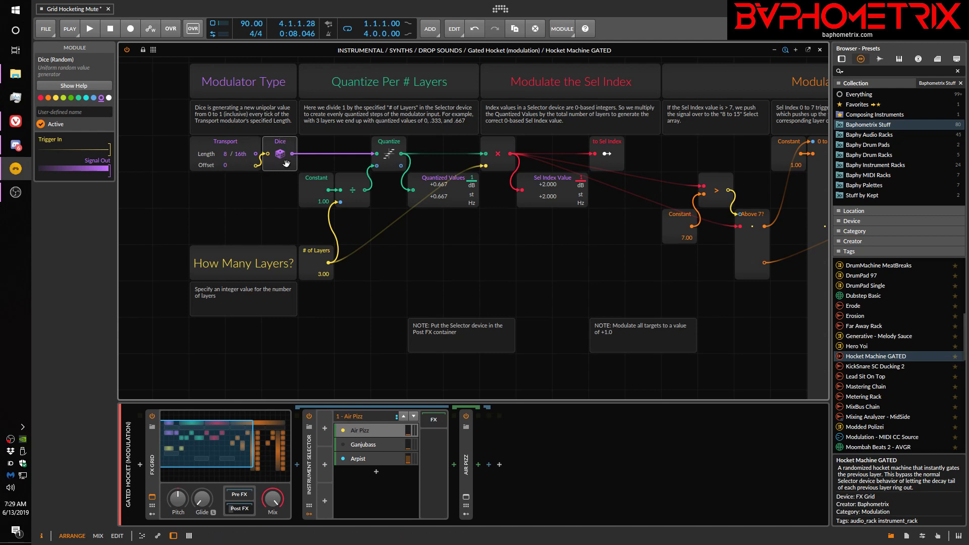
mouse_move(275, 137)
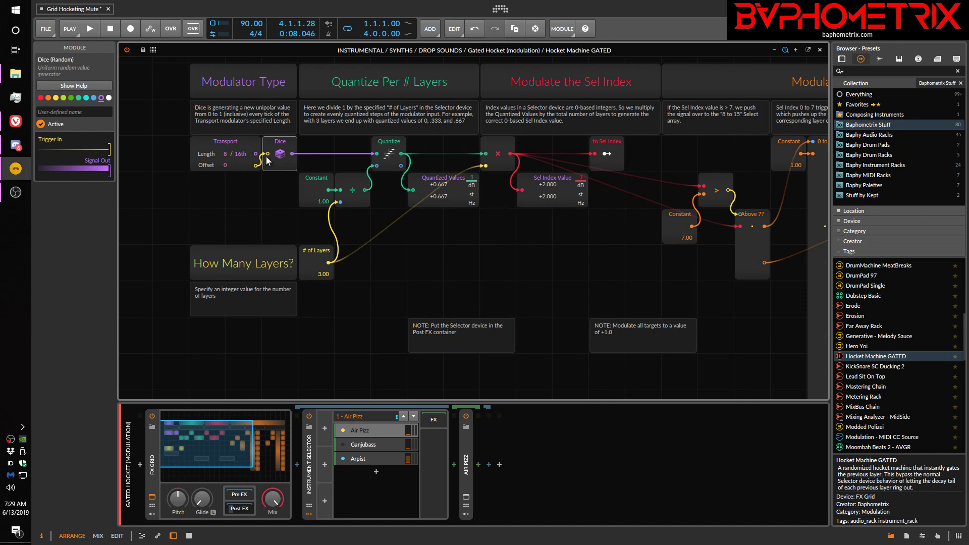
mouse_move(358, 306)
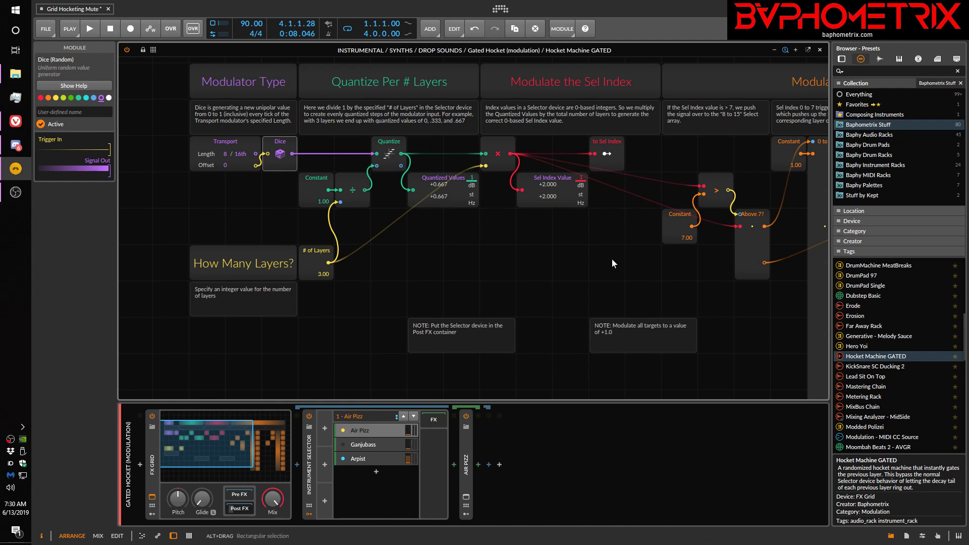
mouse_move(605, 154)
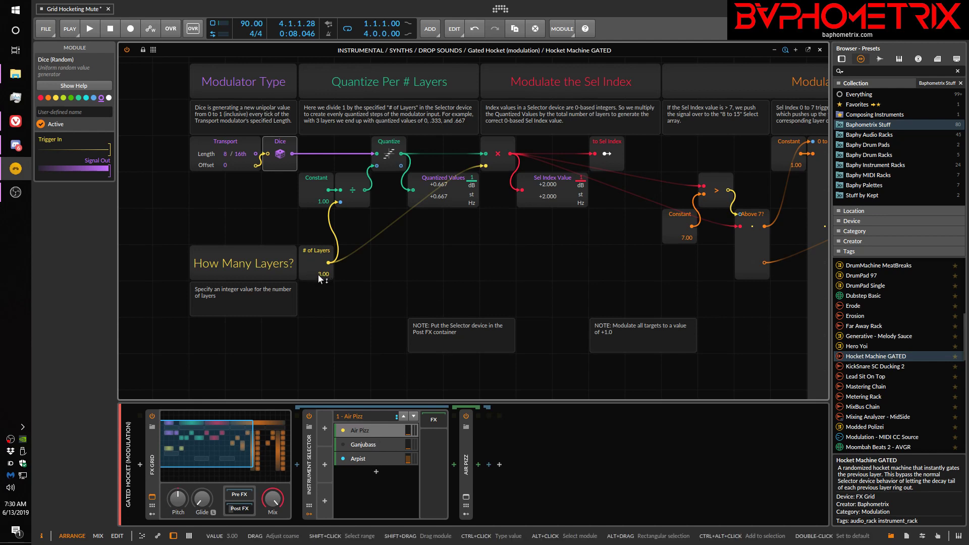
Step: Raise the # of Layers value module from 3.00 to 7.00
left_click_drag(317, 273, 317, 260)
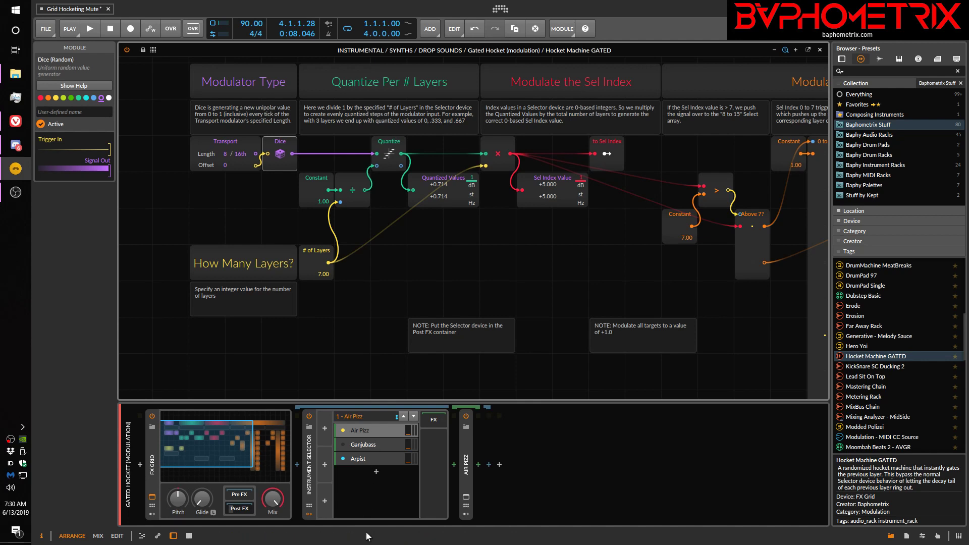
mouse_move(375, 483)
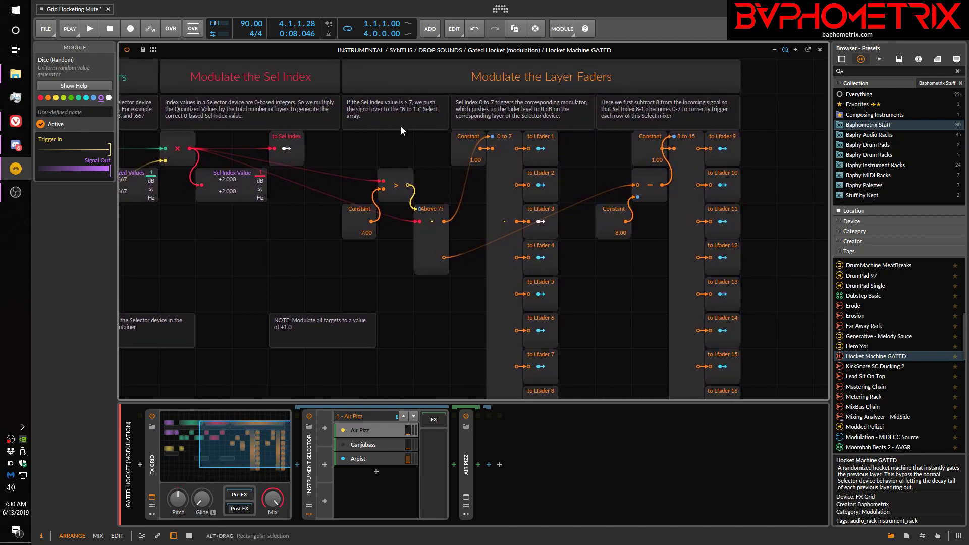
mouse_move(500, 243)
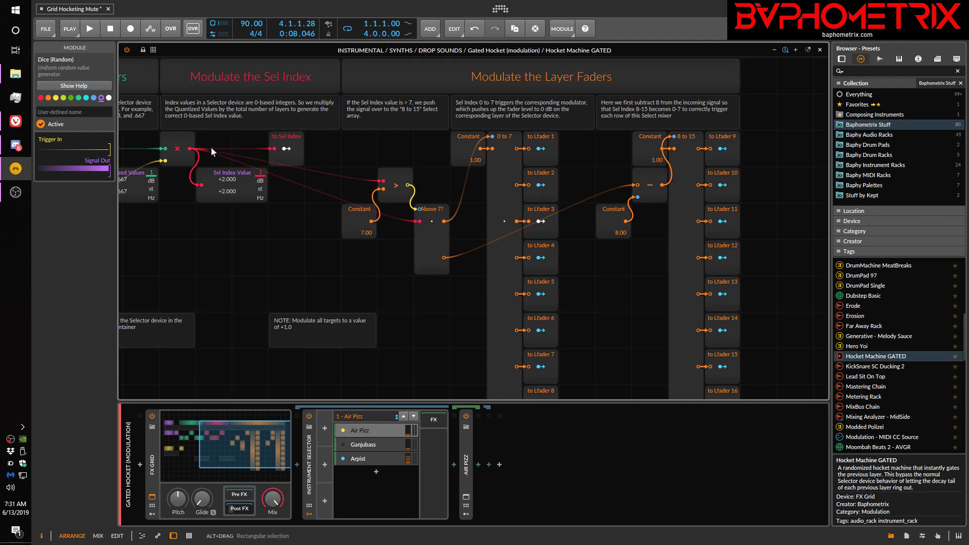
mouse_move(229, 159)
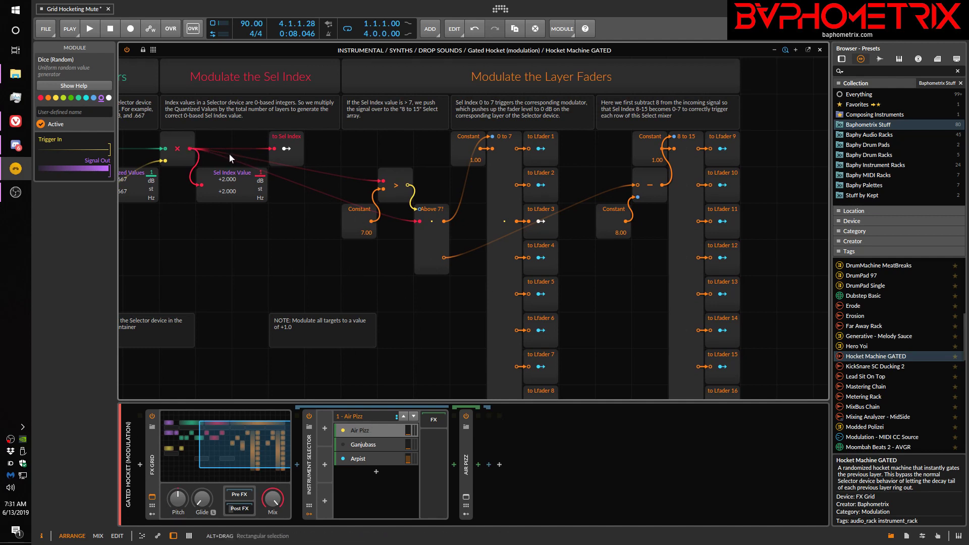
mouse_move(371, 185)
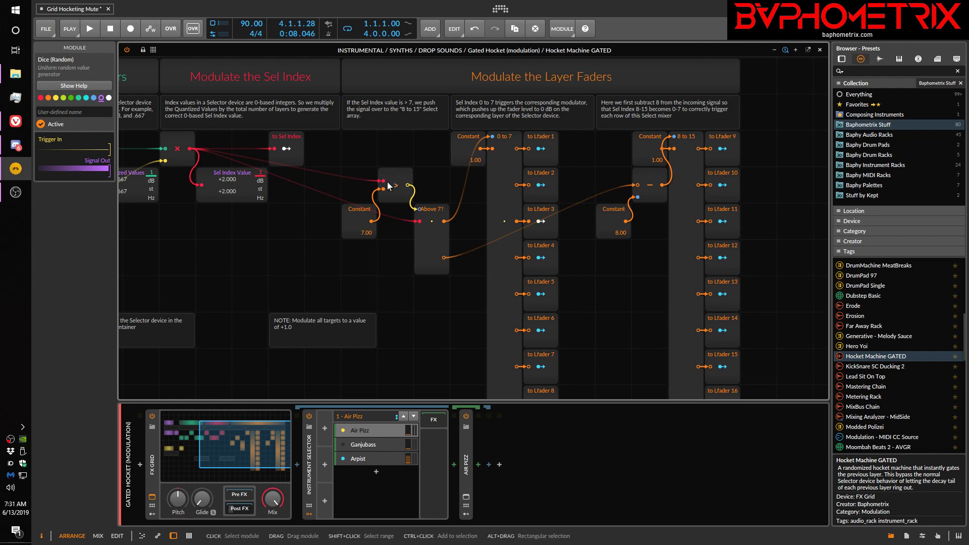
mouse_move(389, 206)
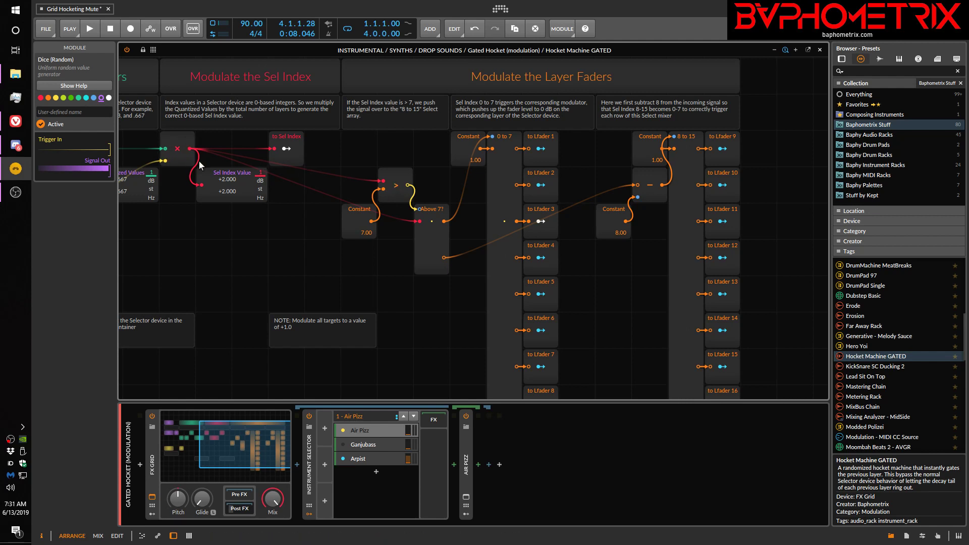
mouse_move(175, 157)
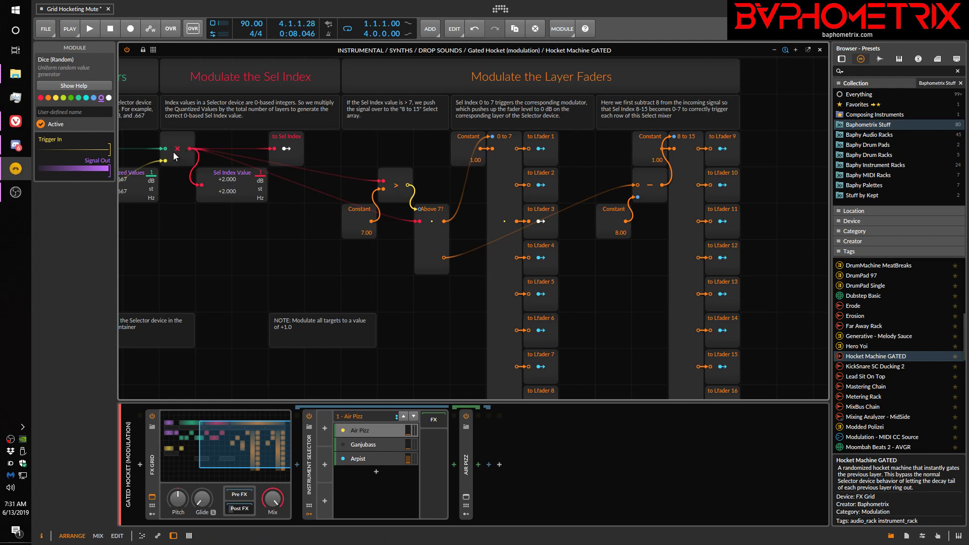
mouse_move(369, 184)
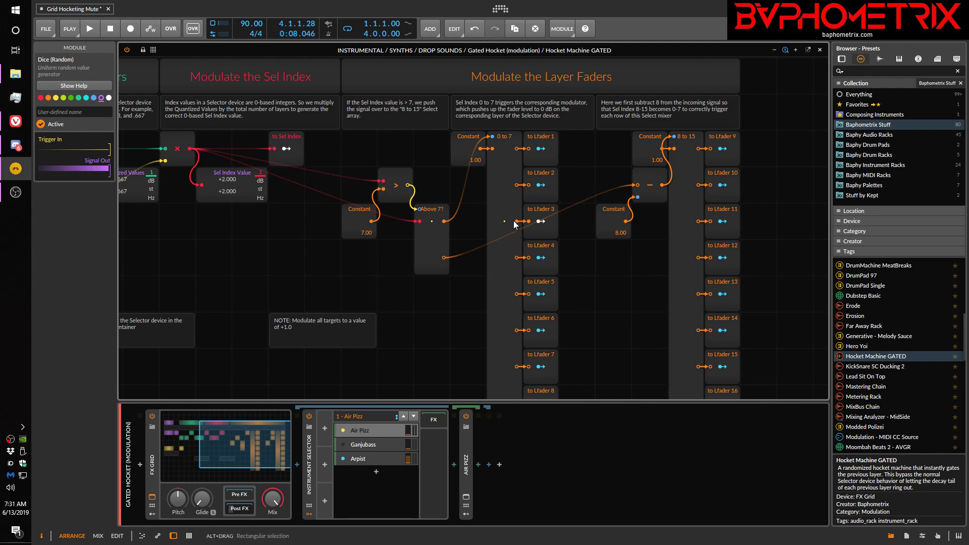
mouse_move(504, 165)
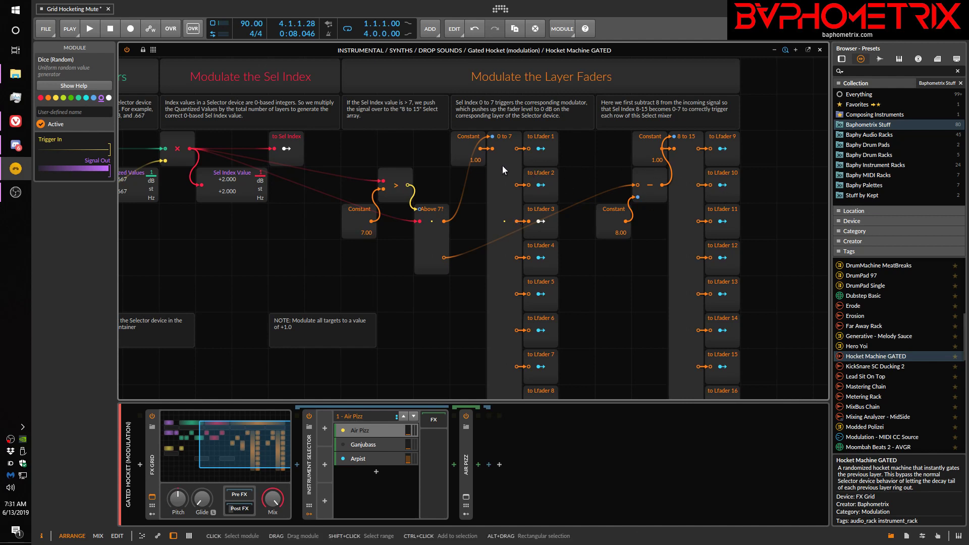
mouse_move(505, 194)
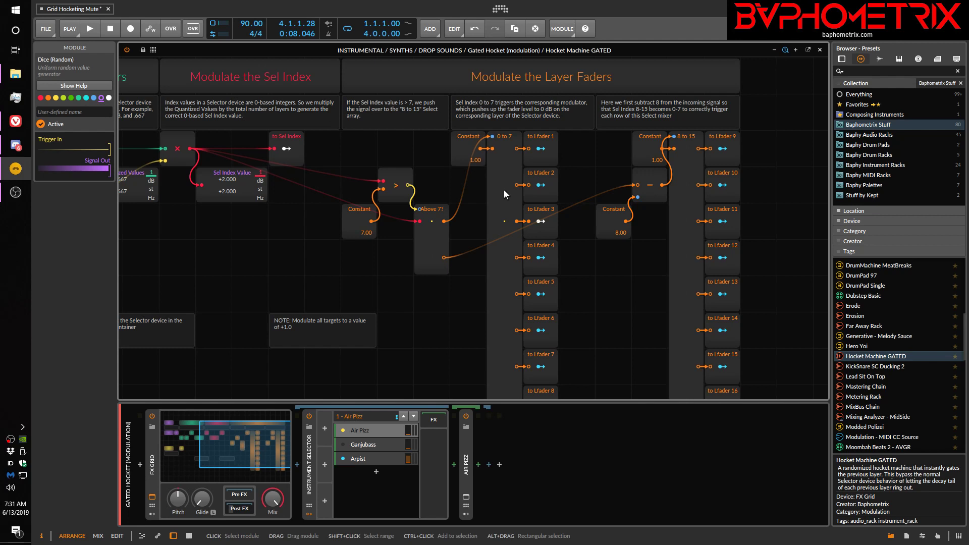
mouse_move(508, 167)
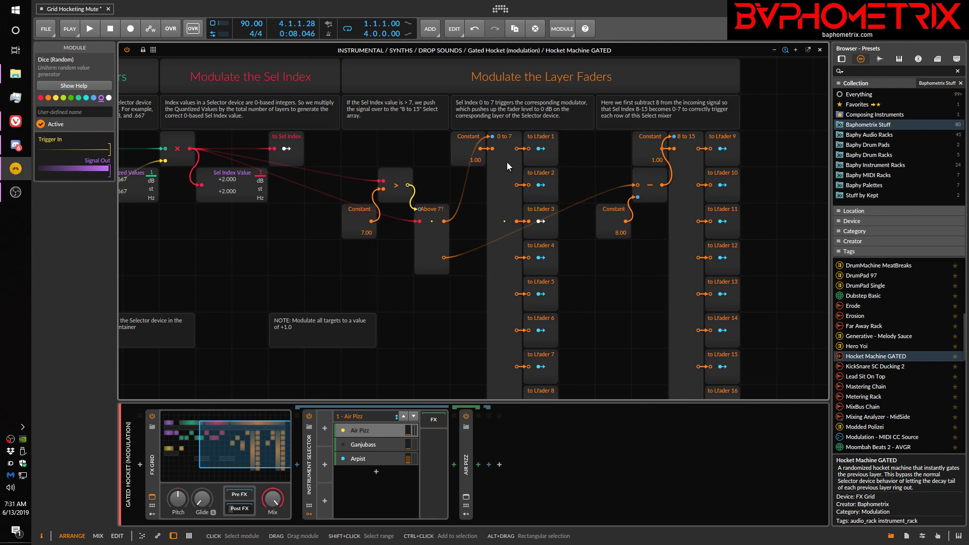
mouse_move(504, 150)
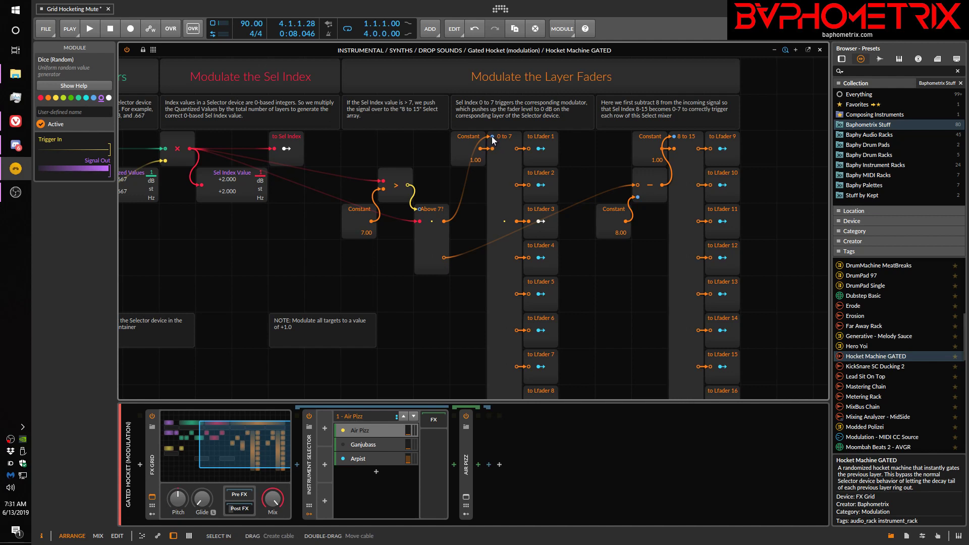
mouse_move(509, 153)
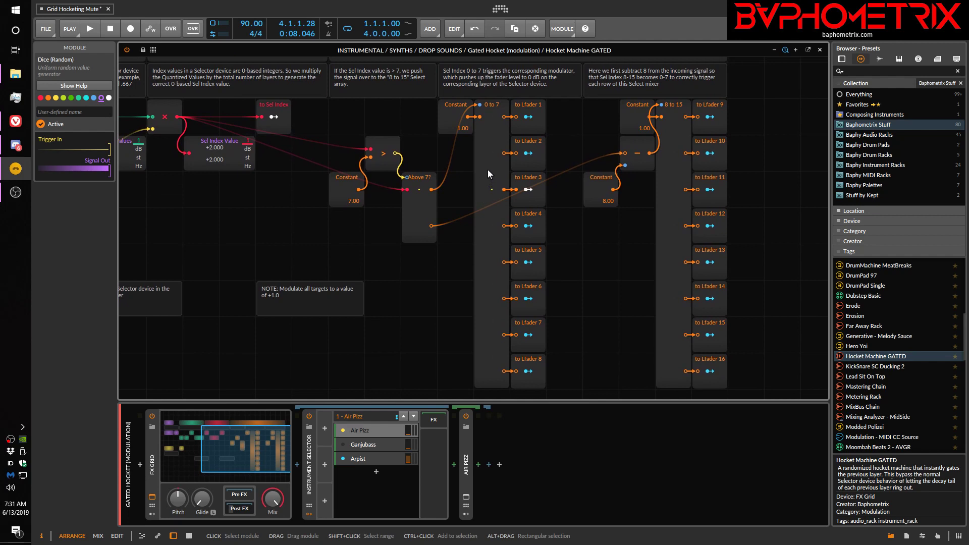
mouse_move(484, 363)
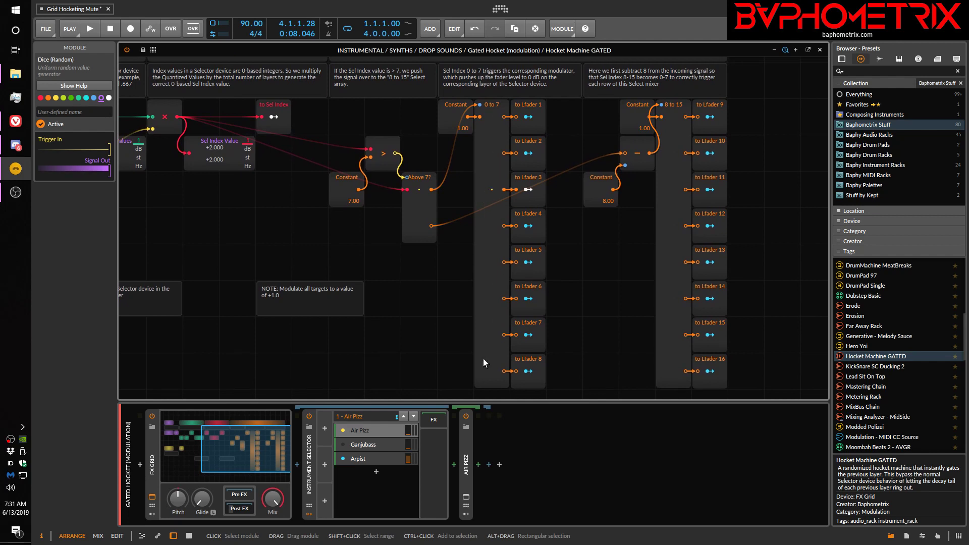
mouse_move(377, 451)
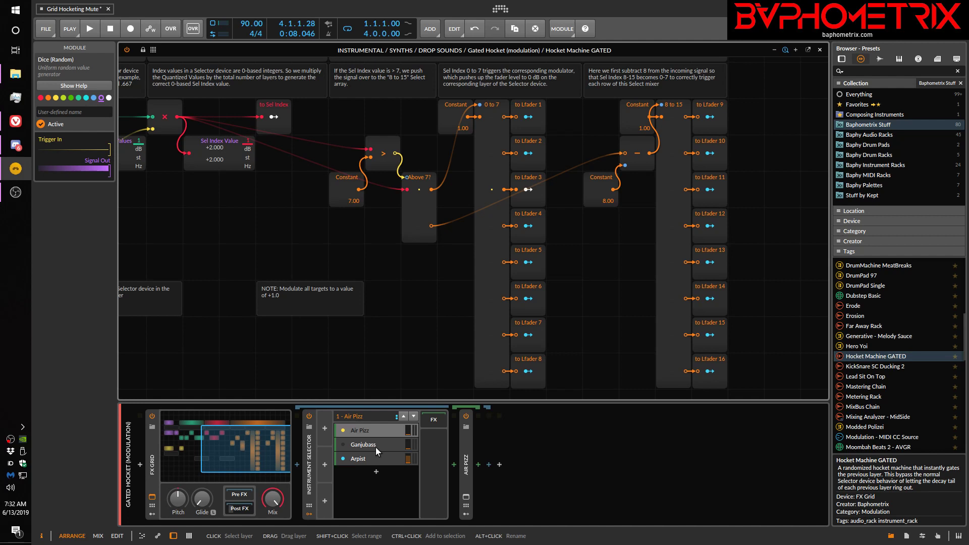
mouse_move(585, 170)
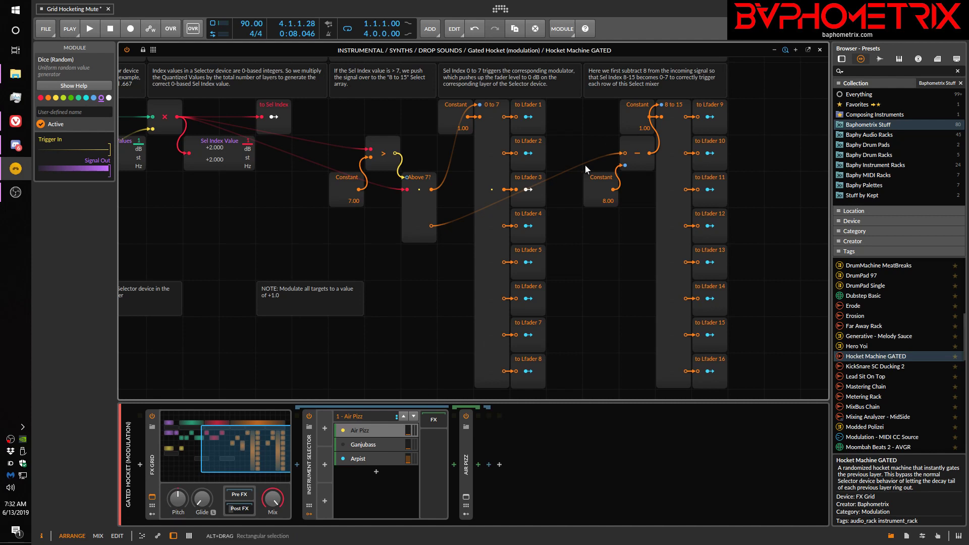
mouse_move(717, 249)
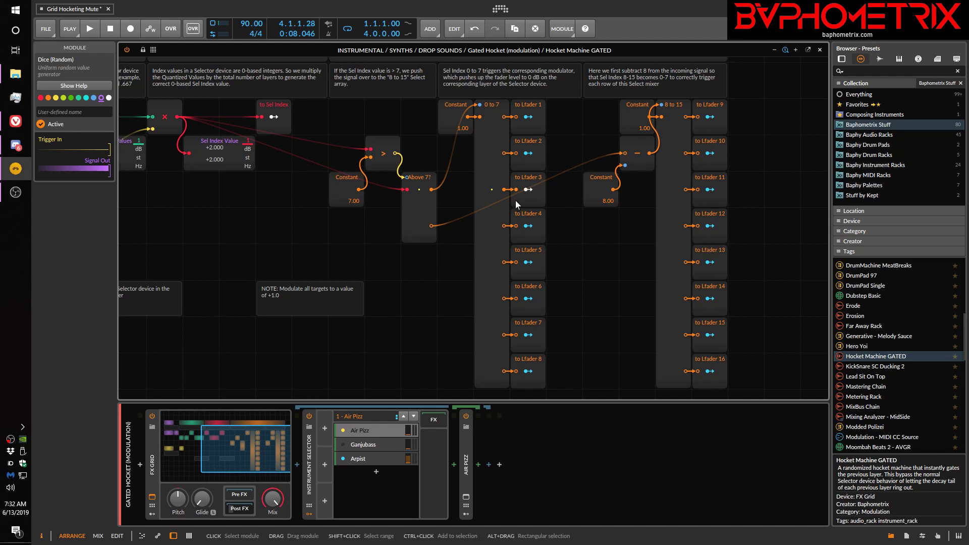
mouse_move(376, 198)
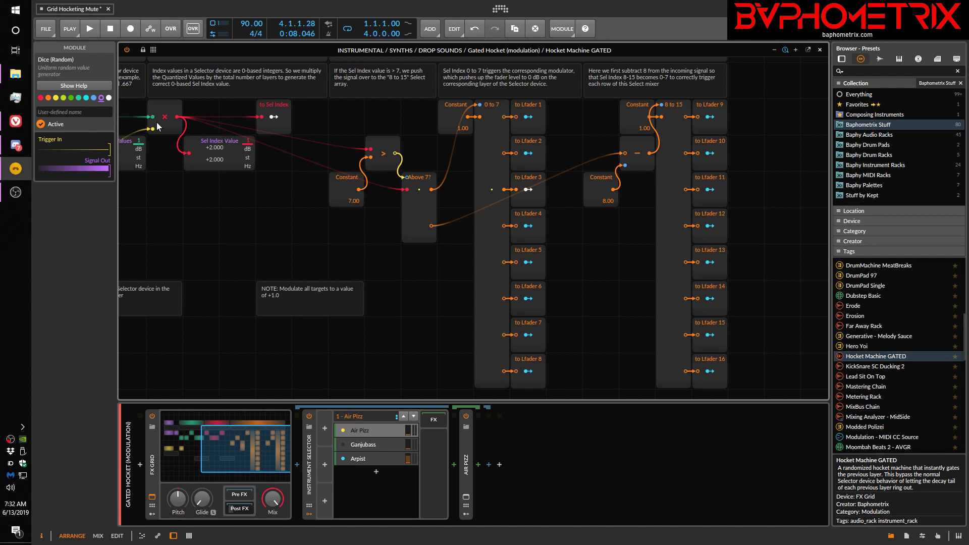
mouse_move(435, 189)
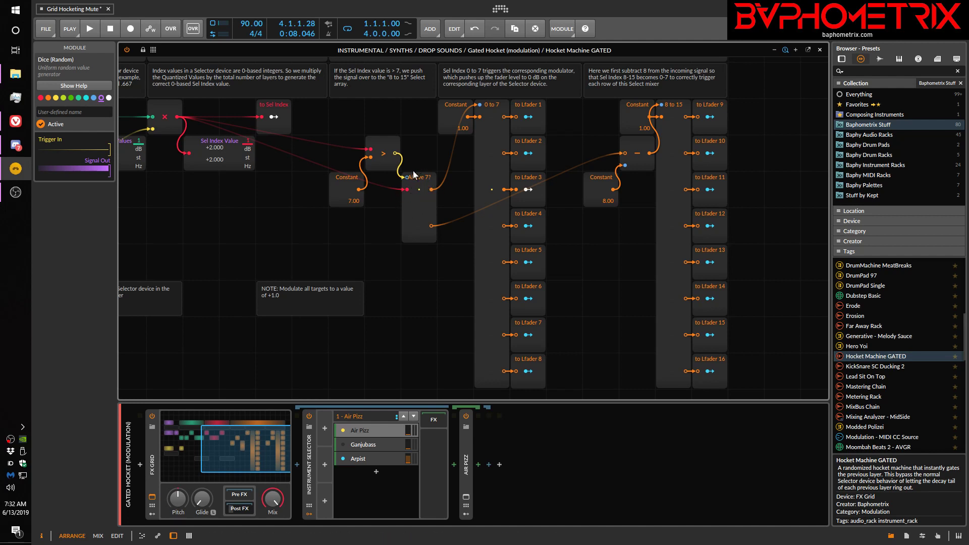
mouse_move(497, 131)
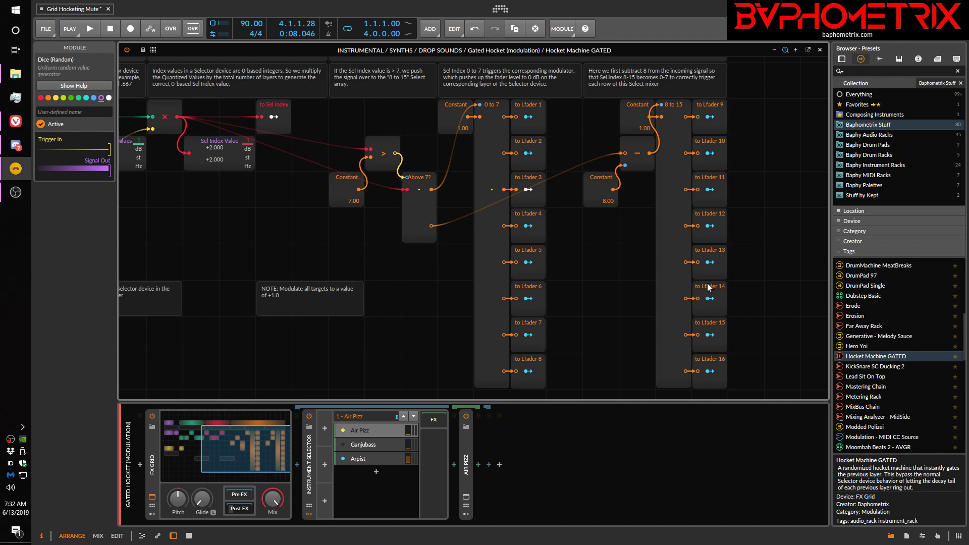
mouse_move(715, 365)
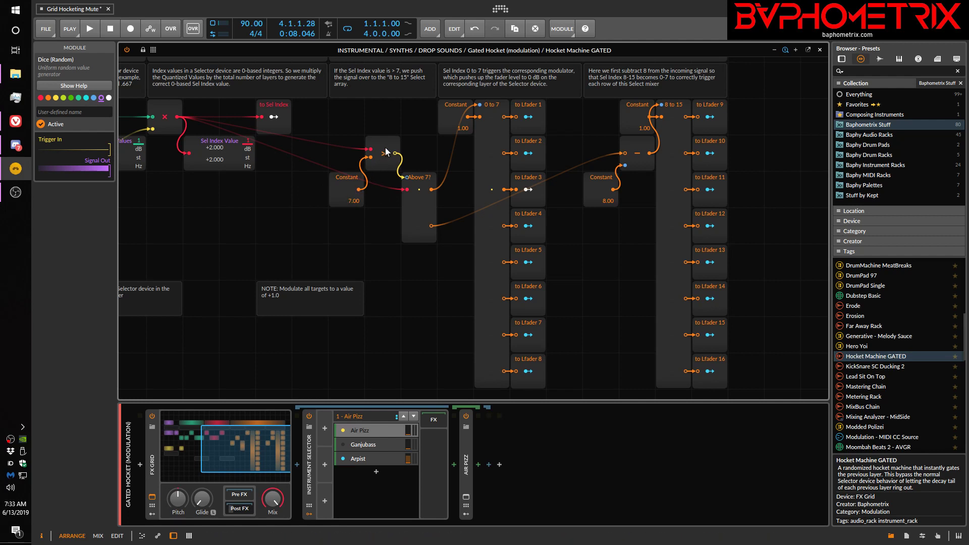
mouse_move(410, 187)
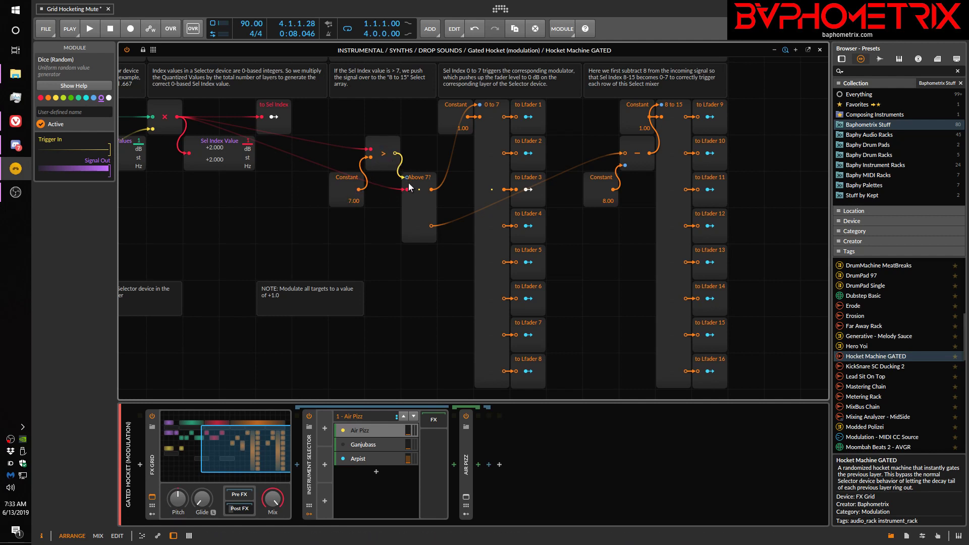
mouse_move(504, 157)
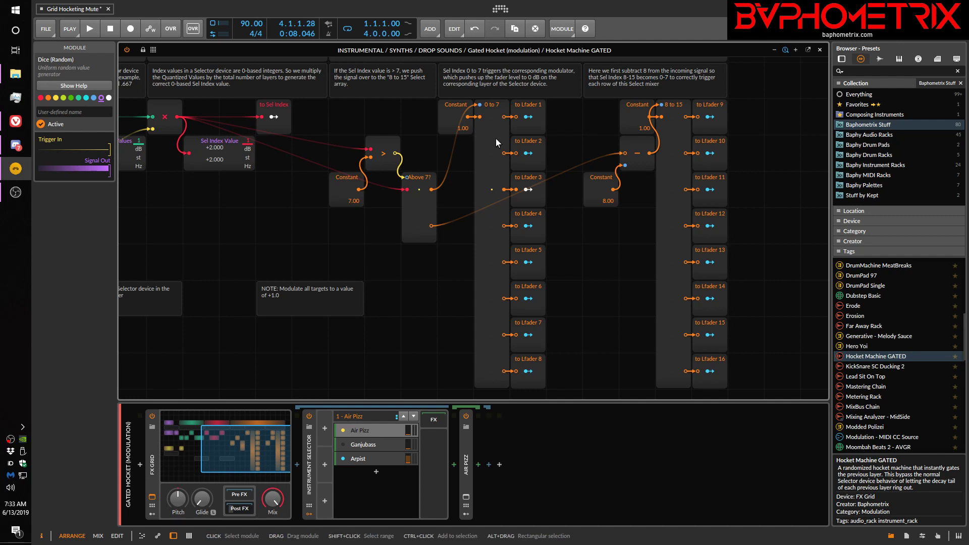
mouse_move(490, 119)
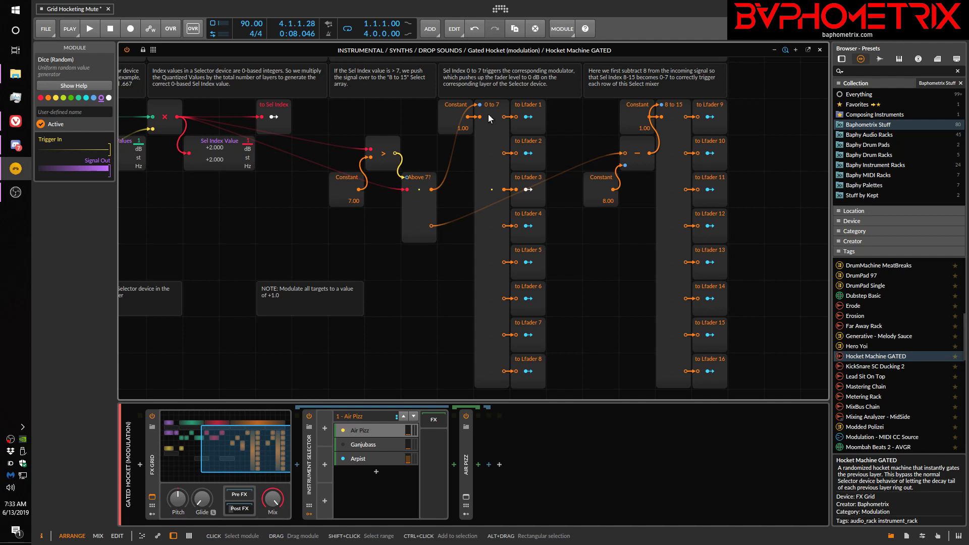
mouse_move(486, 188)
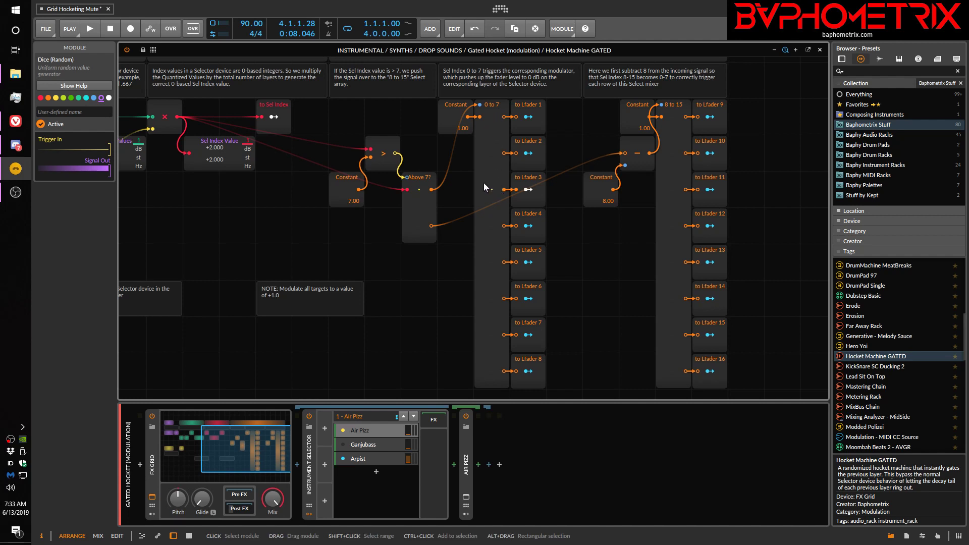
mouse_move(492, 171)
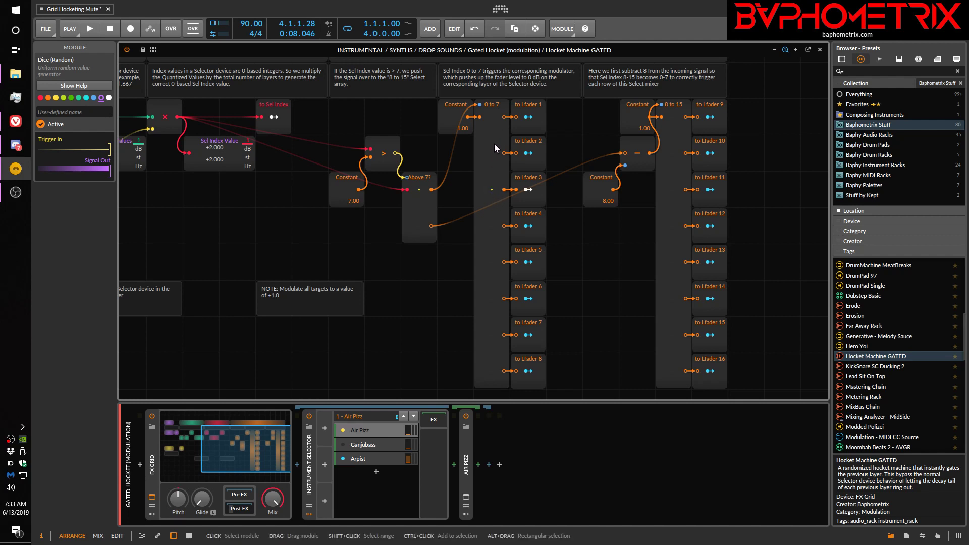
left_click(89, 28)
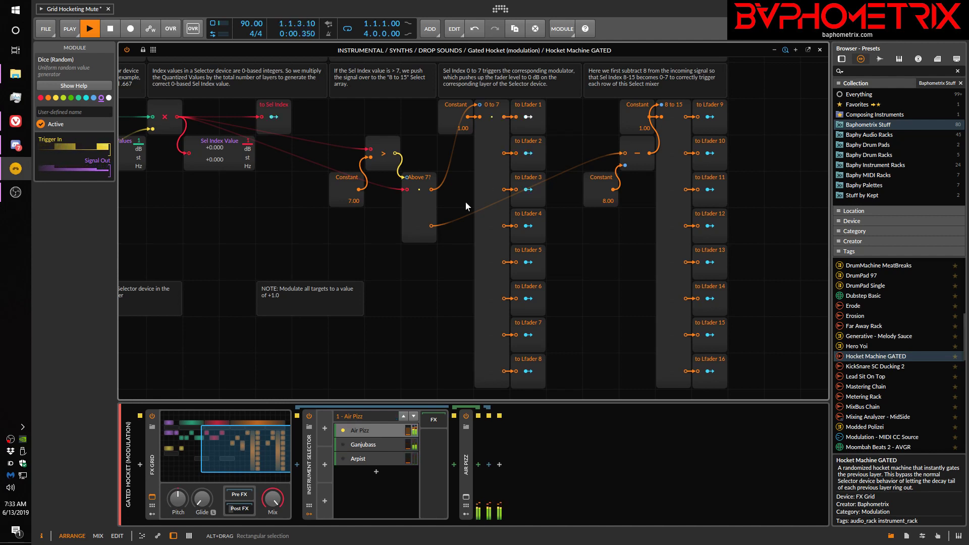
left_click(88, 28)
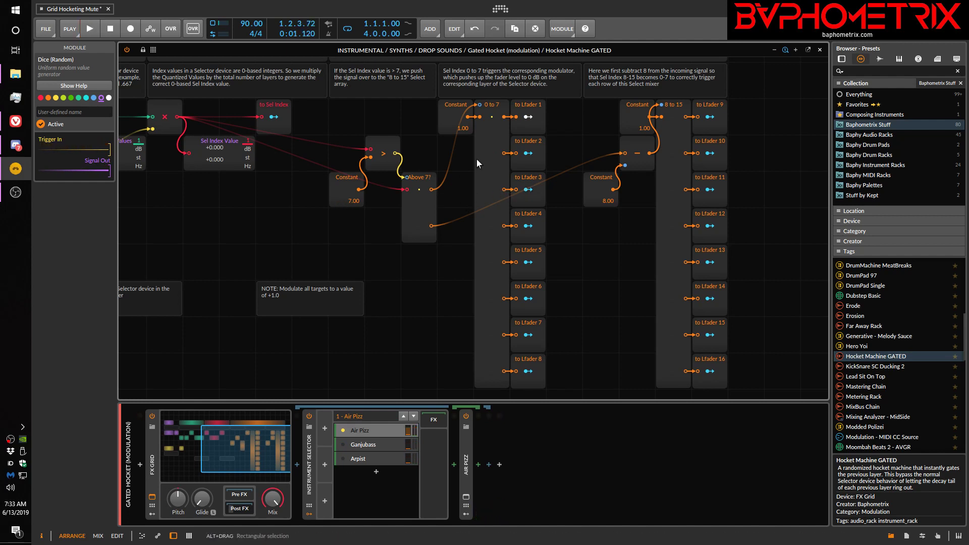
mouse_move(525, 203)
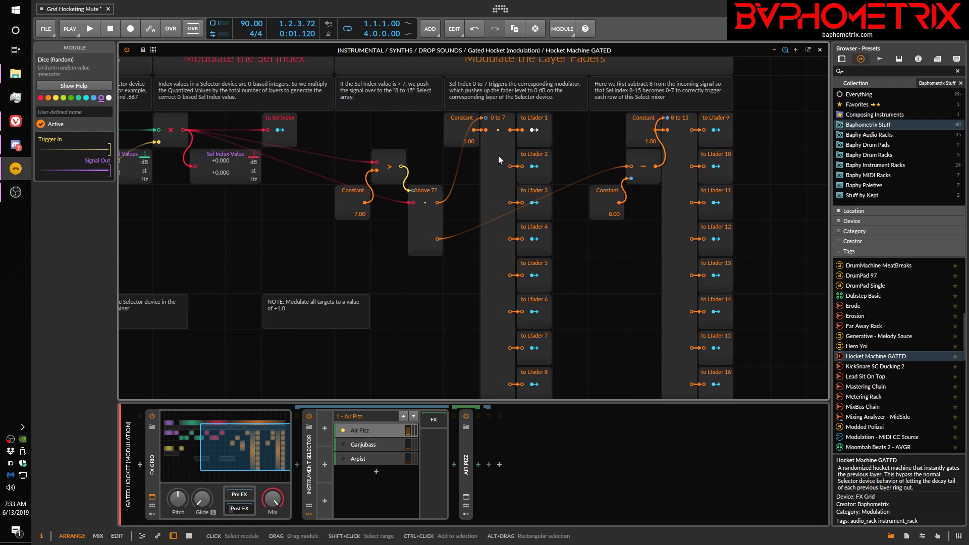
mouse_move(506, 260)
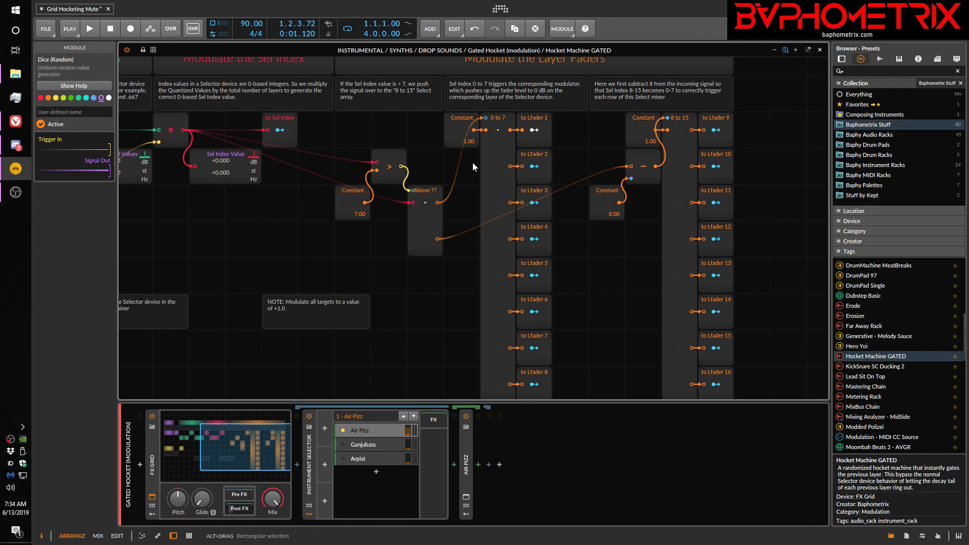
mouse_move(498, 176)
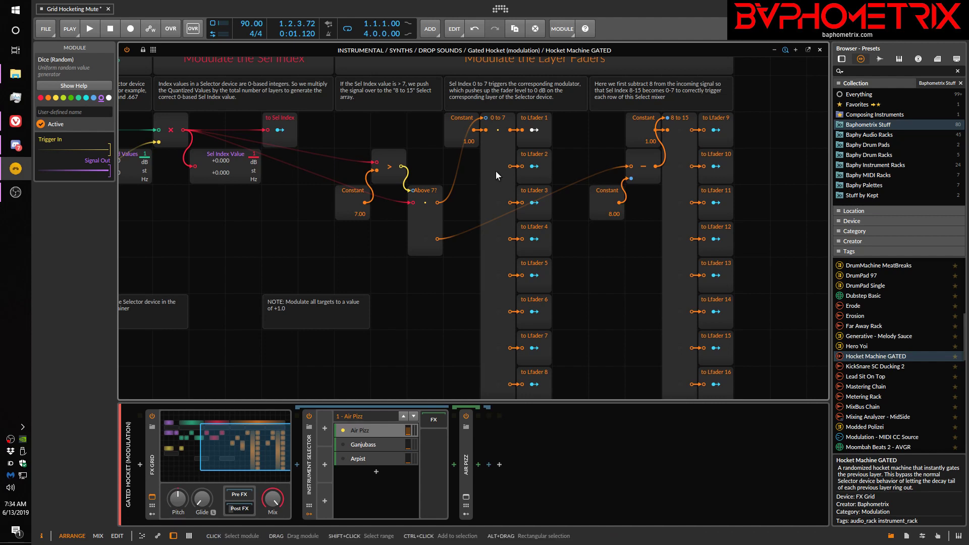
mouse_move(502, 157)
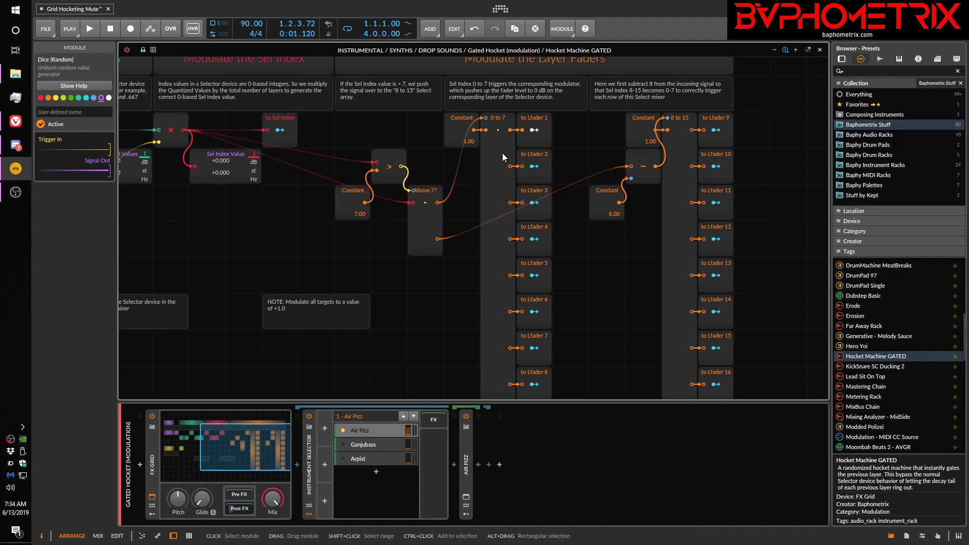
mouse_move(462, 136)
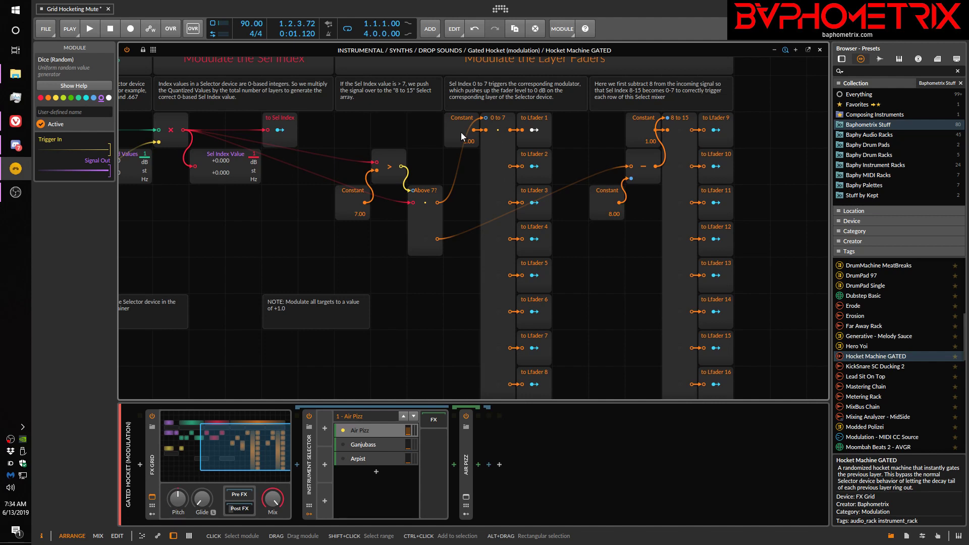
mouse_move(499, 135)
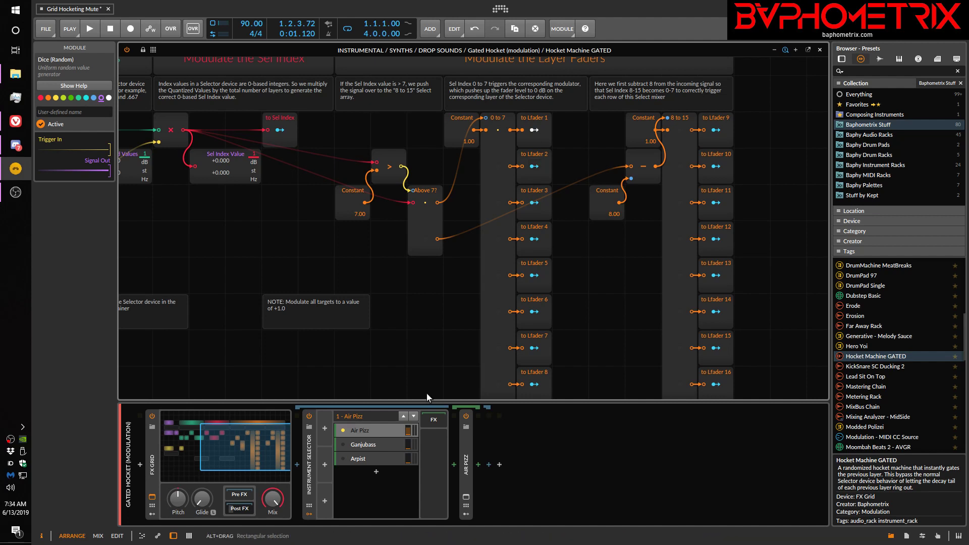
mouse_move(561, 214)
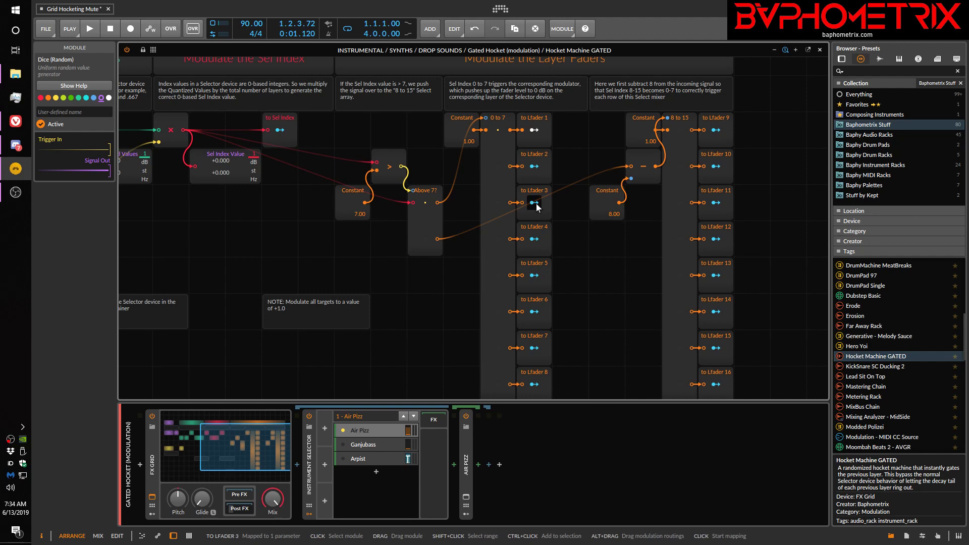
mouse_move(533, 204)
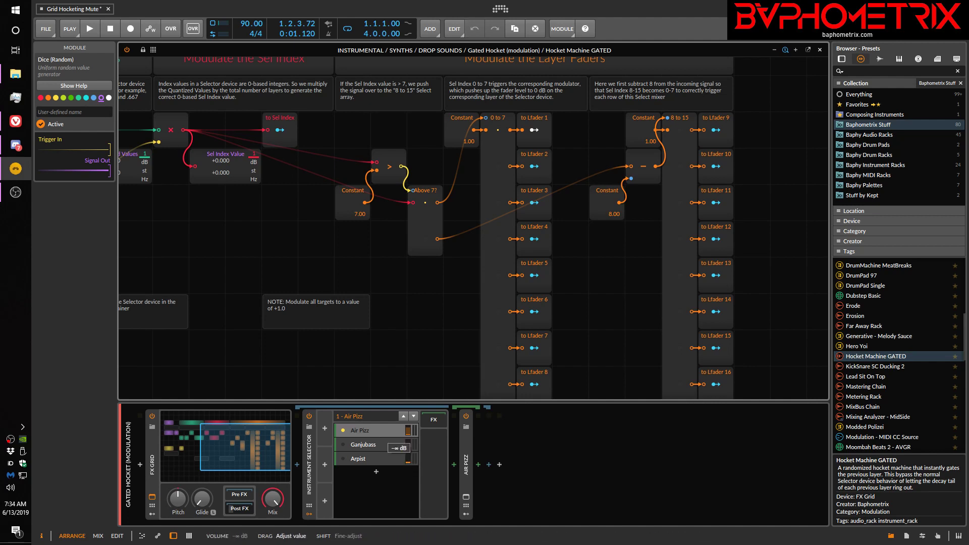
left_click_drag(398, 448, 407, 462)
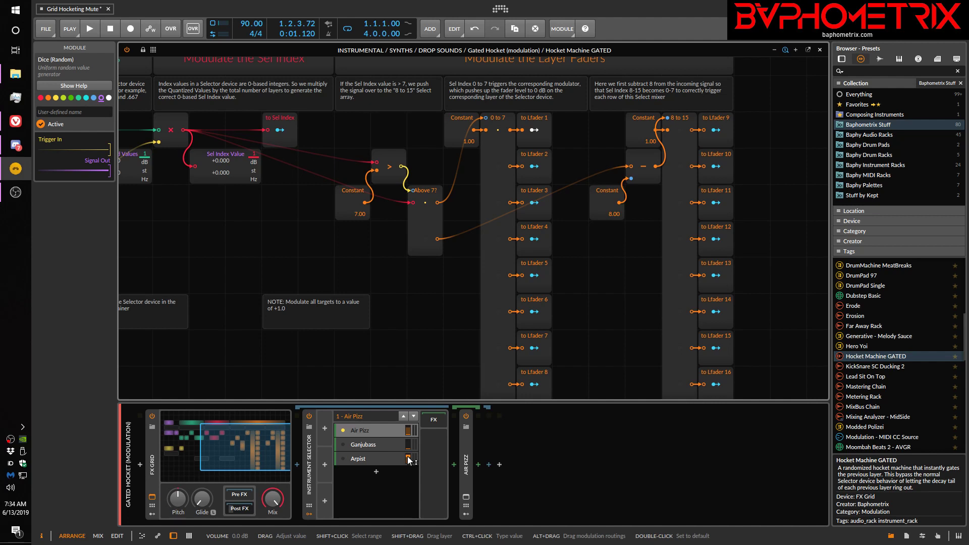
left_click_drag(406, 443, 408, 460)
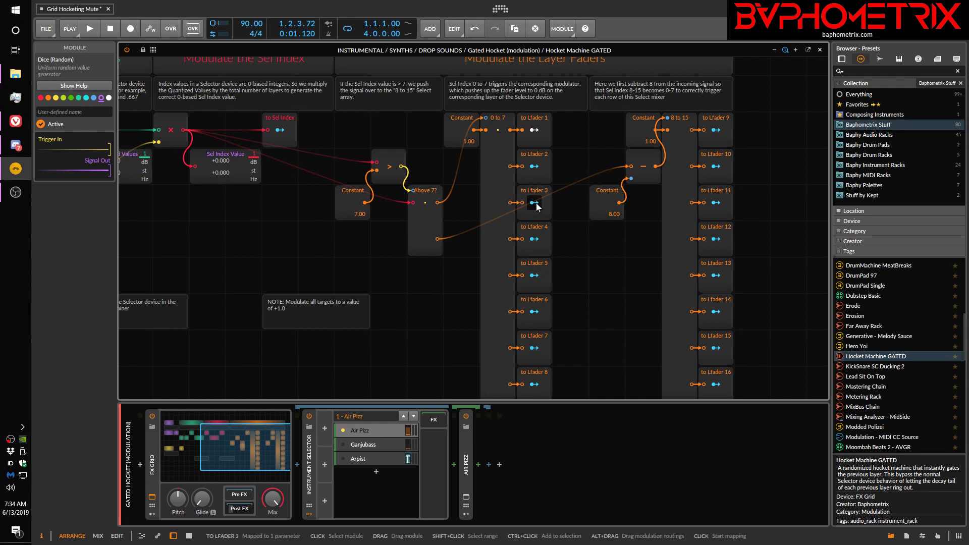
left_click(533, 202)
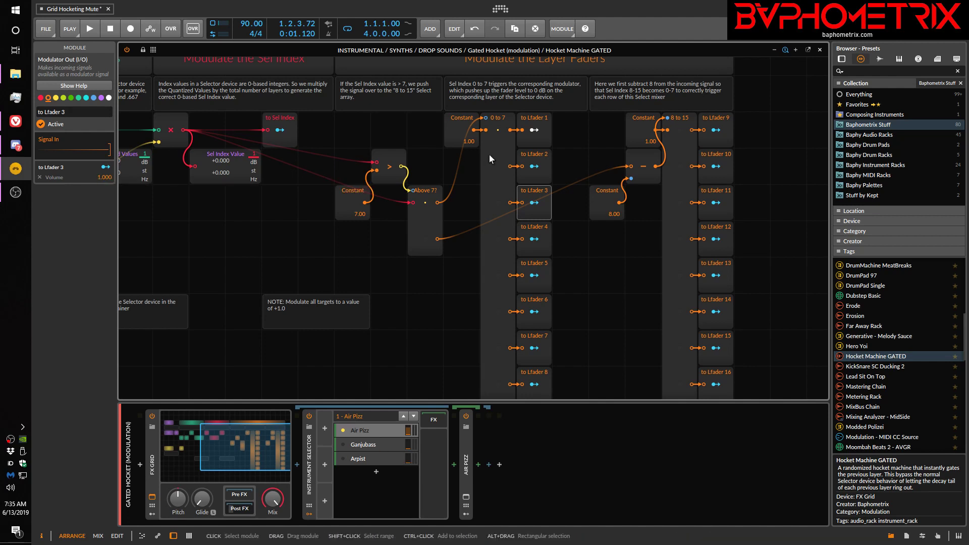
mouse_move(465, 133)
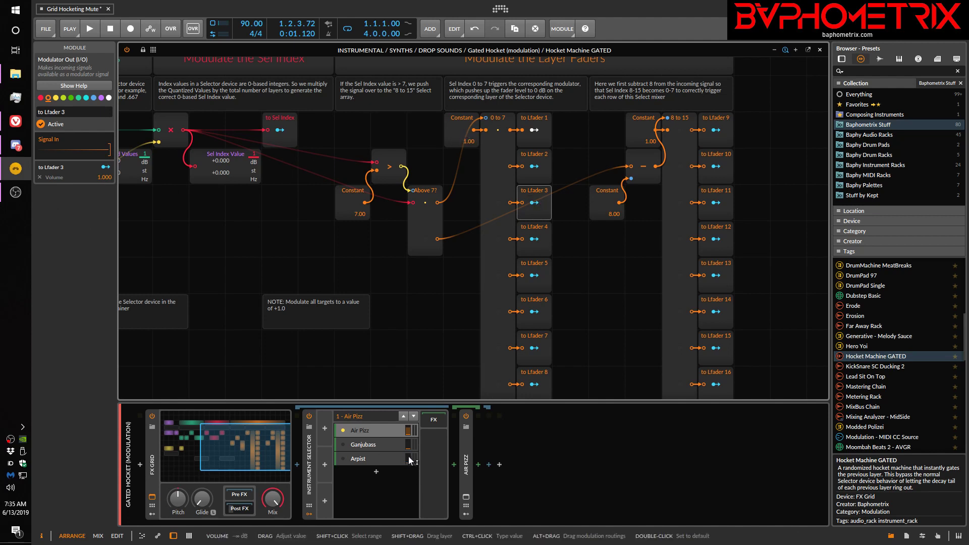
mouse_move(410, 465)
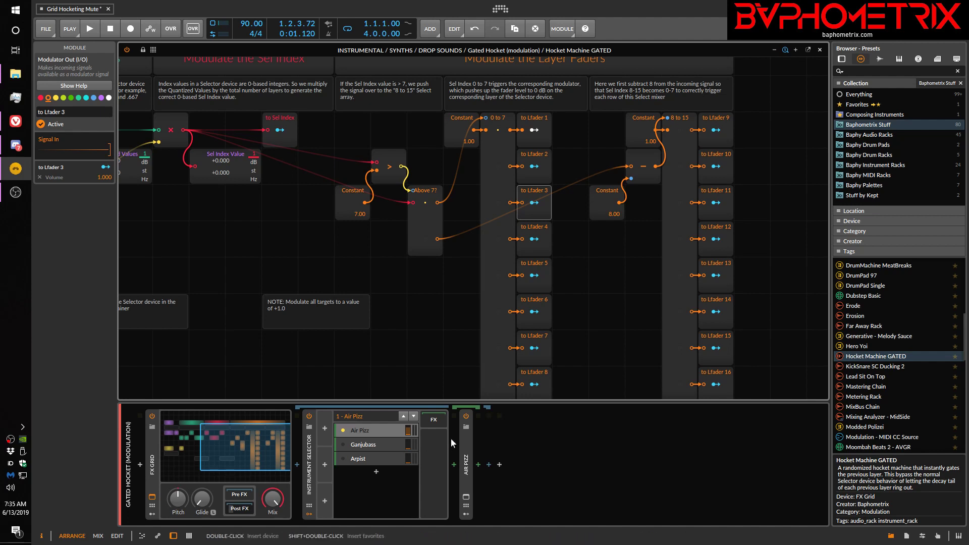
mouse_move(86, 163)
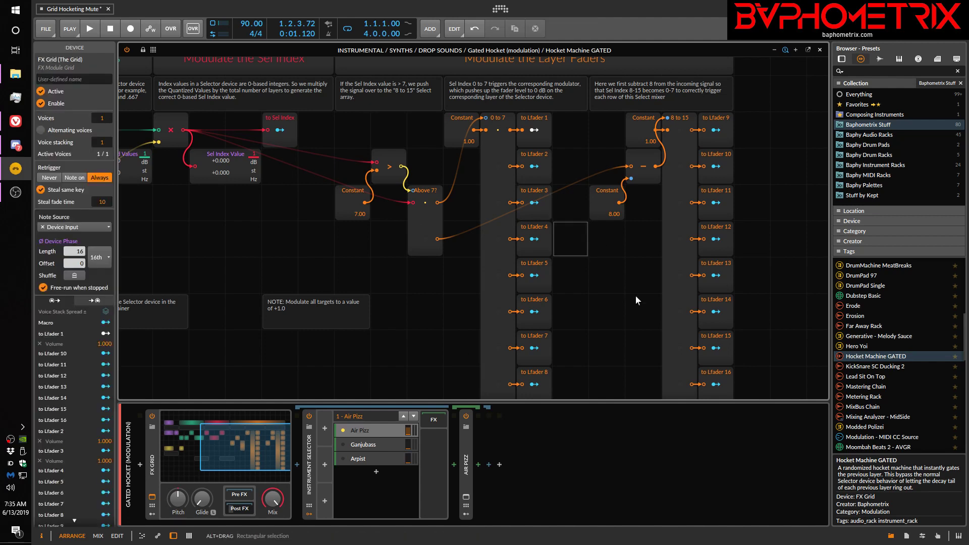
mouse_move(445, 150)
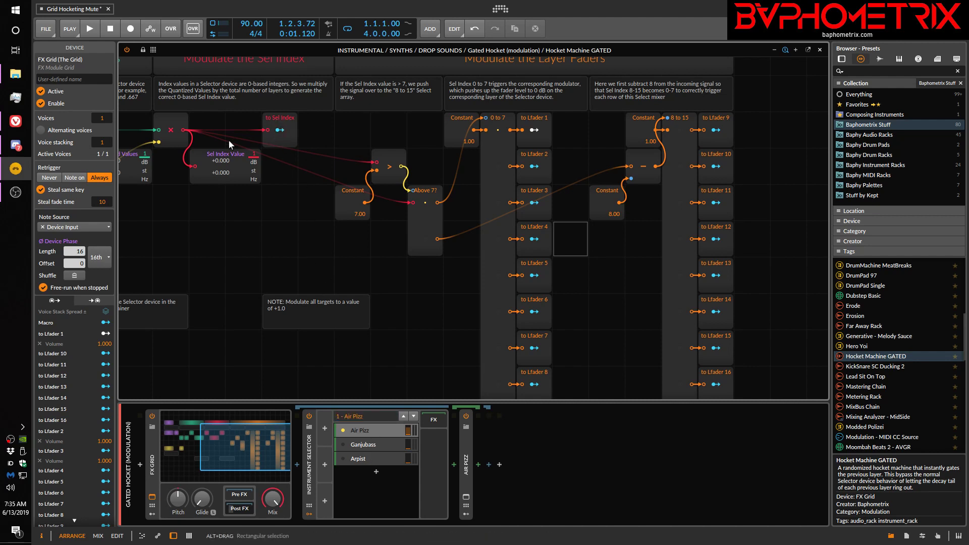
mouse_move(528, 130)
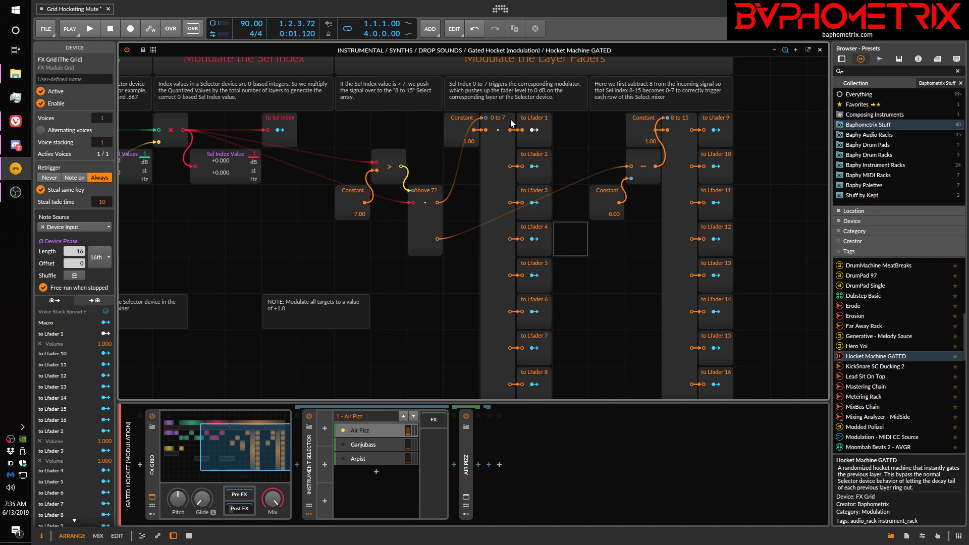
mouse_move(499, 158)
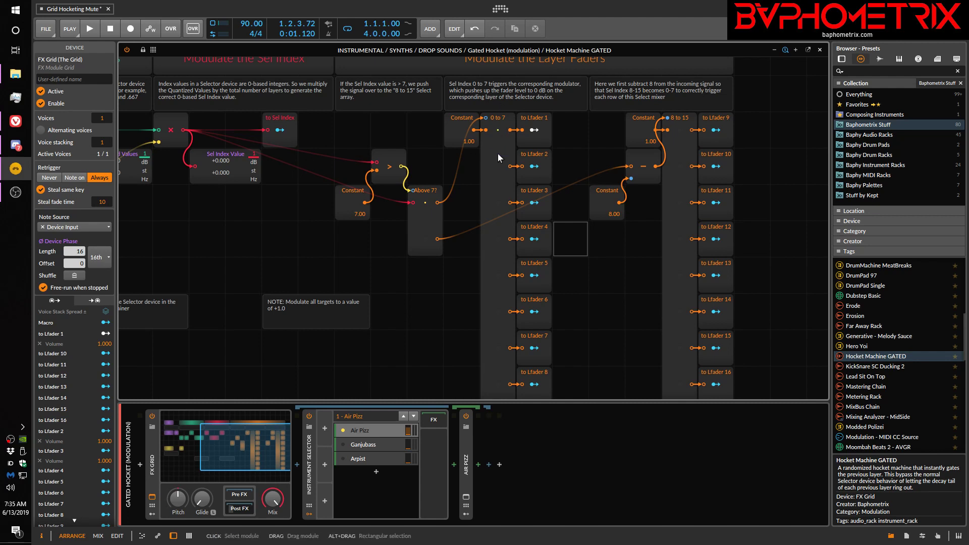
mouse_move(495, 212)
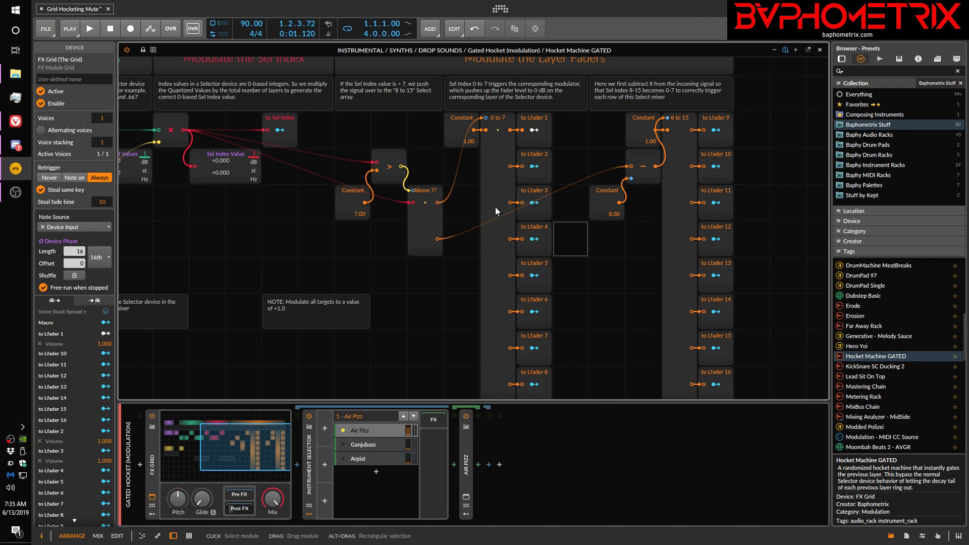
mouse_move(492, 207)
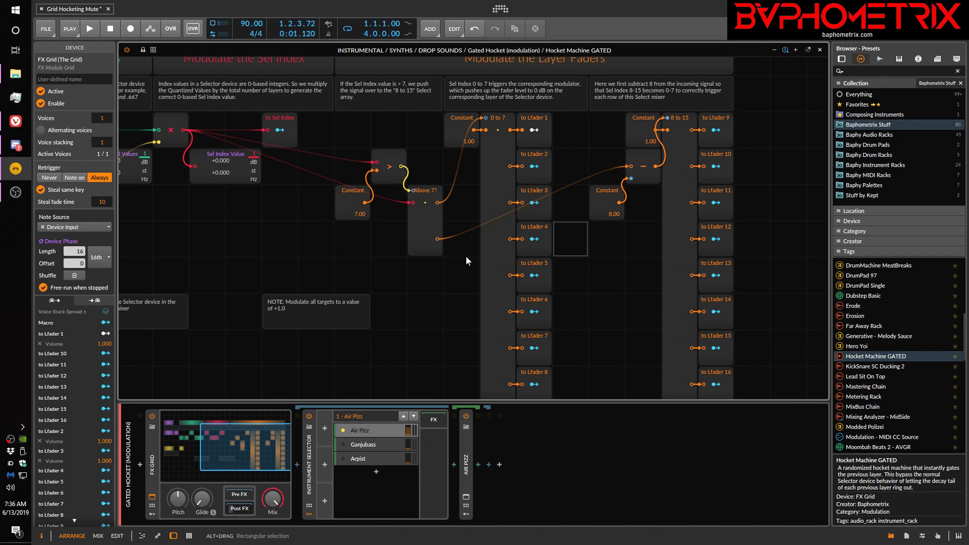
mouse_move(315, 290)
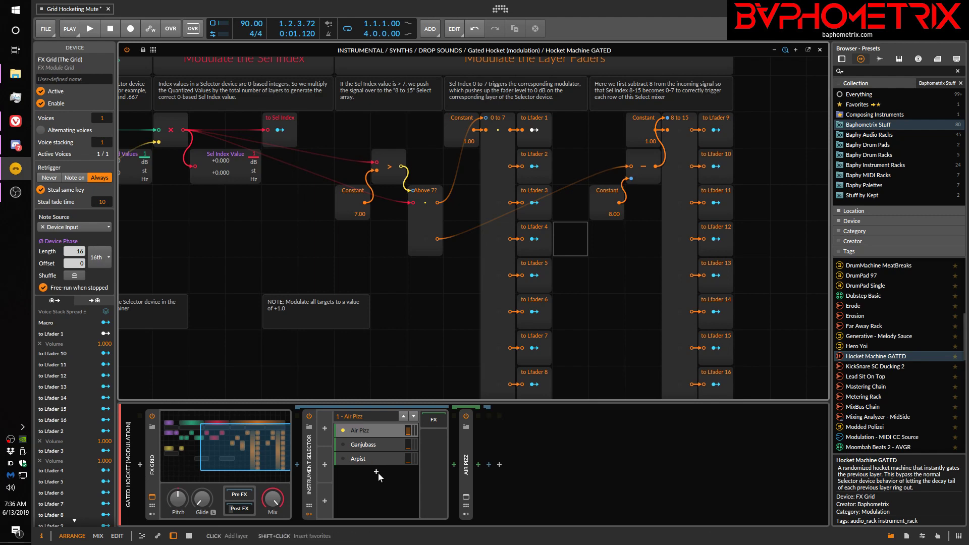
Step: Add a fourth Instrument Selector layer with DS Thorn using the BASS Radical preset
left_click(375, 473)
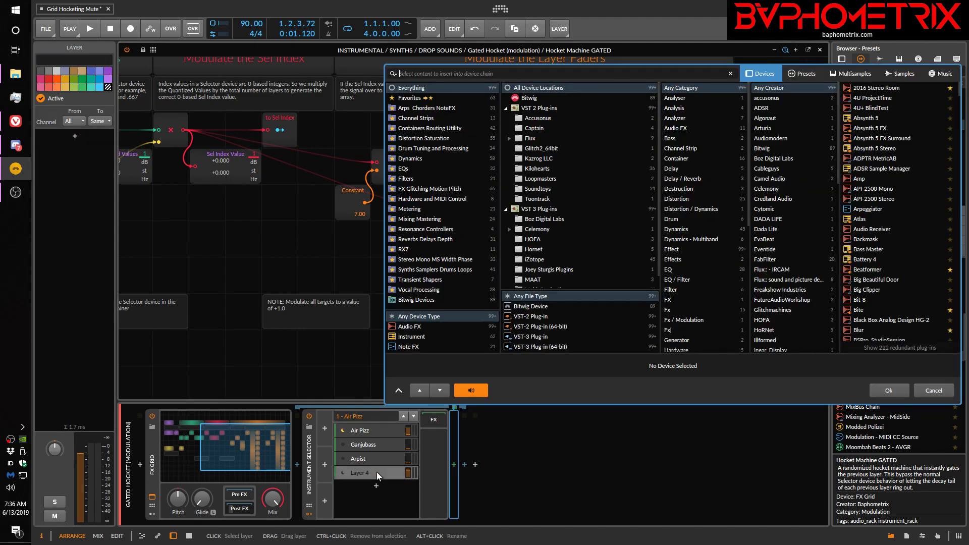
type("thorn")
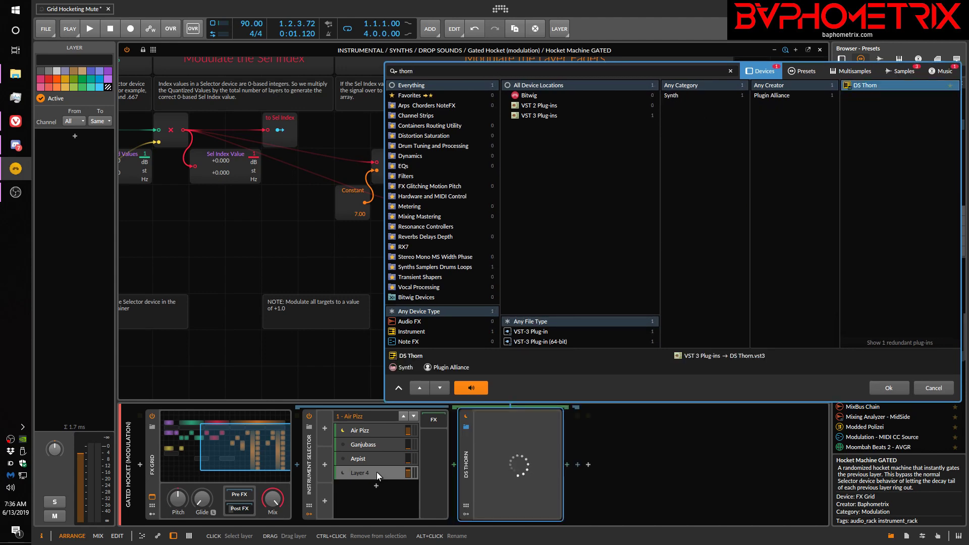
left_click(887, 387)
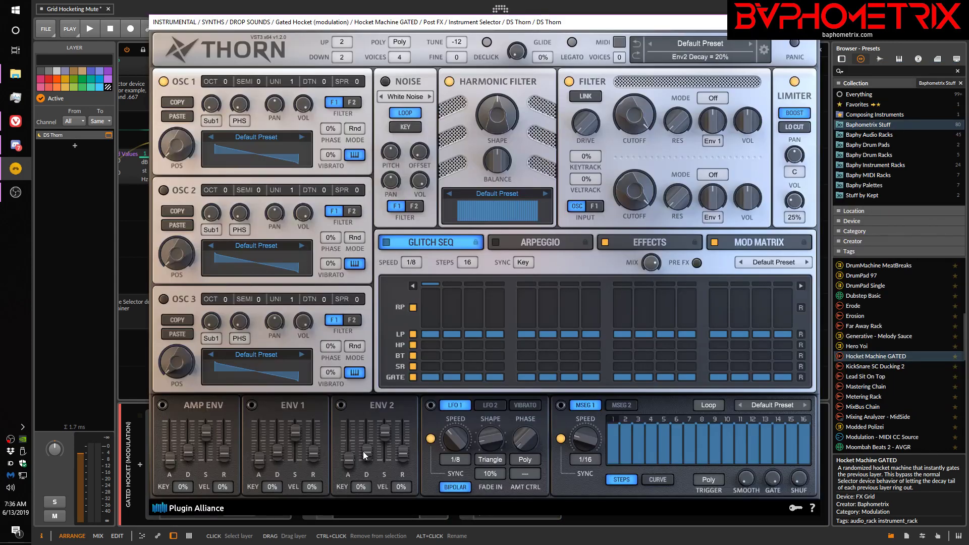
left_click(685, 43)
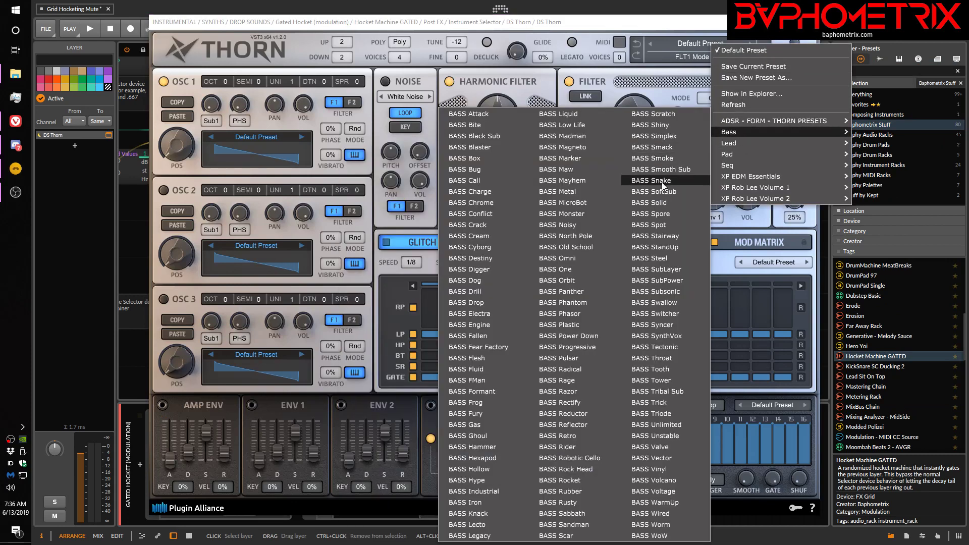
mouse_move(566, 368)
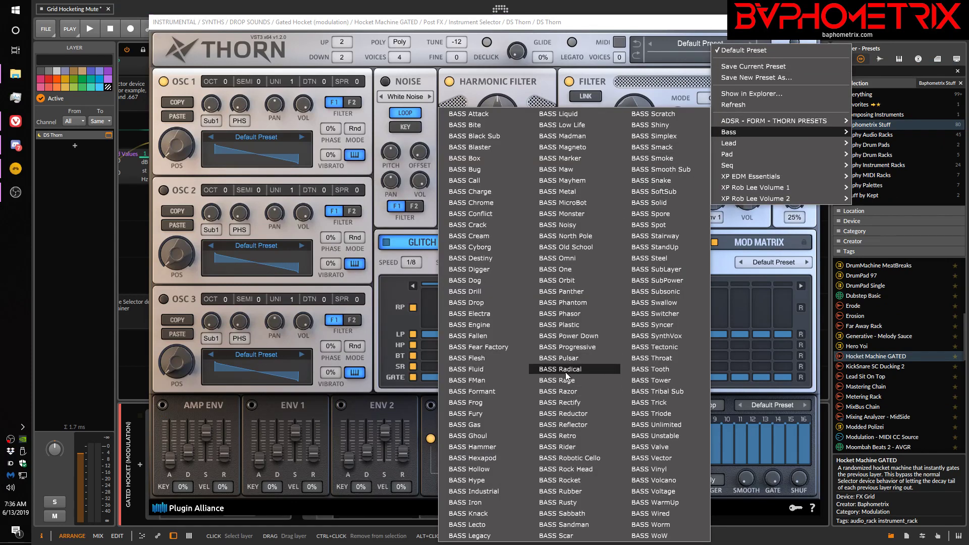
left_click(558, 357)
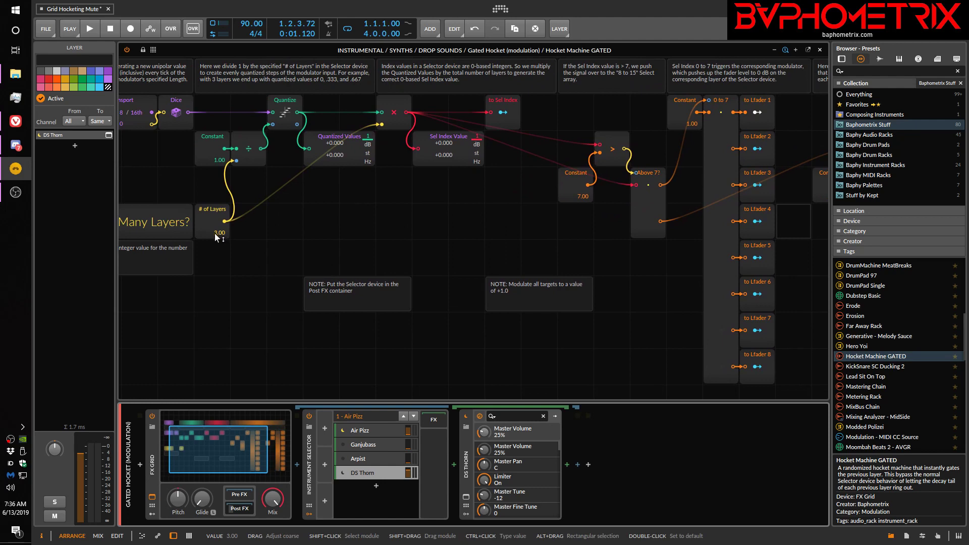
Step: Raise # of Layers to 4 and map to Lfader 4 to DS Thorn's volume at 1.000
left_click_drag(213, 231, 212, 226)
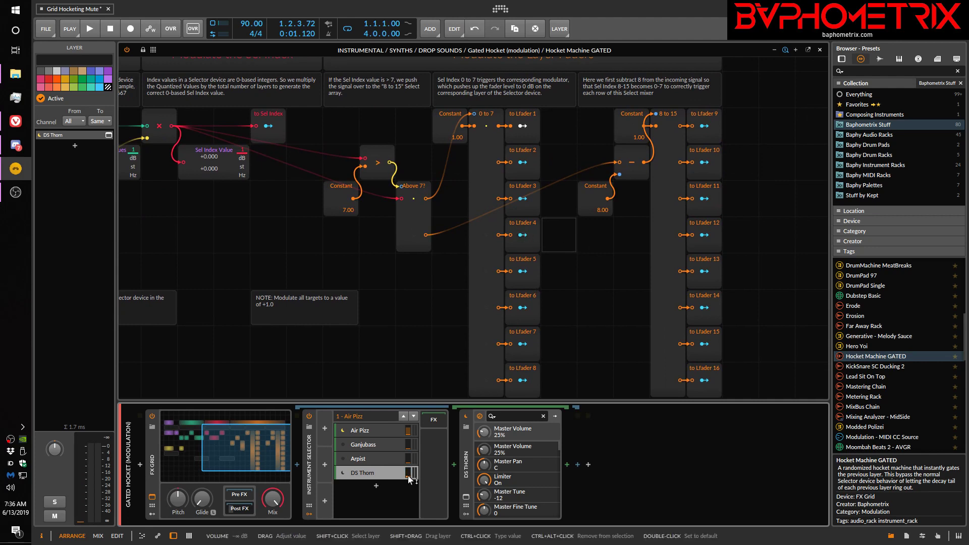
left_click(521, 235)
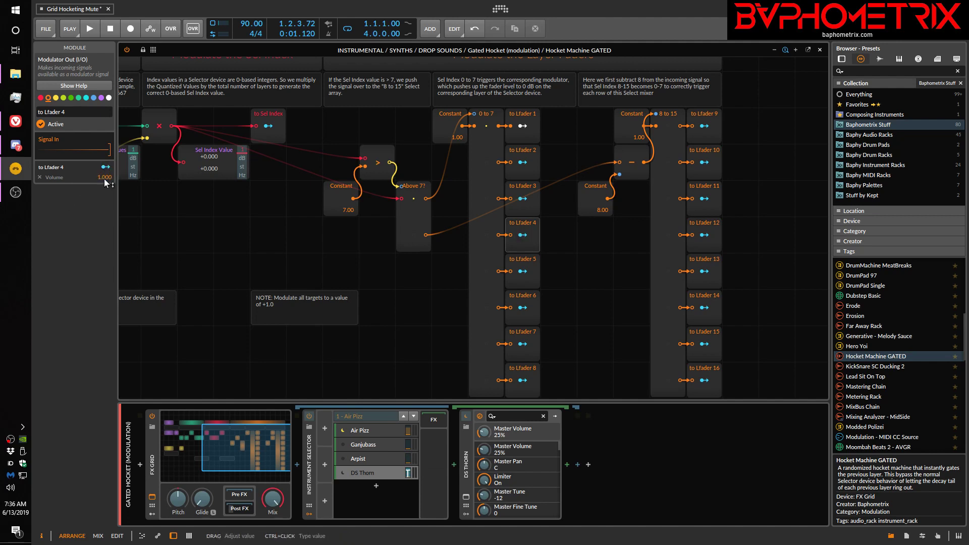
mouse_move(448, 495)
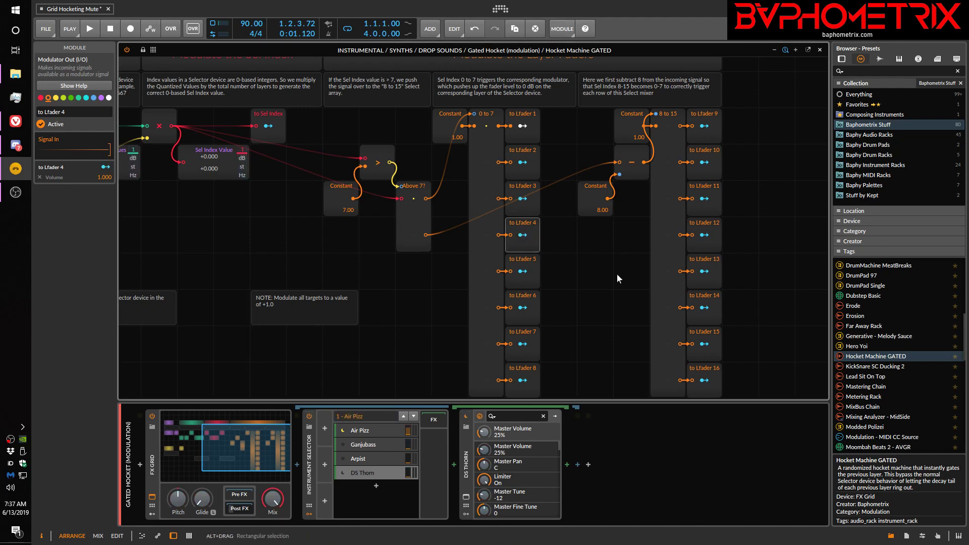
mouse_move(386, 468)
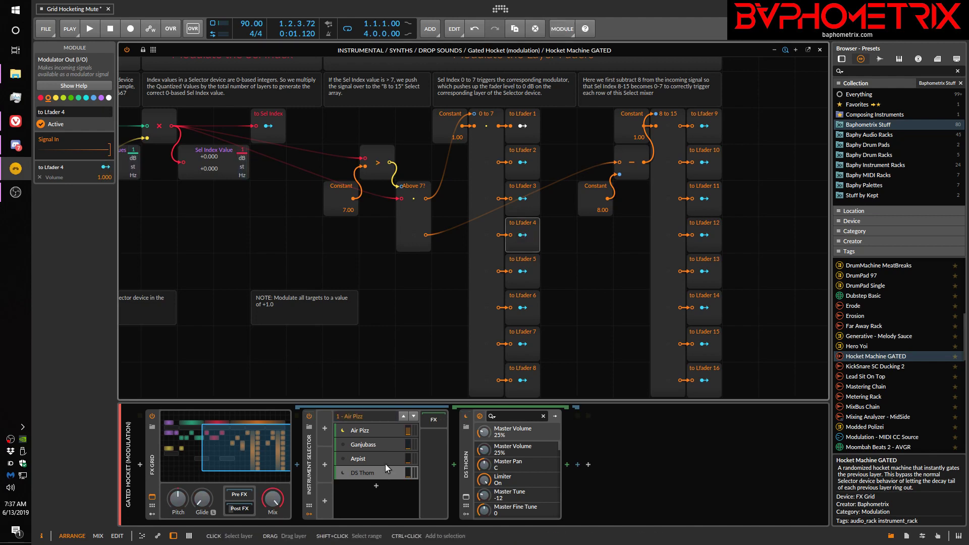
mouse_move(383, 441)
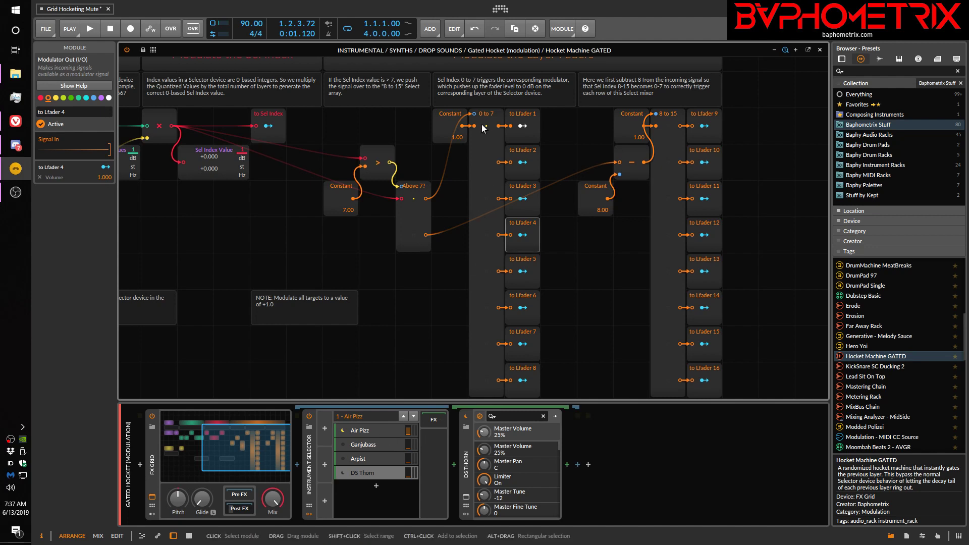
mouse_move(487, 244)
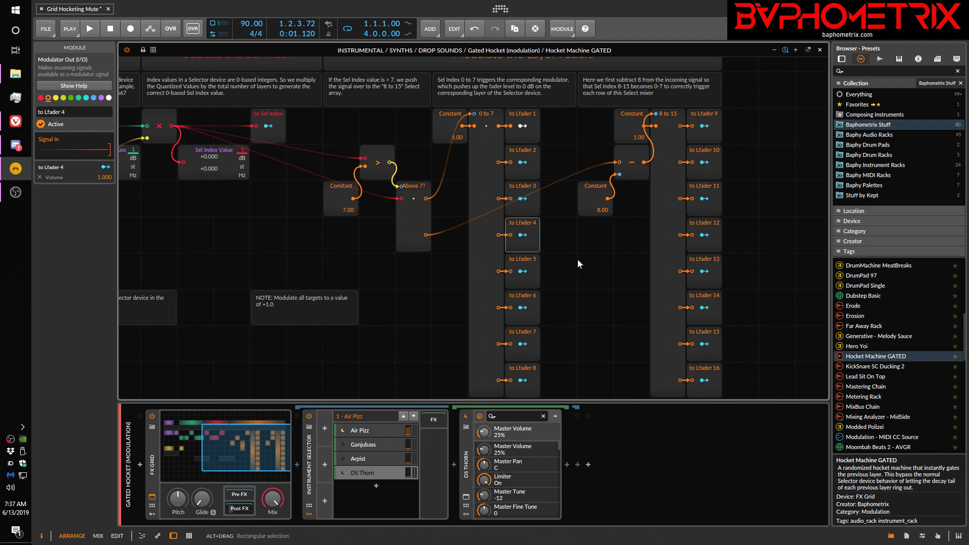
left_click(90, 28)
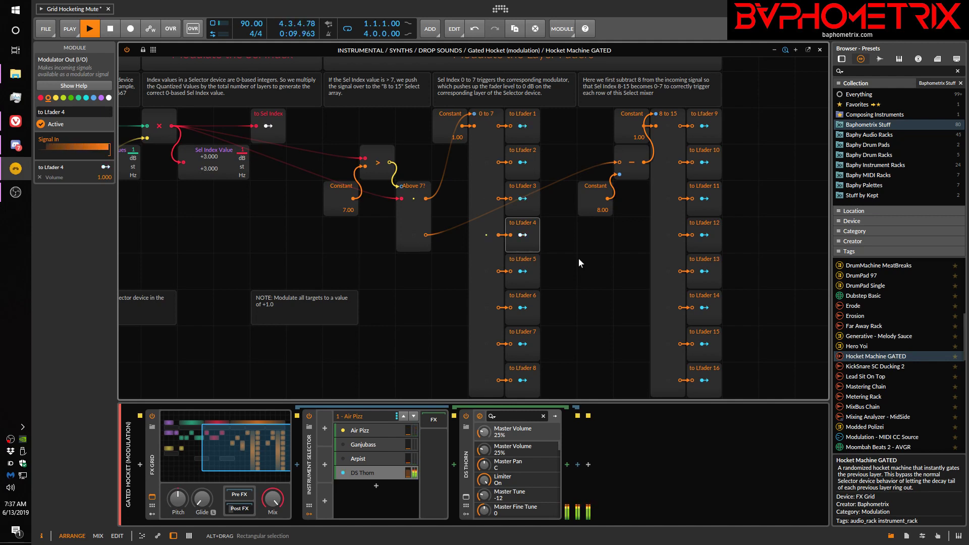
left_click(90, 29)
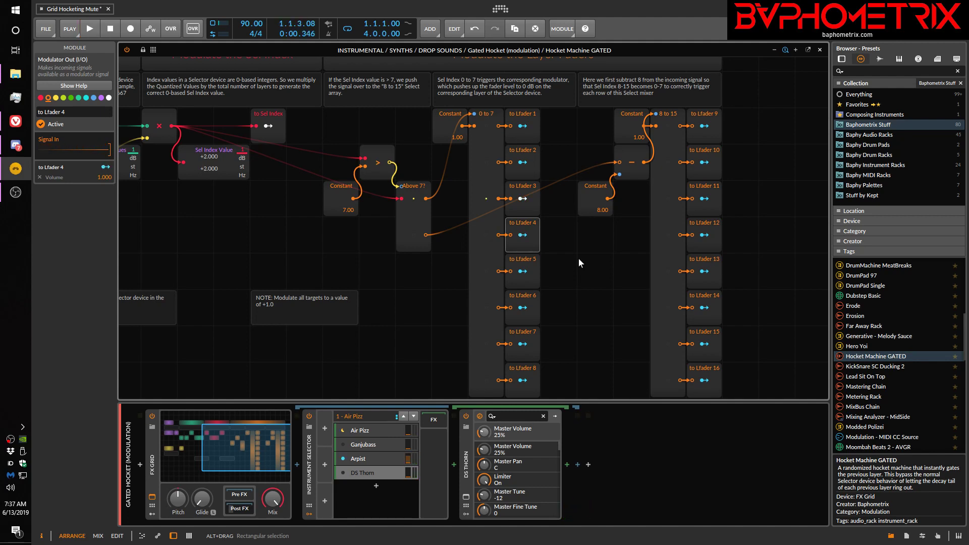
mouse_move(550, 322)
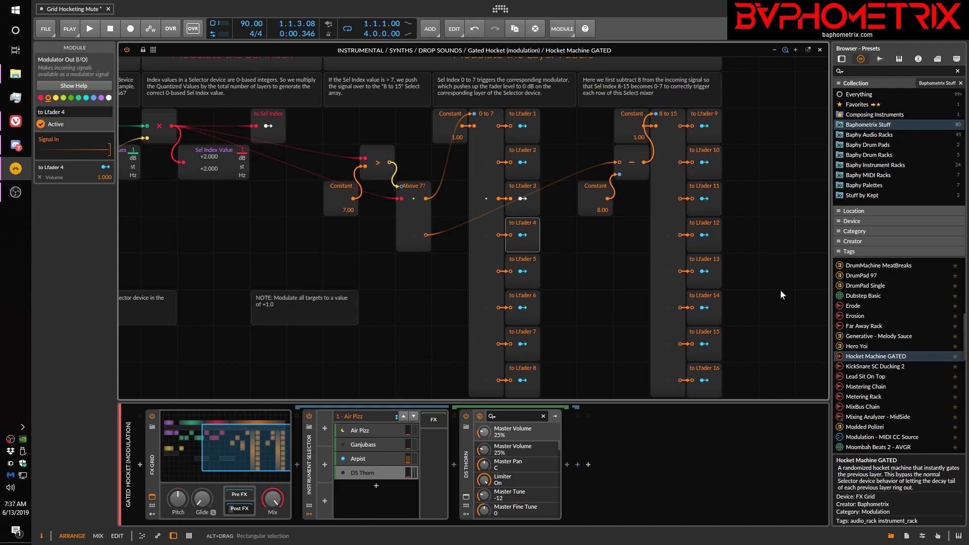
mouse_move(716, 294)
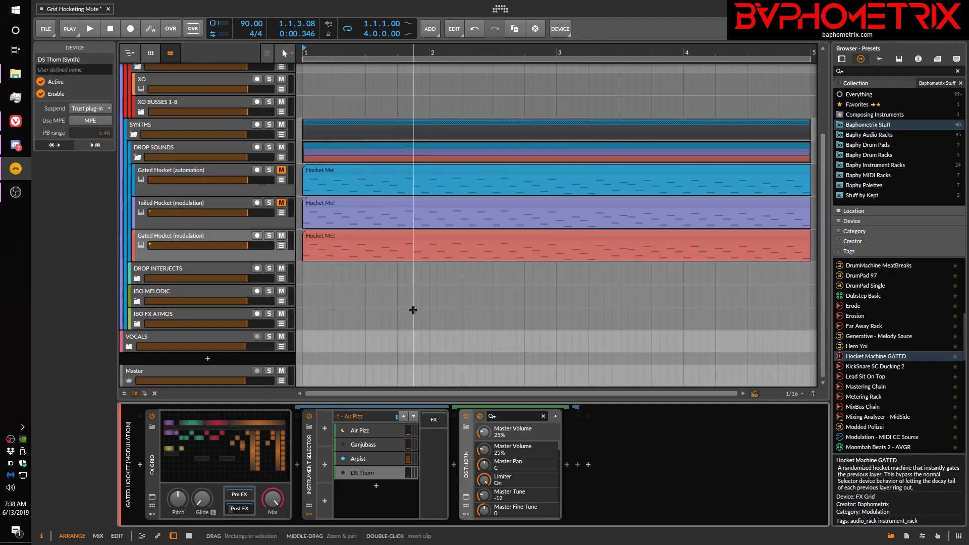
mouse_move(484, 312)
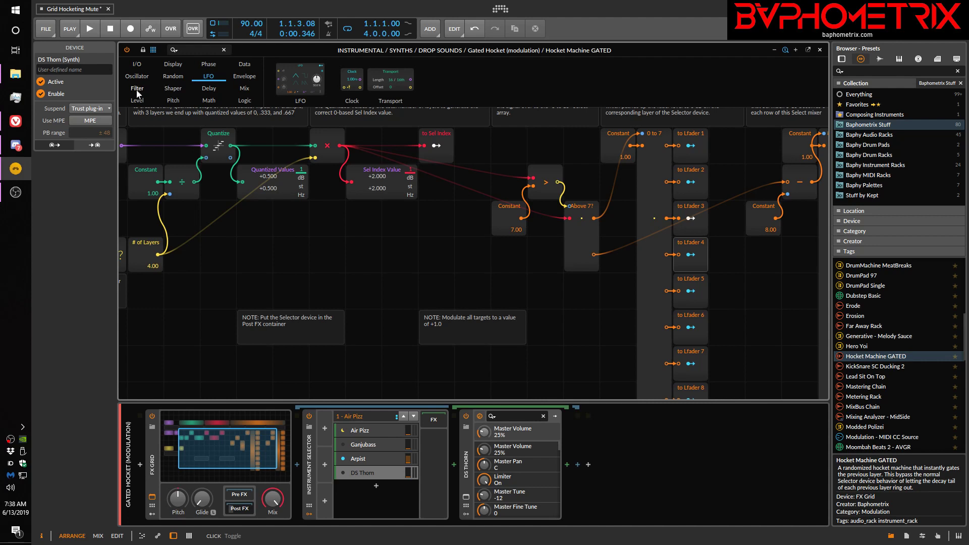
mouse_move(274, 85)
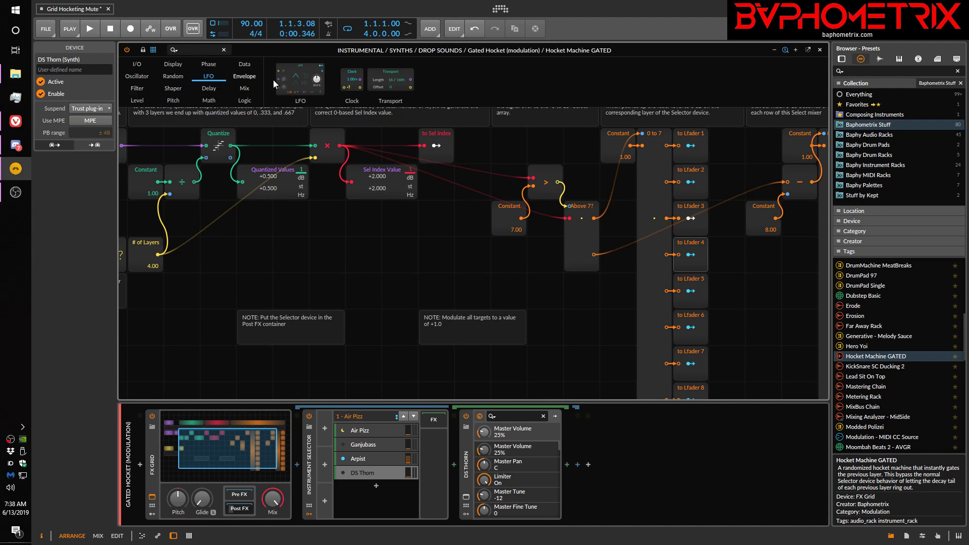
mouse_move(436, 278)
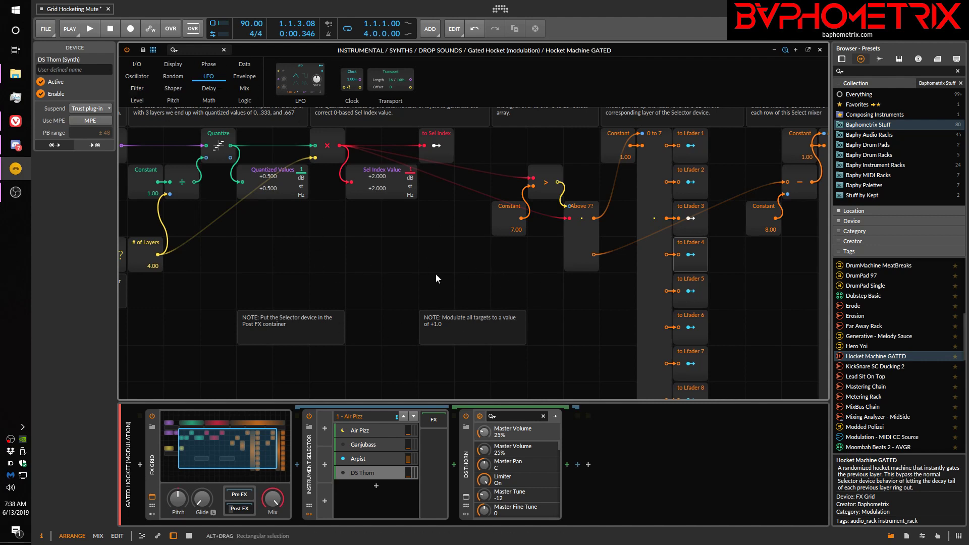
mouse_move(429, 274)
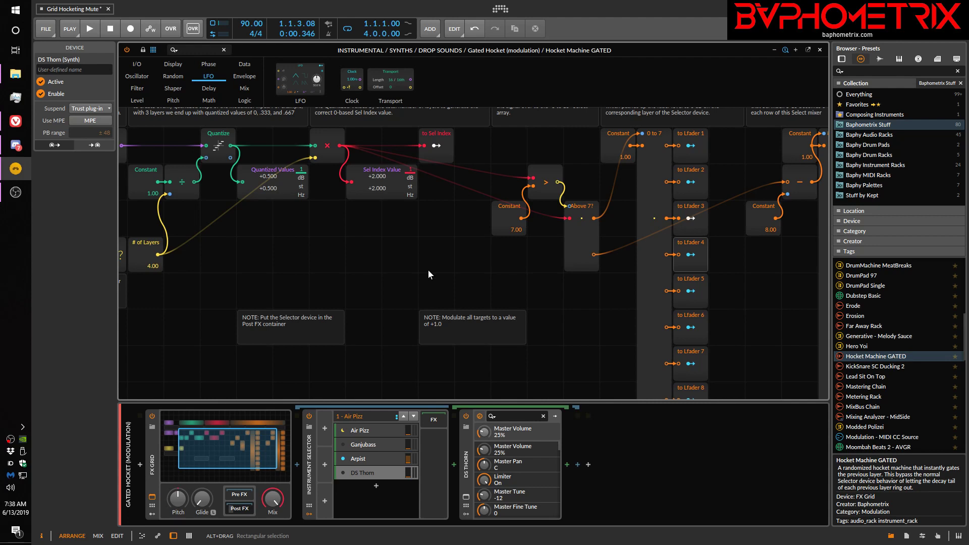
mouse_move(414, 253)
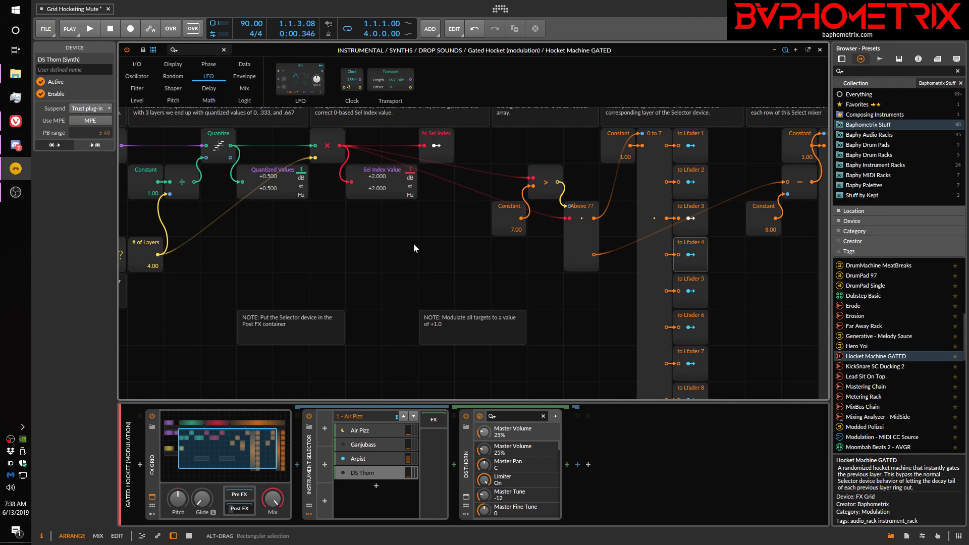
Step: Browse the Oscillator, then Filter, module categories in the Grid palette
left_click(136, 63)
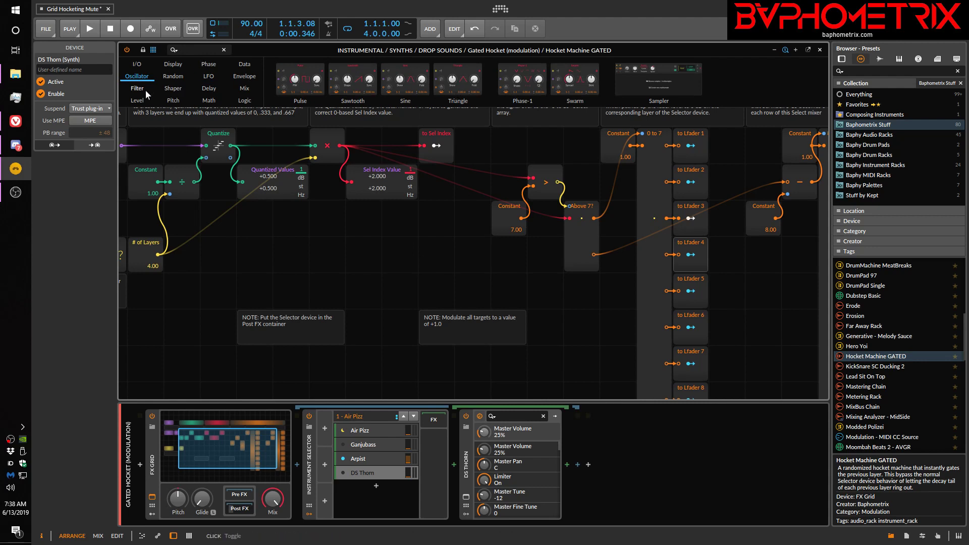
left_click(137, 88)
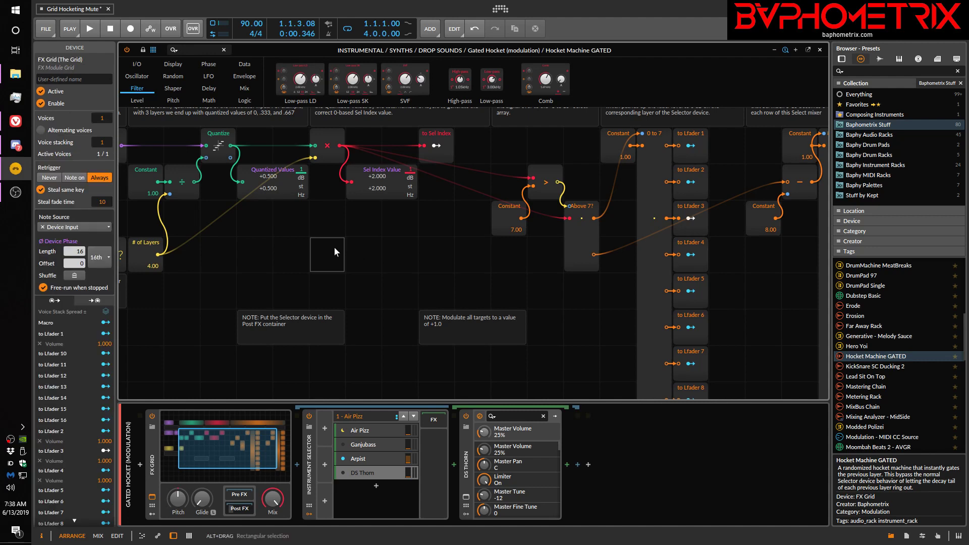
mouse_move(393, 256)
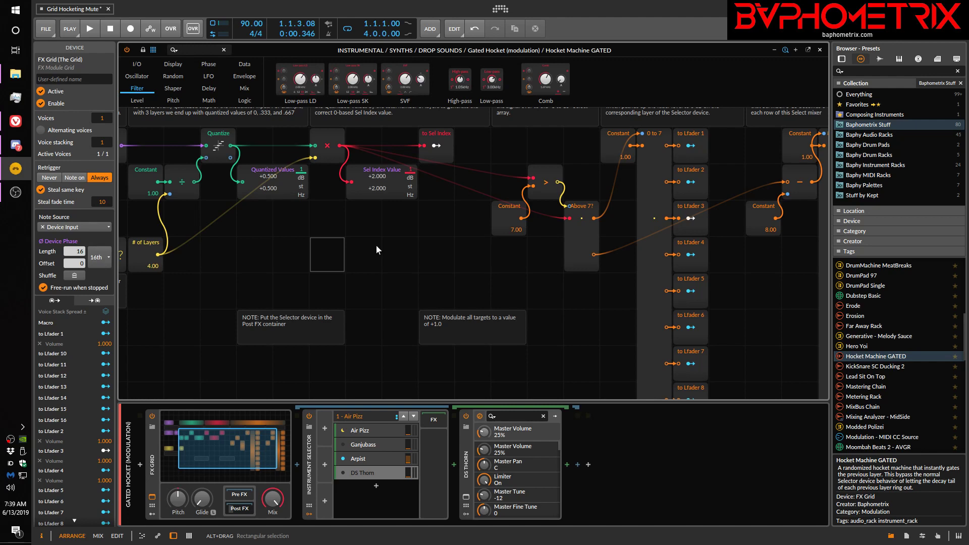
mouse_move(432, 244)
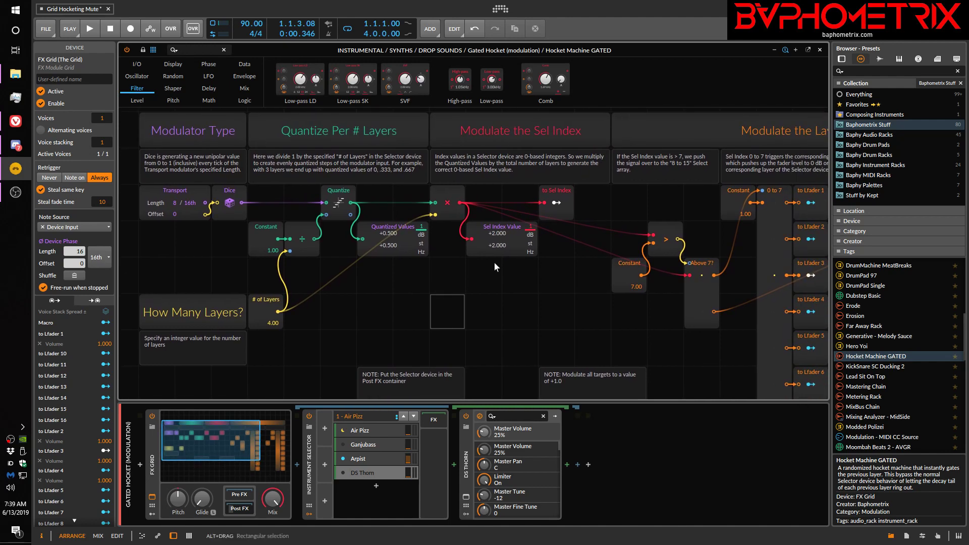
mouse_move(495, 291)
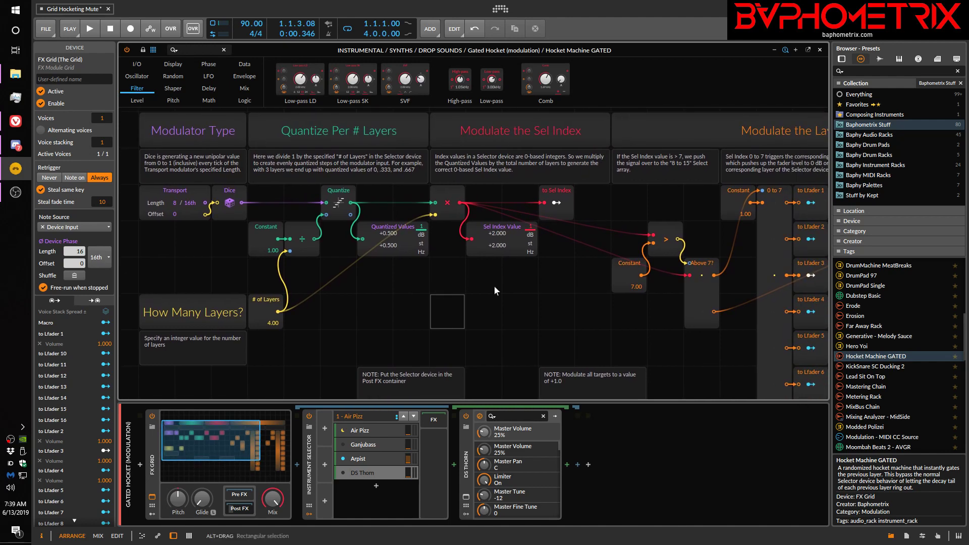
mouse_move(435, 289)
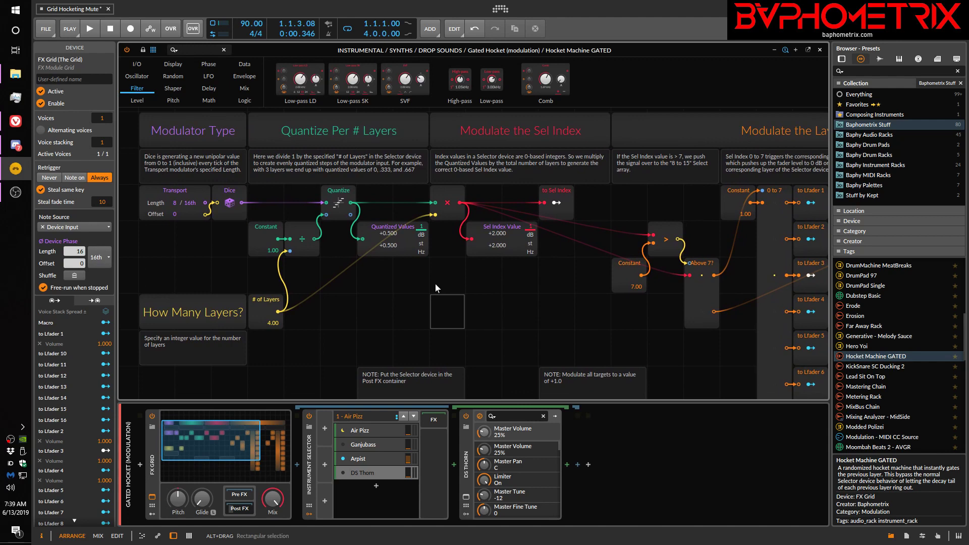